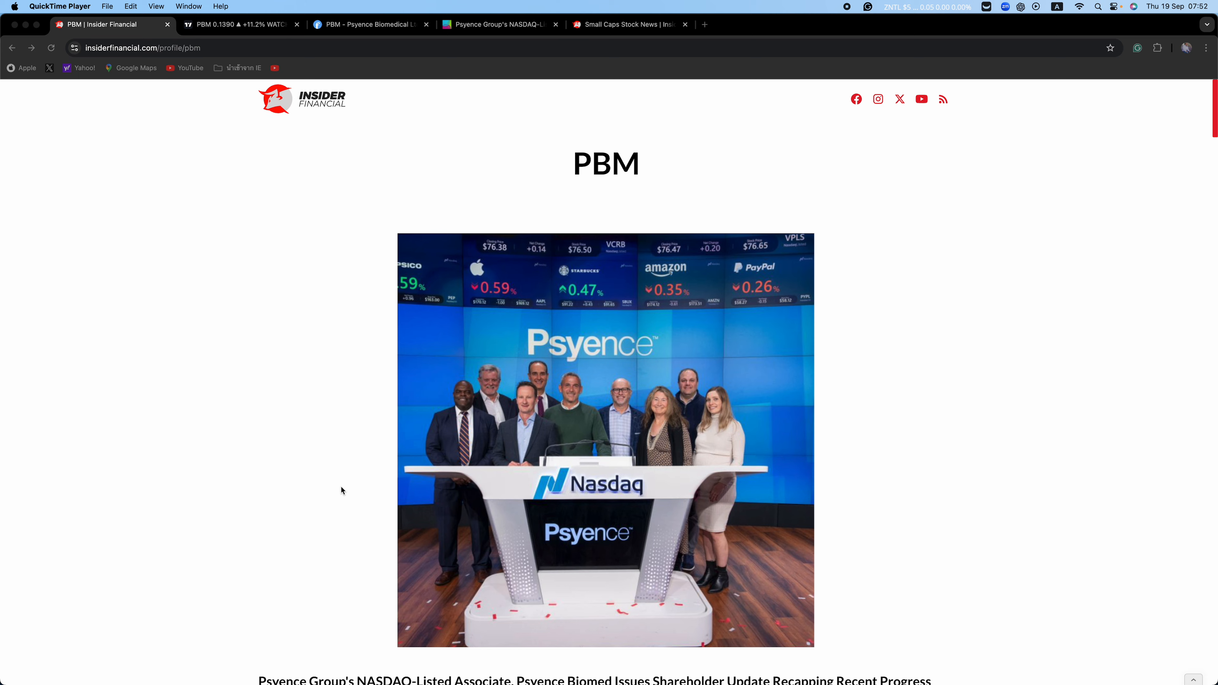
mouse_move(250, 27)
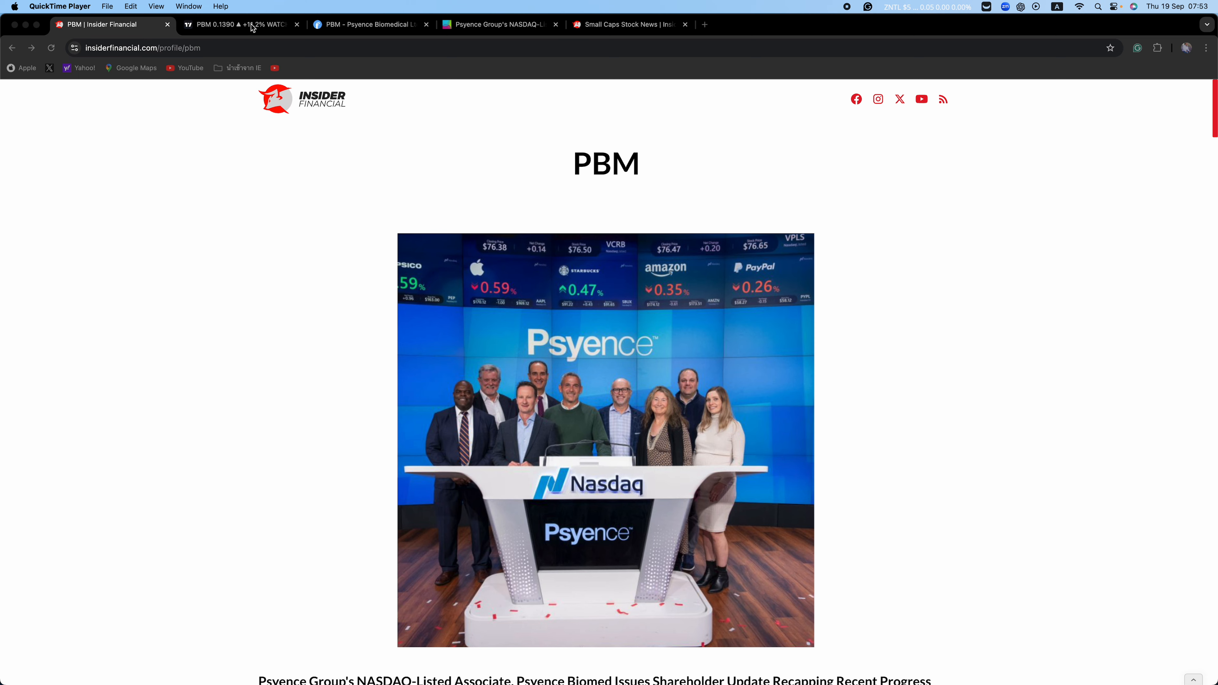
- Switch to the TradingView tab showing the PBM weekly, daily and 30-minute charts
click(237, 24)
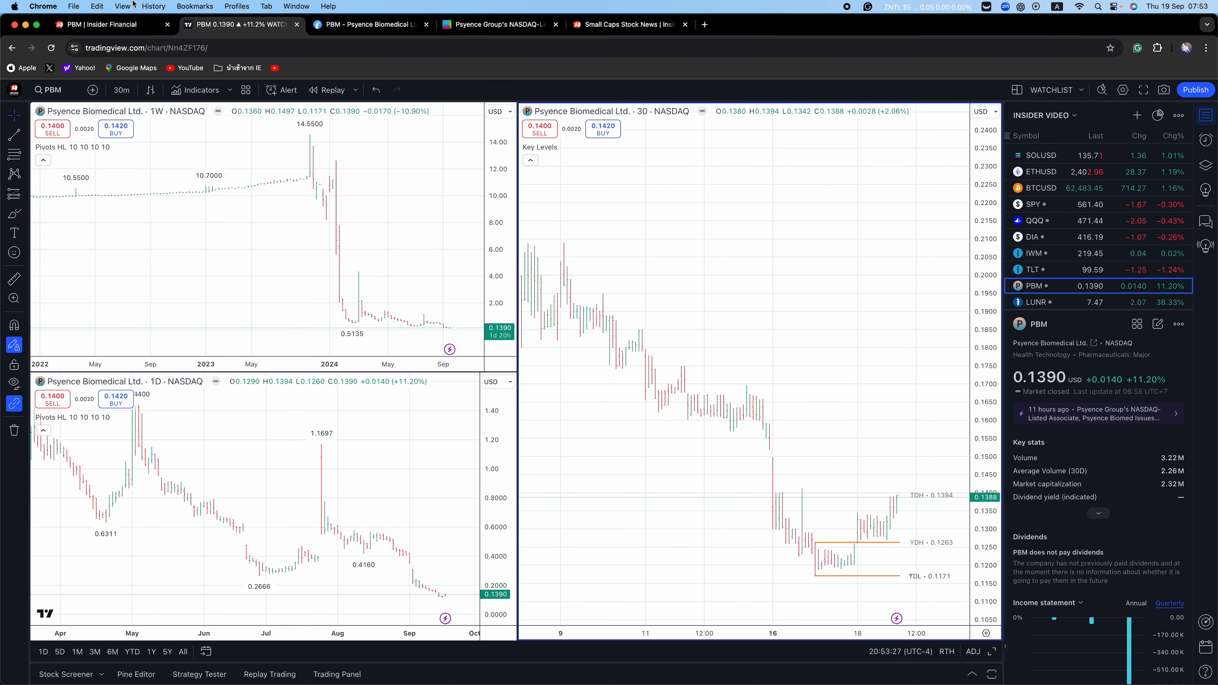
- Switch to the GlobeNewswire tab with the Psyence Group shareholder update release
click(497, 24)
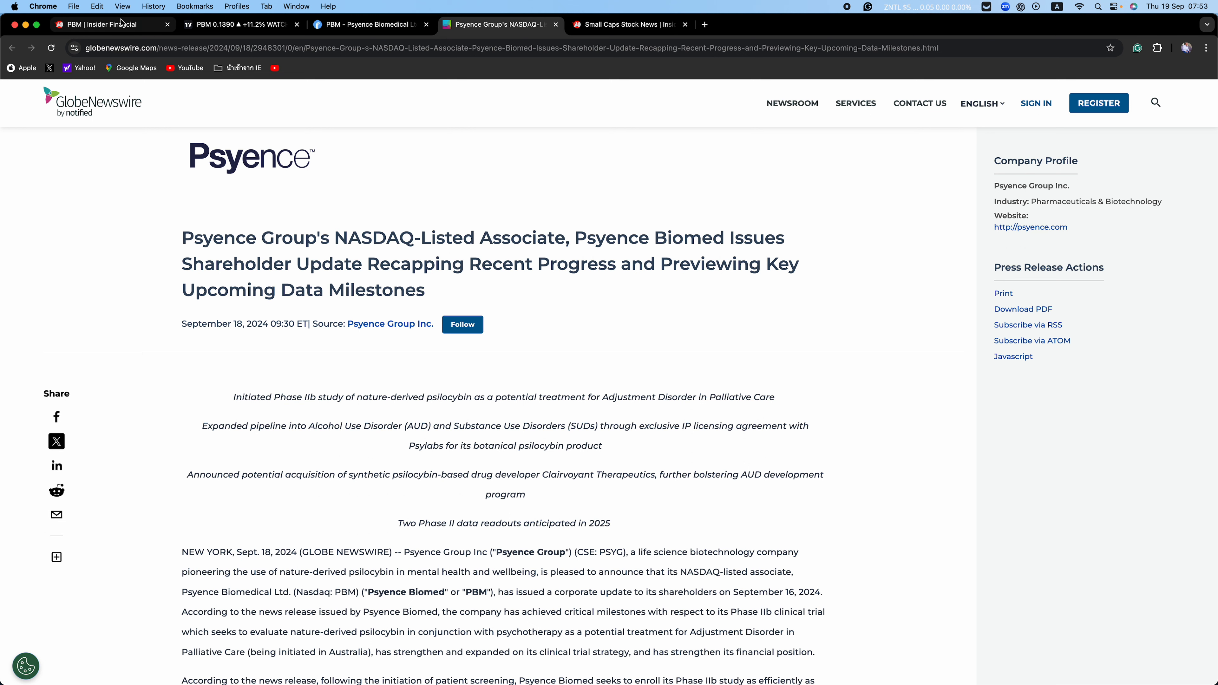
- Return to the Insider Financial PBM profile and read down through the shareholder update recap
click(108, 24)
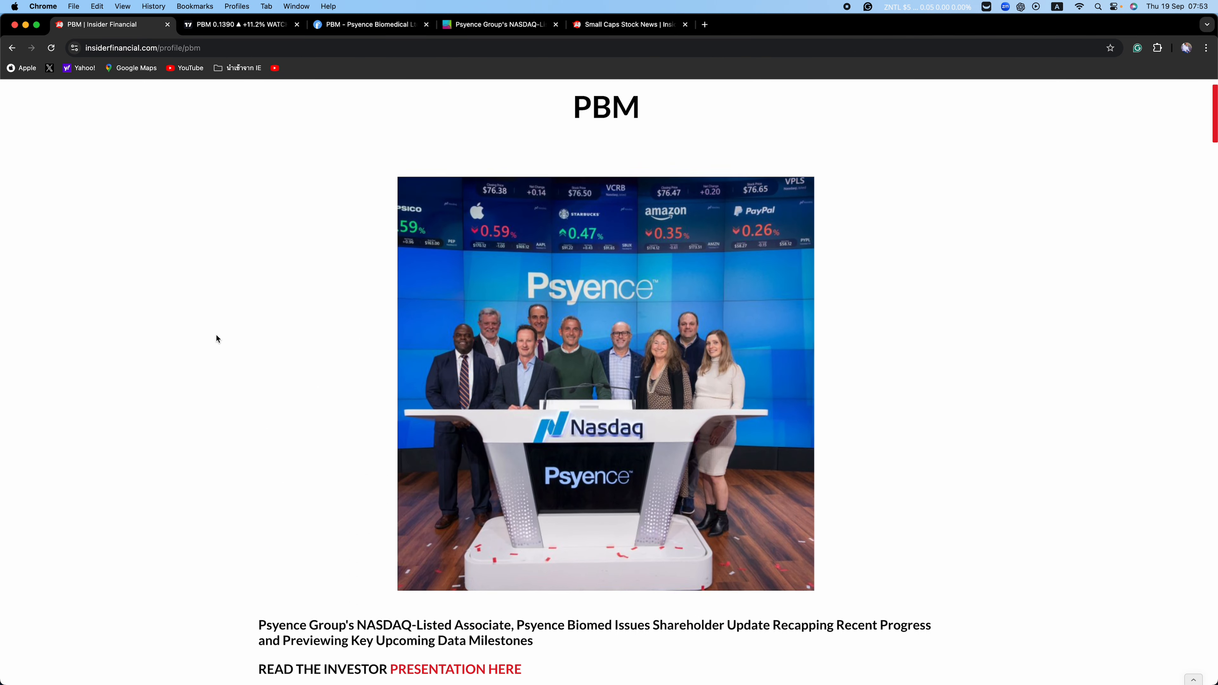
scroll(down, 3)
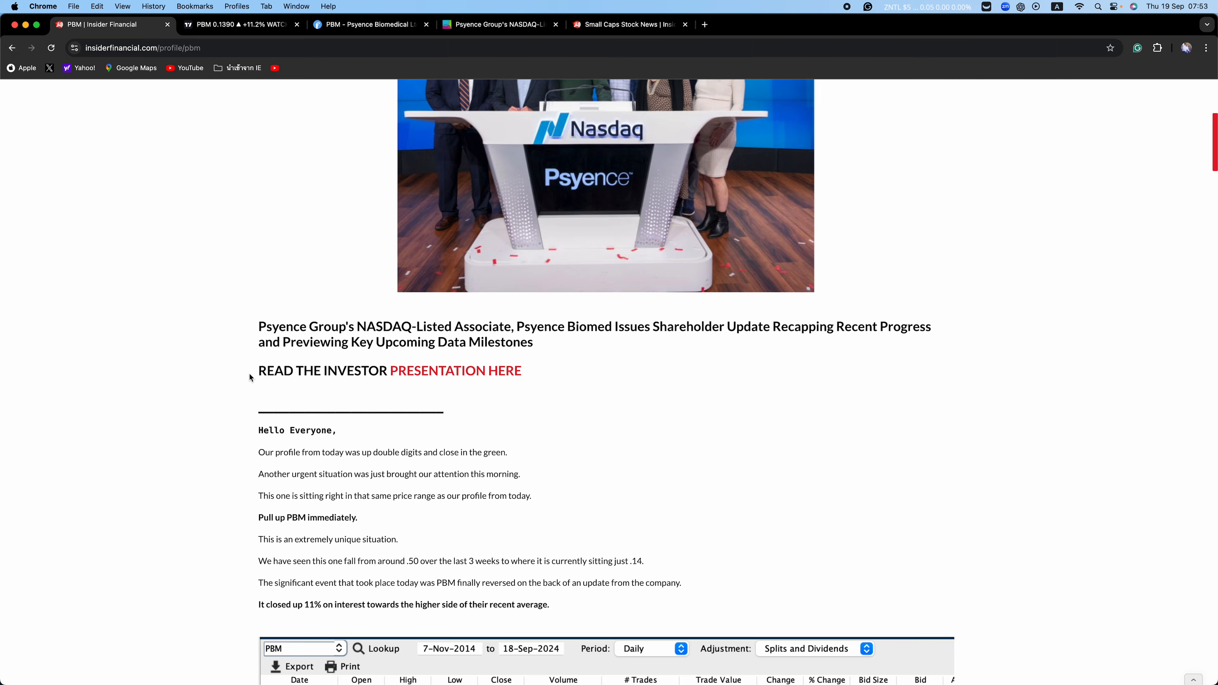
scroll(down, 3)
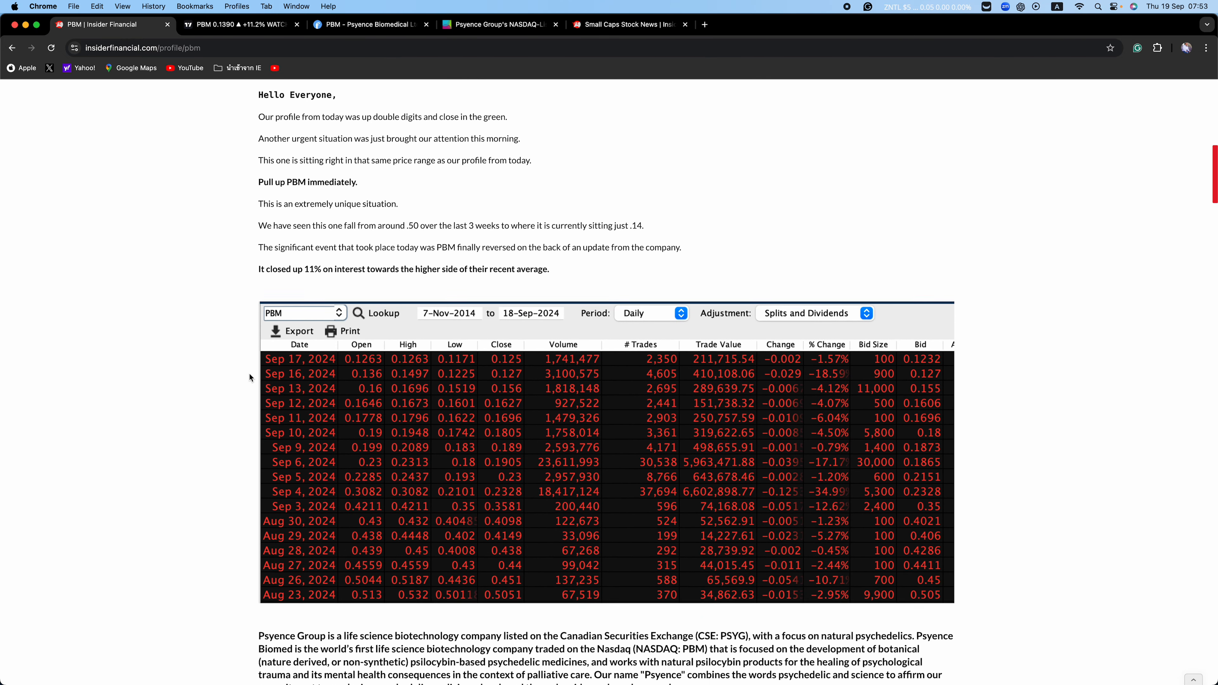
scroll(down, 3)
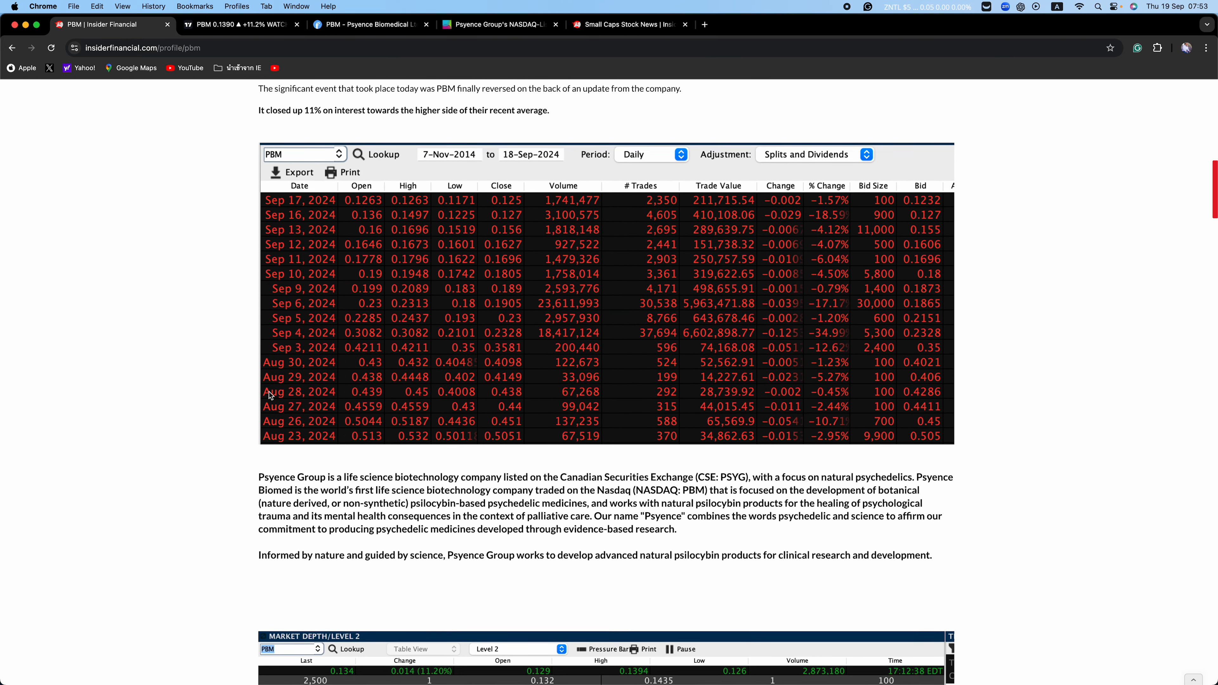
scroll(down, 3)
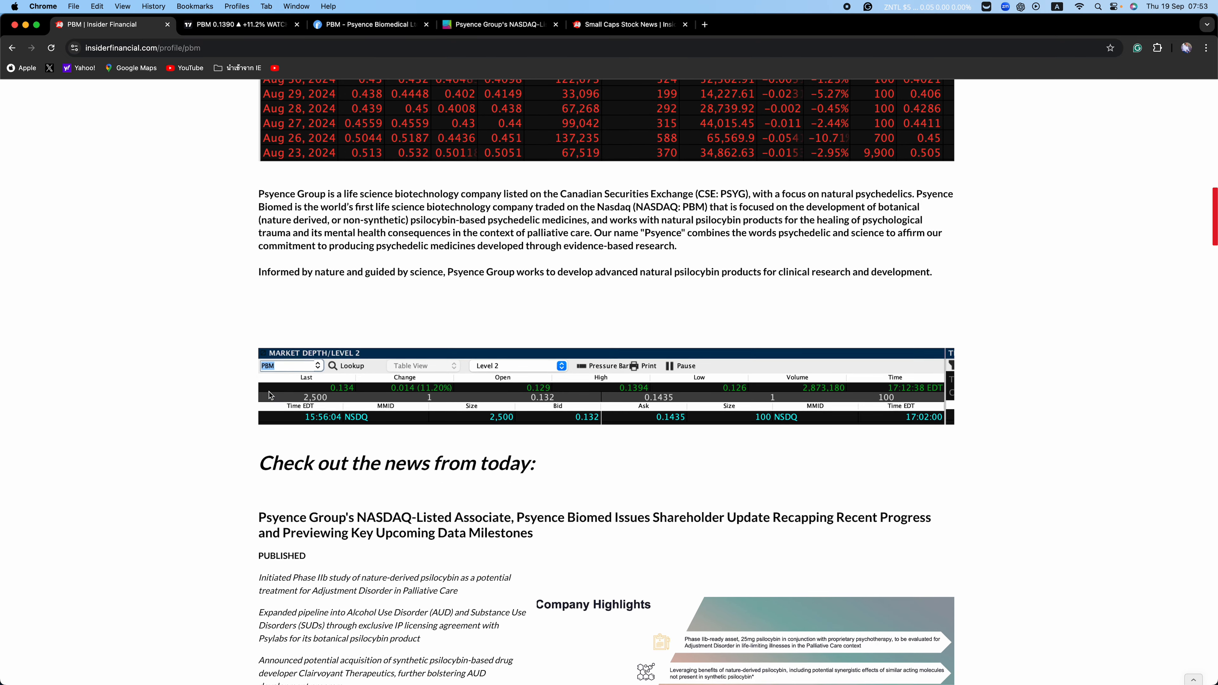
scroll(down, 3)
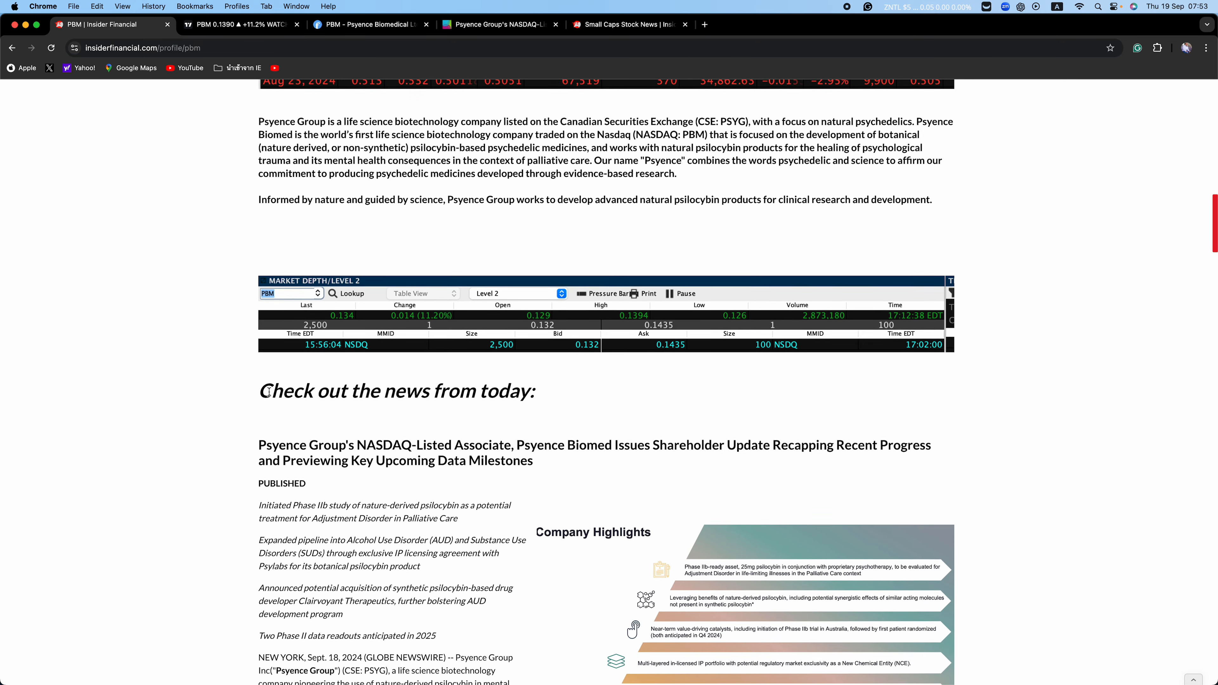
scroll(down, 3)
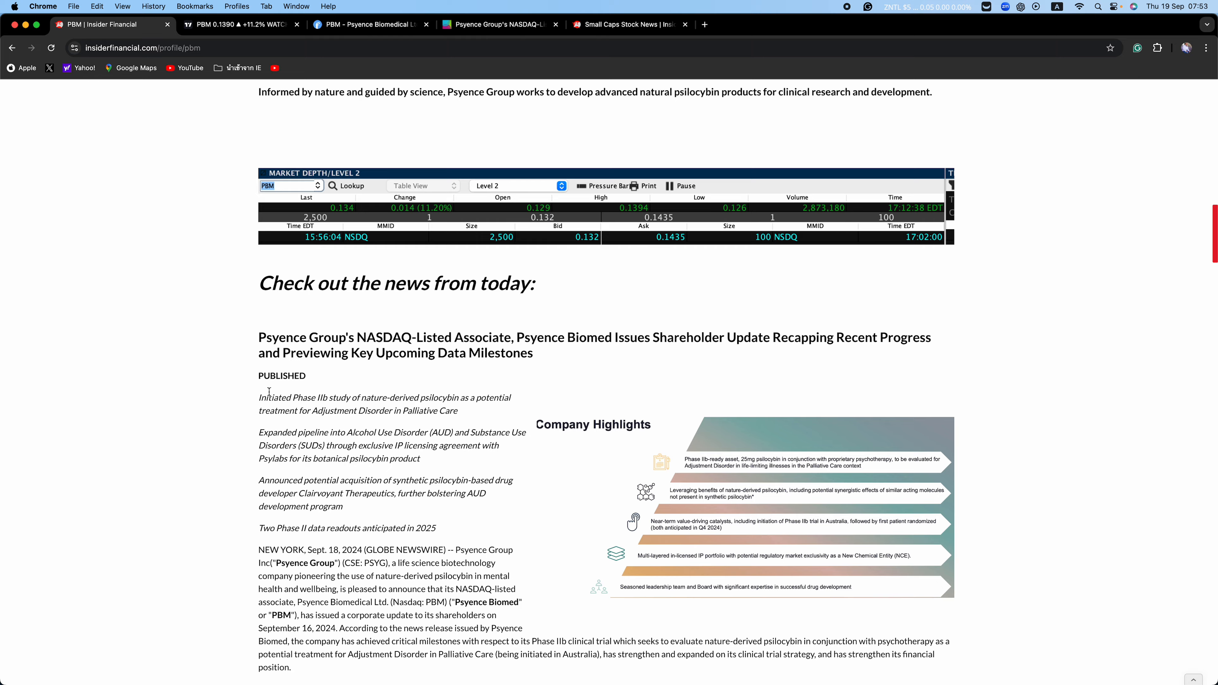
scroll(down, 3)
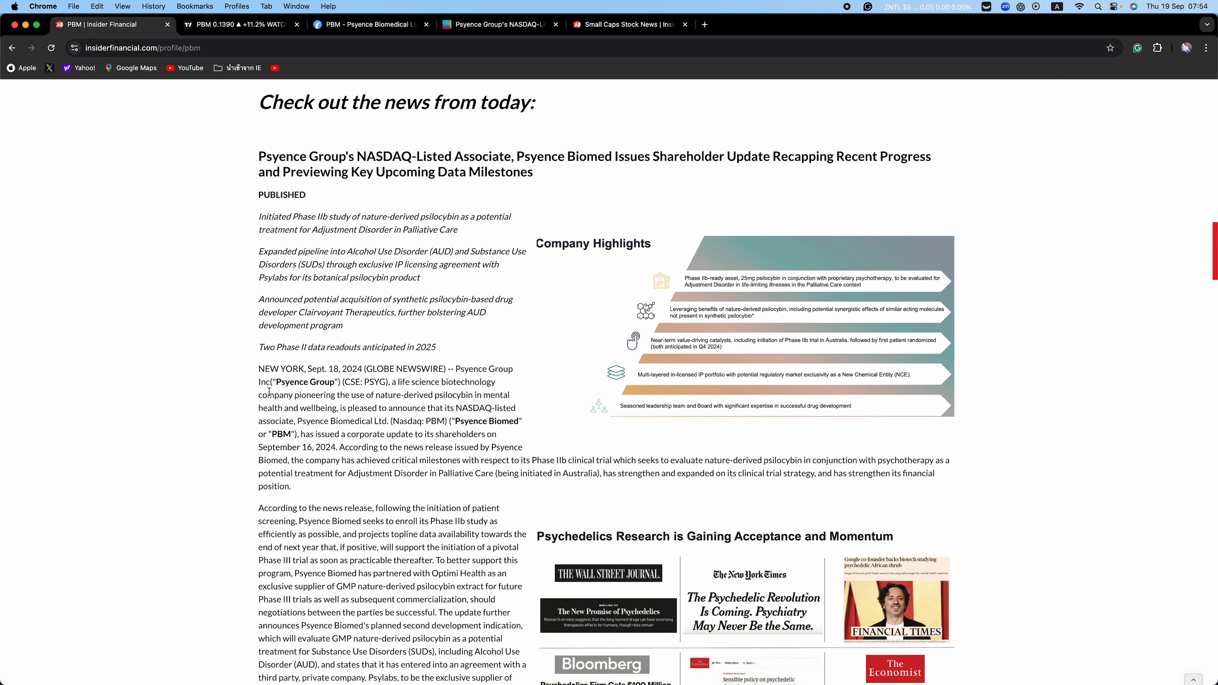
scroll(down, 3)
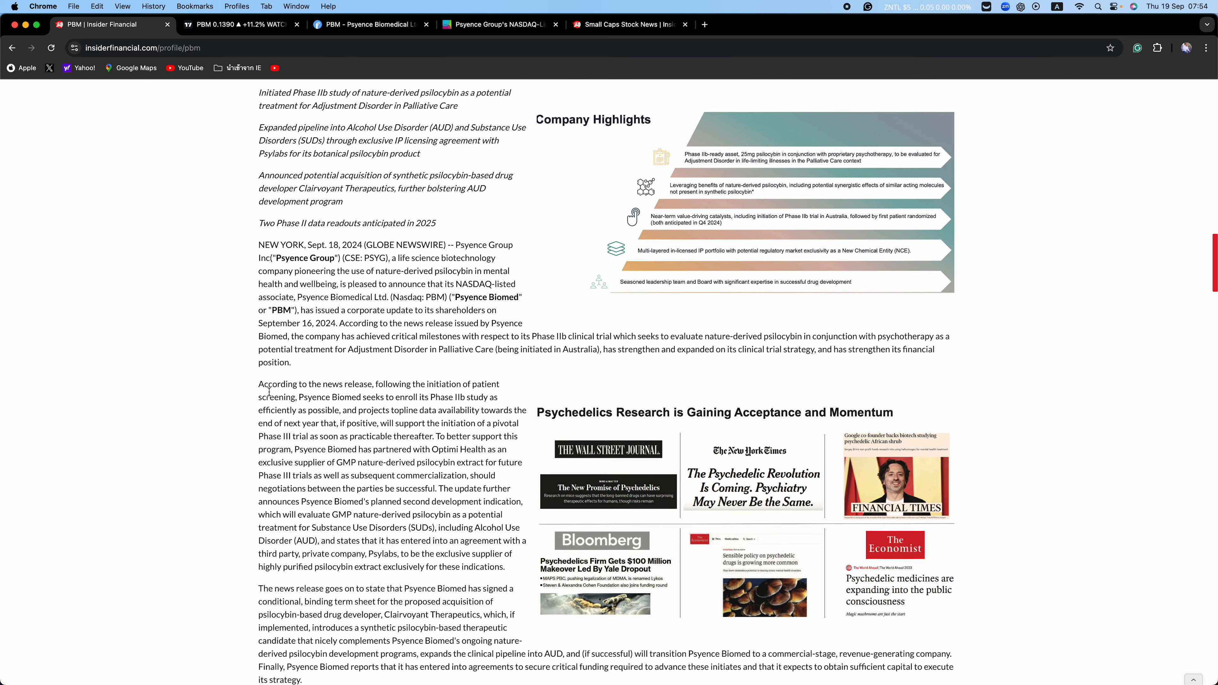
scroll(down, 3)
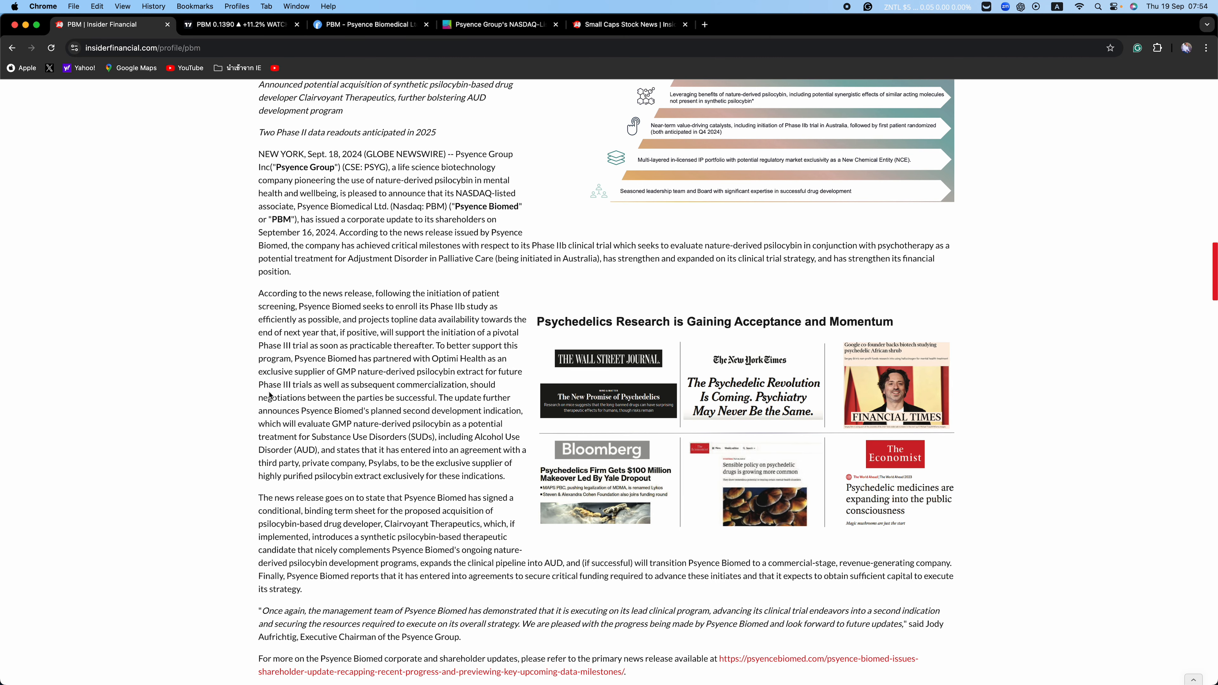
mouse_move(239, 416)
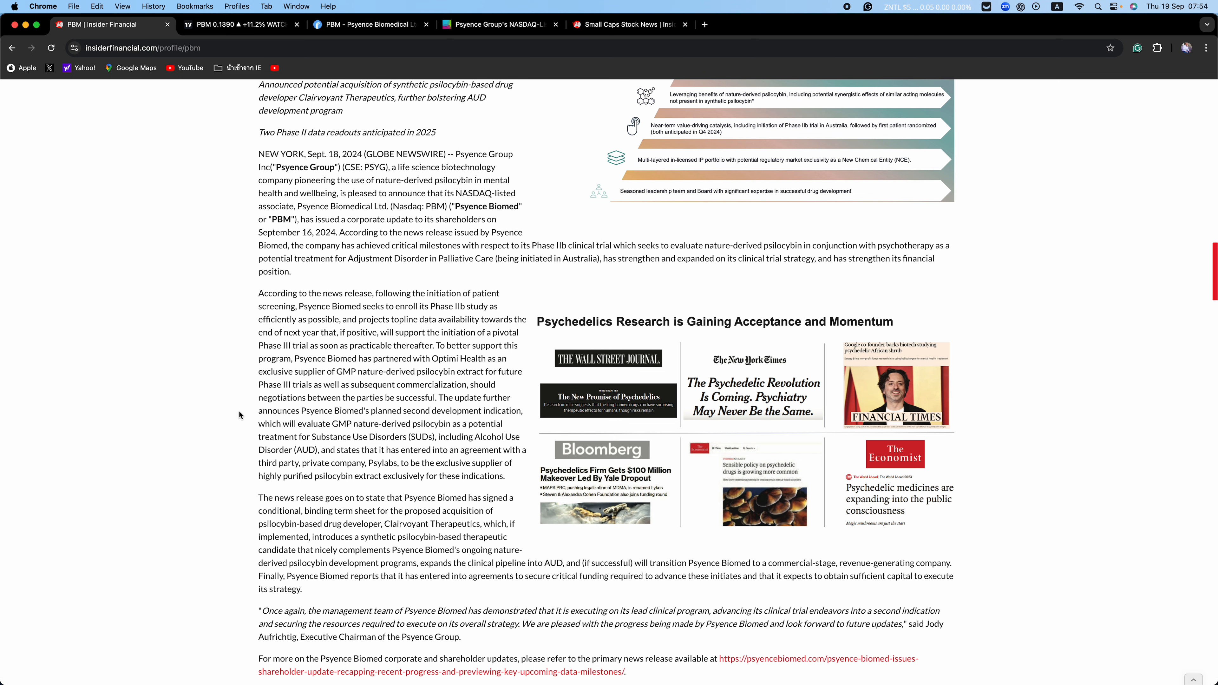
- Continue down the PBM profile to the Anticipated Developmental Pathway to Approval timeline and price chart
scroll(down, 3)
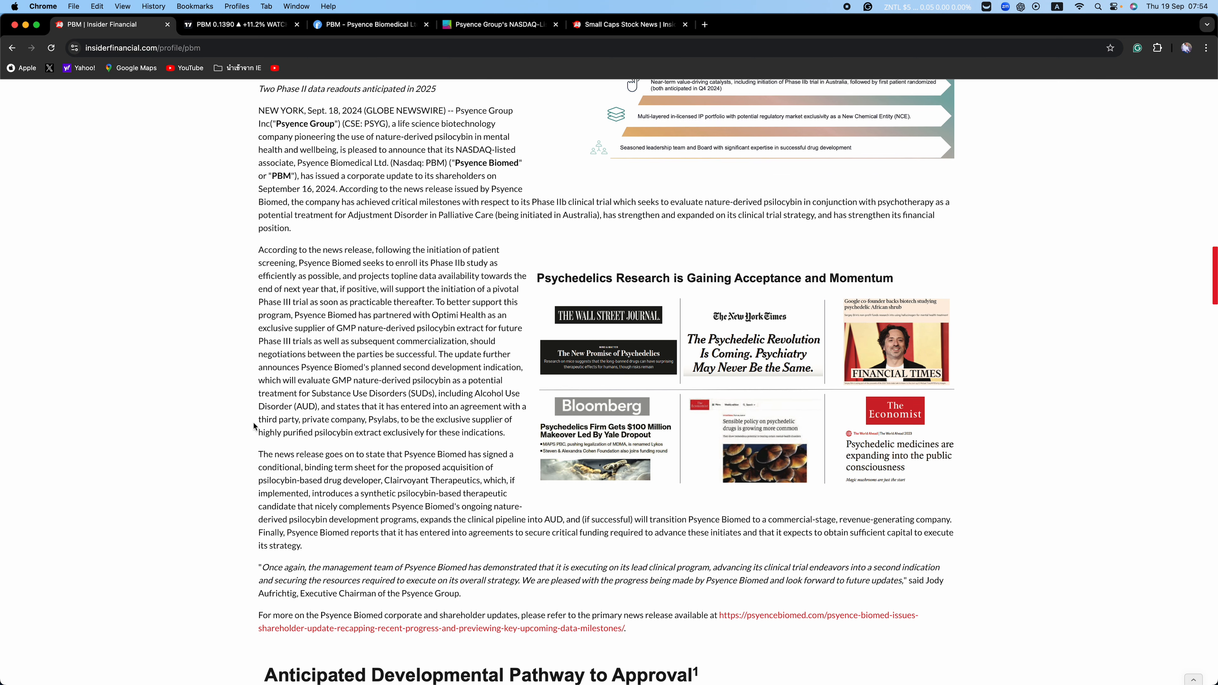
scroll(down, 3)
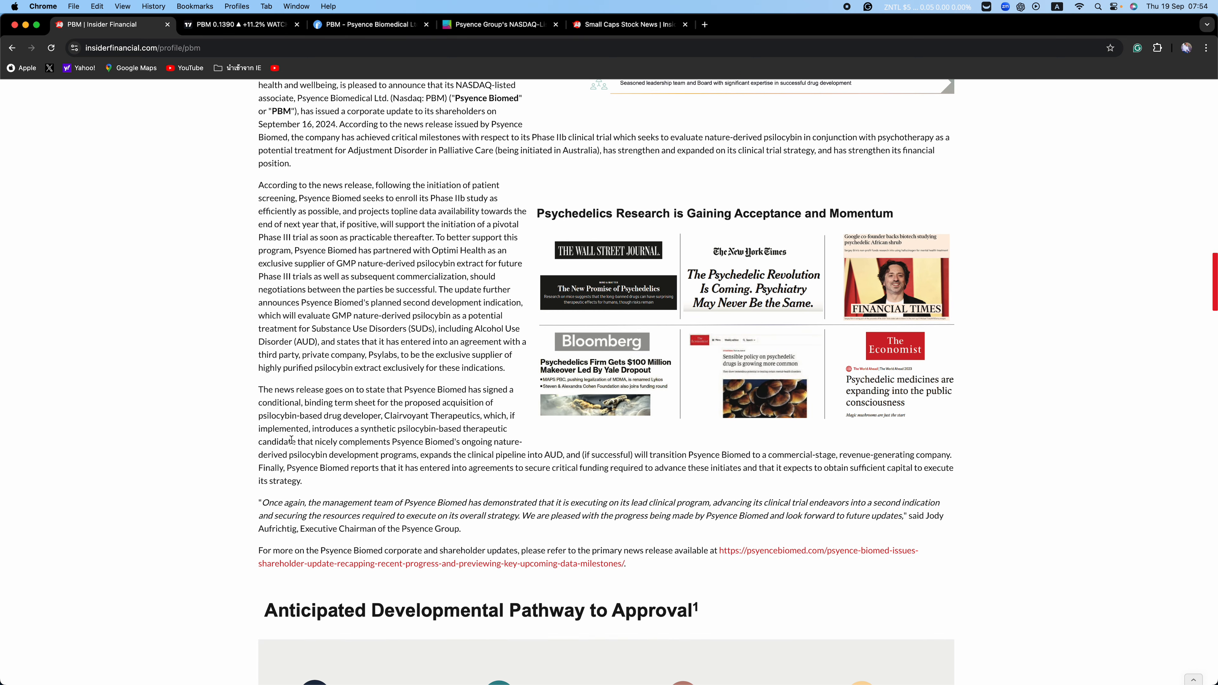
scroll(down, 3)
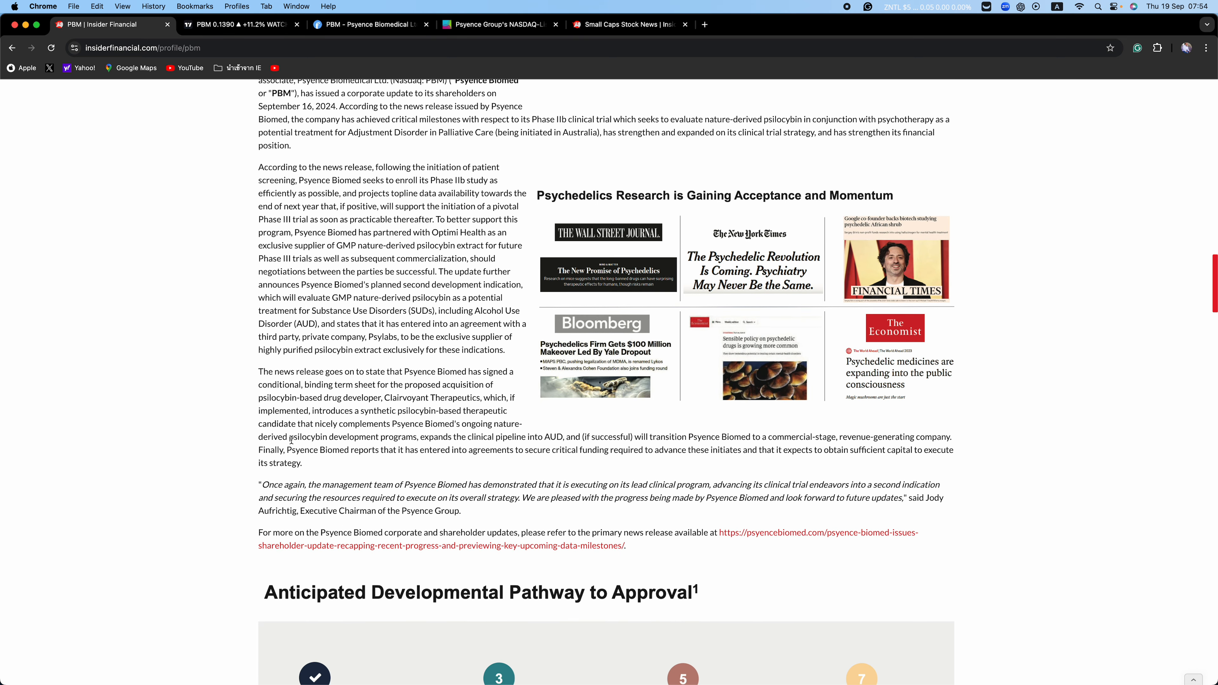
scroll(down, 3)
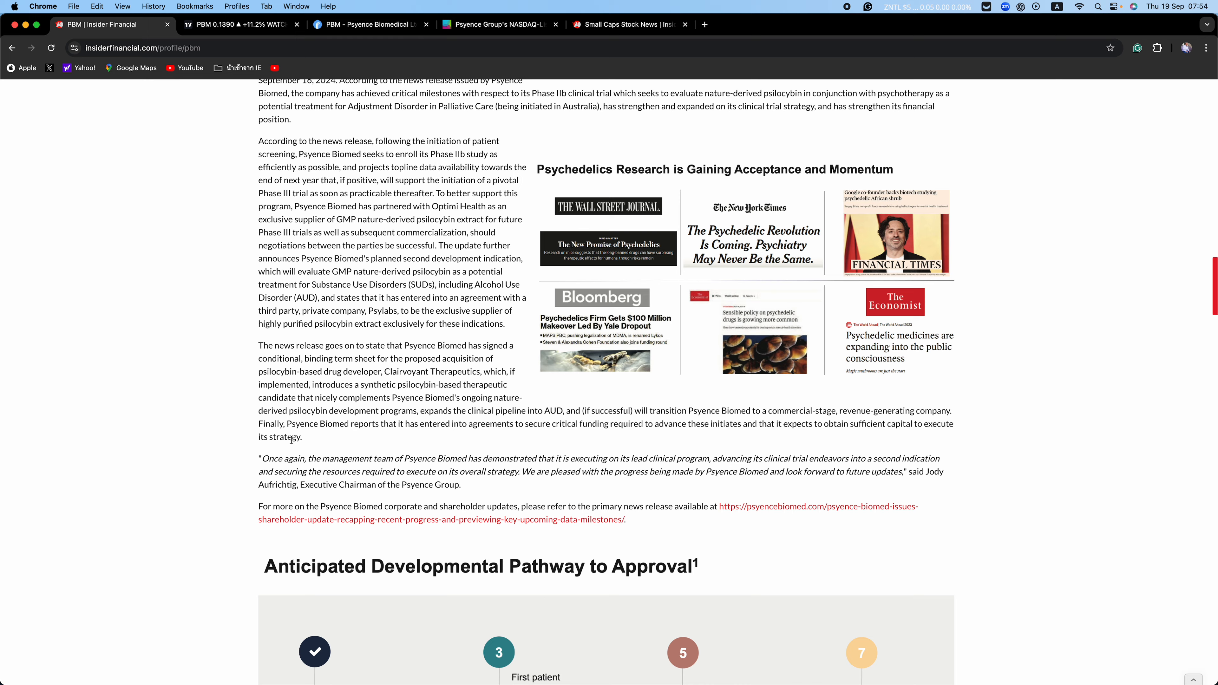
scroll(down, 3)
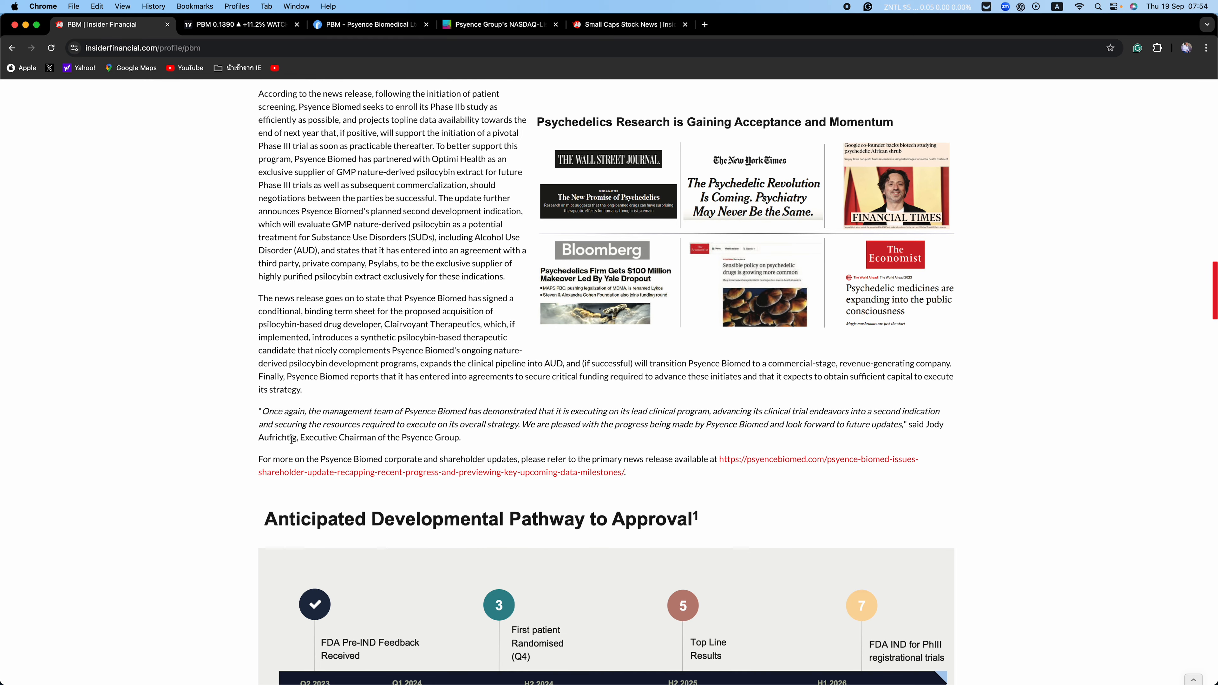
scroll(down, 3)
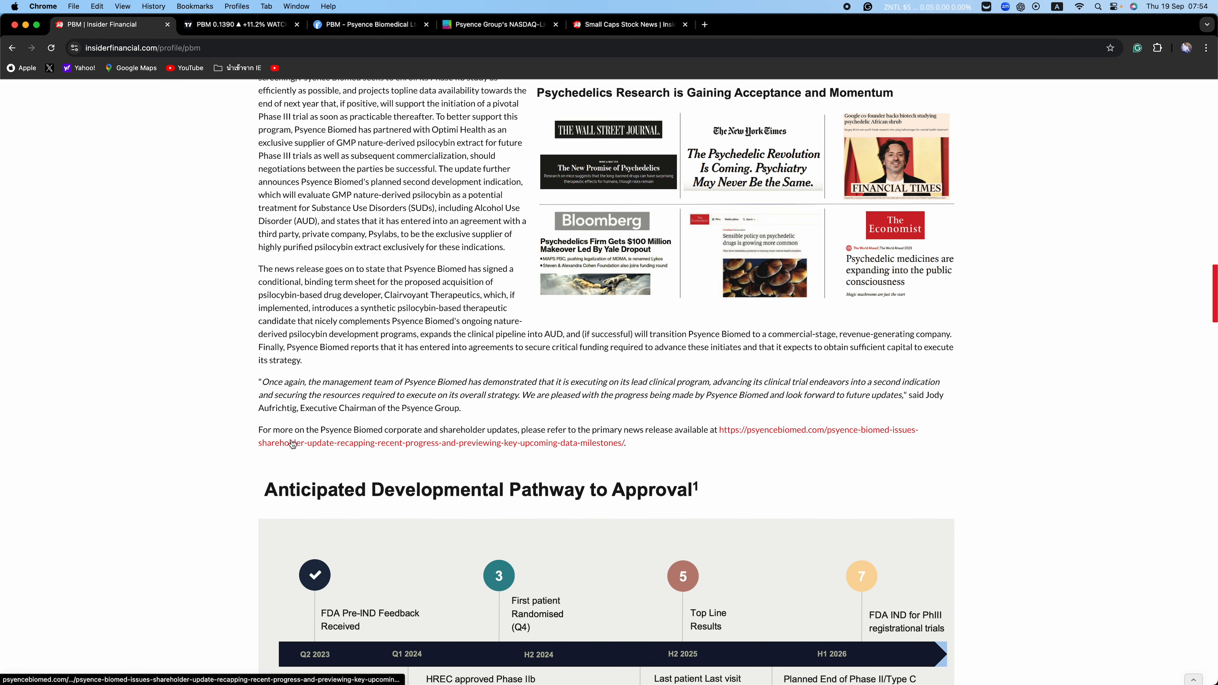
scroll(down, 3)
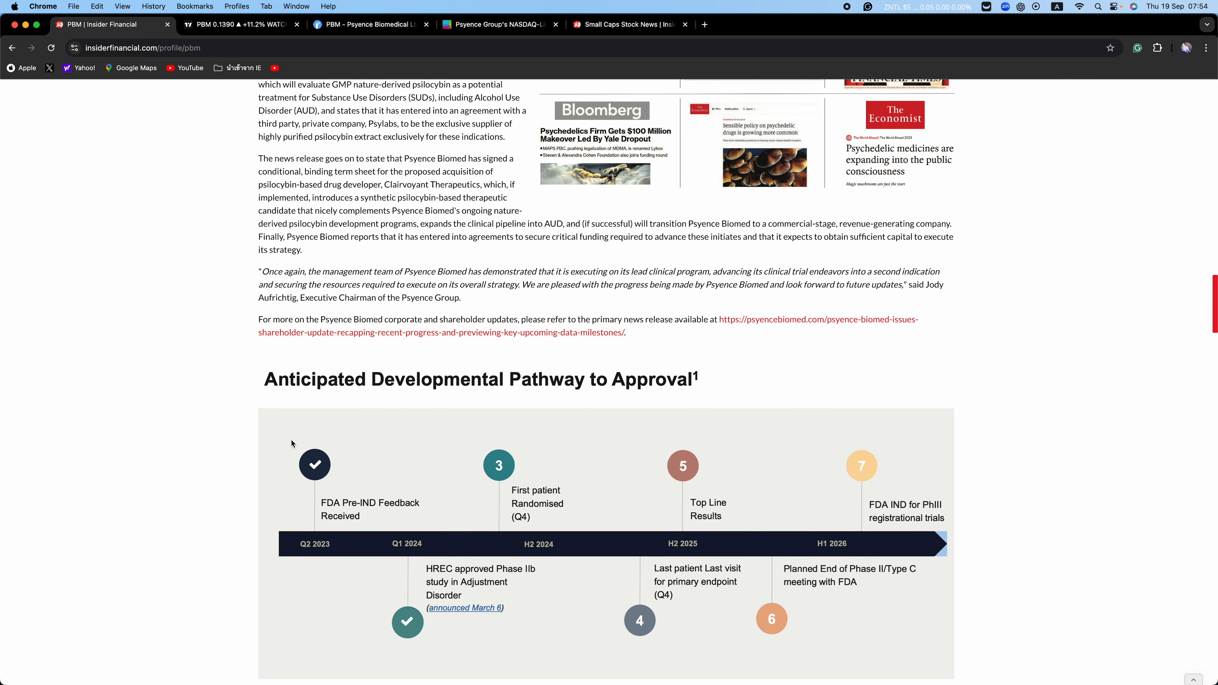
scroll(down, 3)
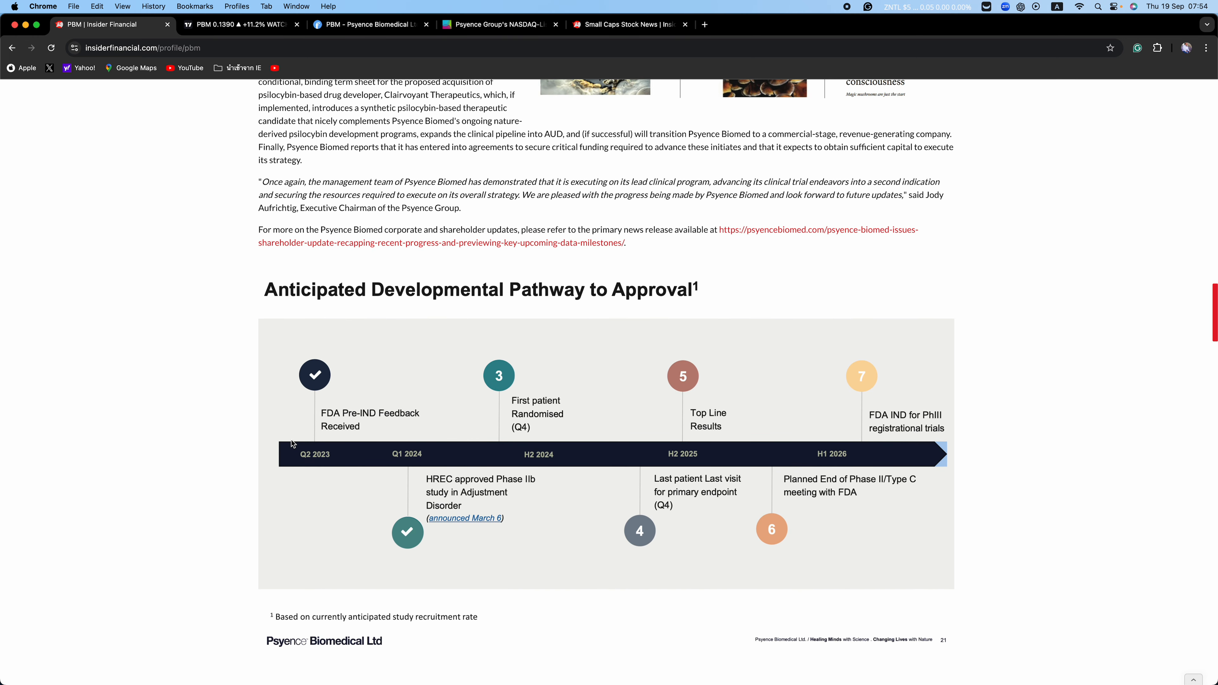
scroll(down, 3)
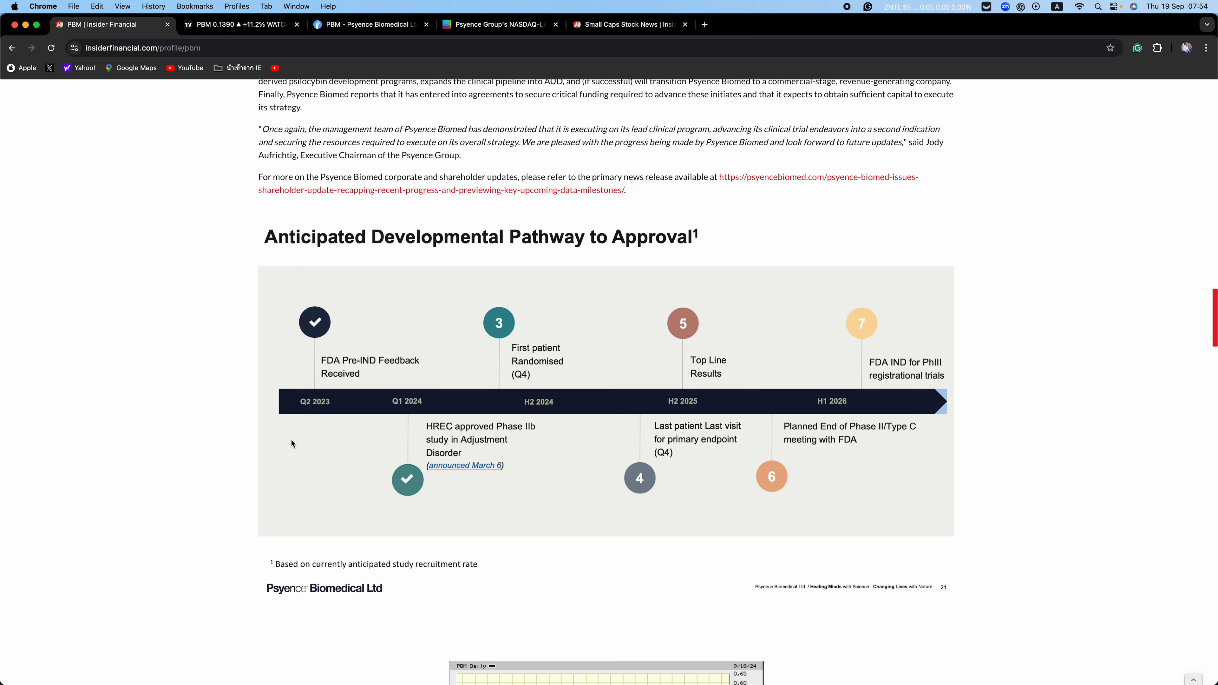
scroll(down, 3)
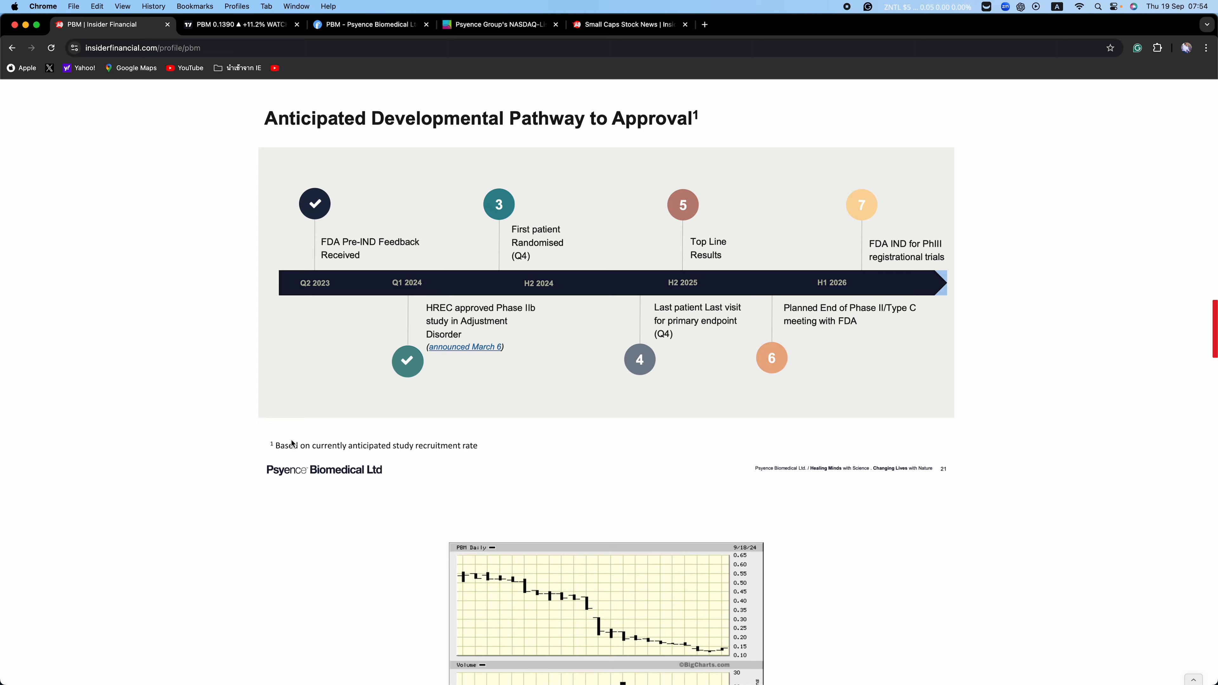
scroll(down, 3)
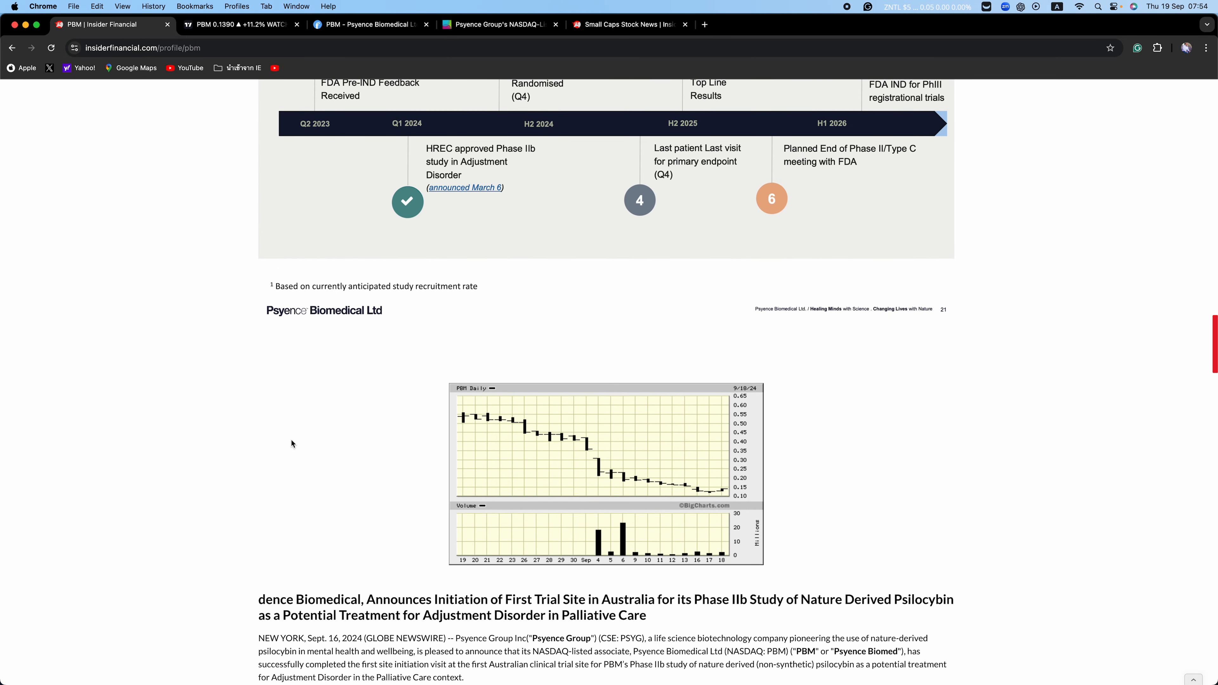
scroll(down, 3)
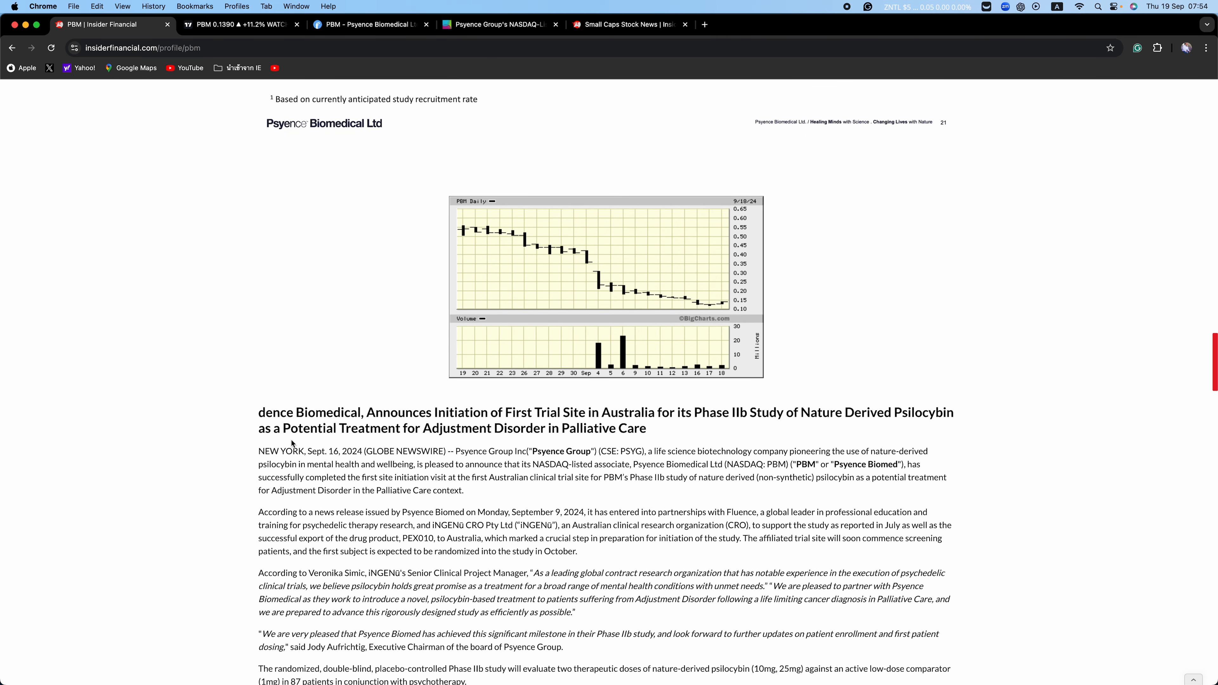
scroll(down, 3)
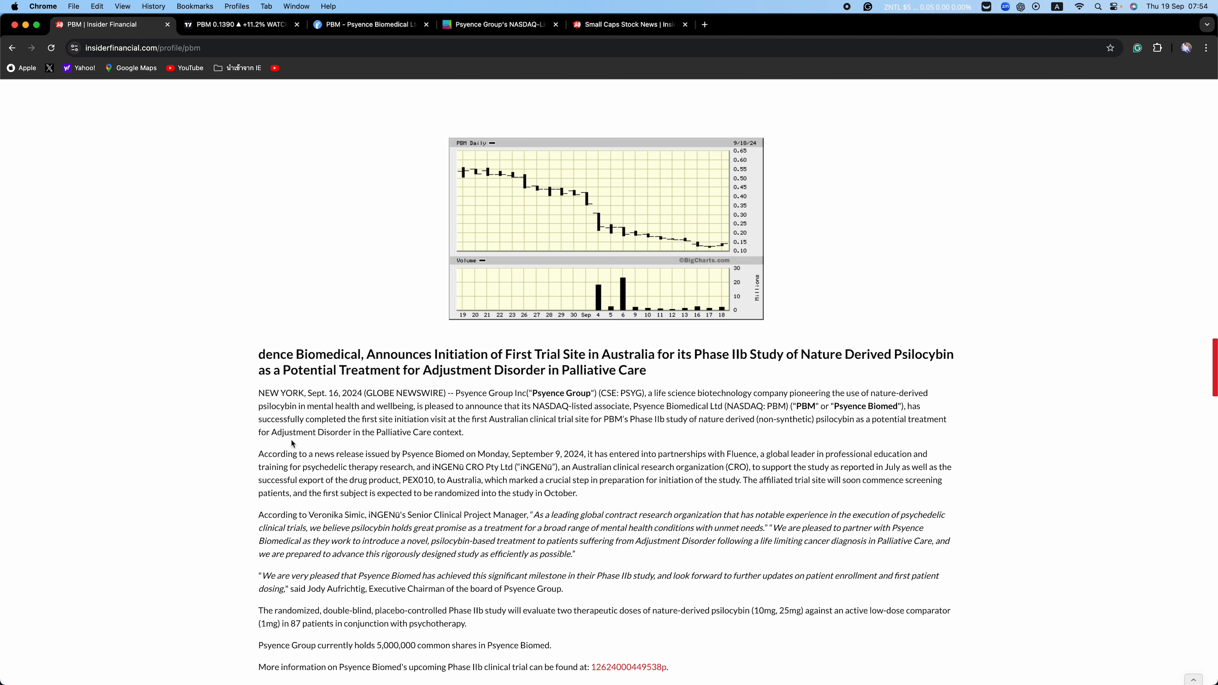
scroll(down, 3)
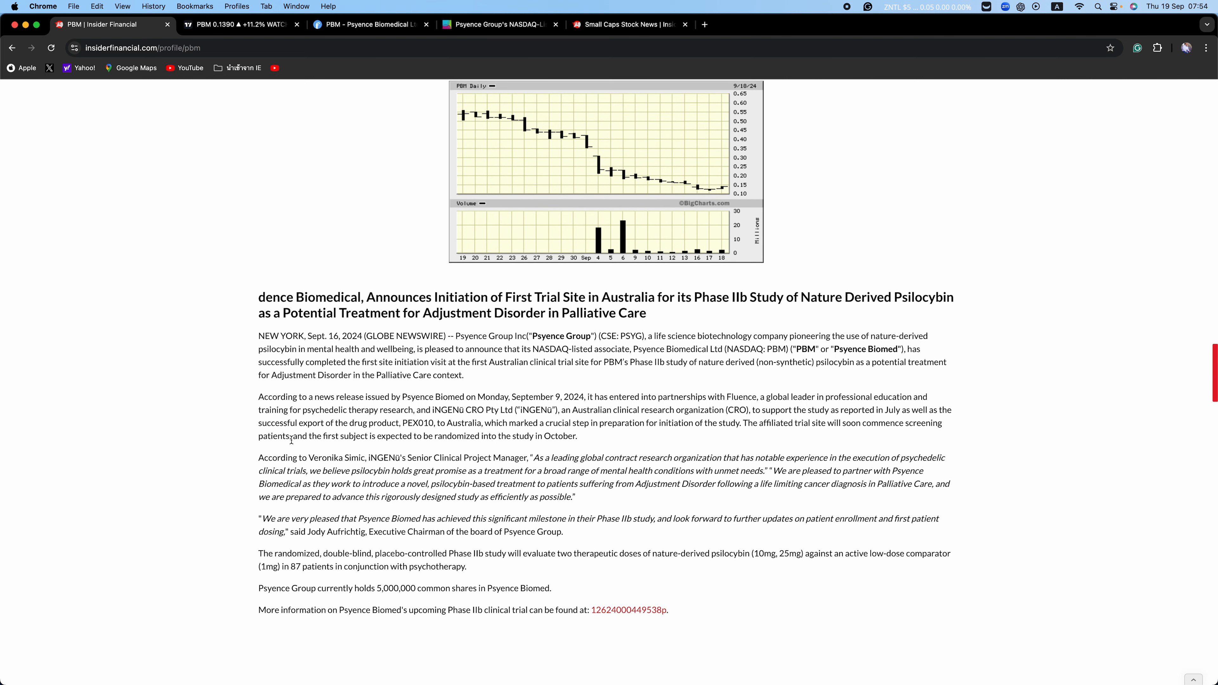
scroll(down, 3)
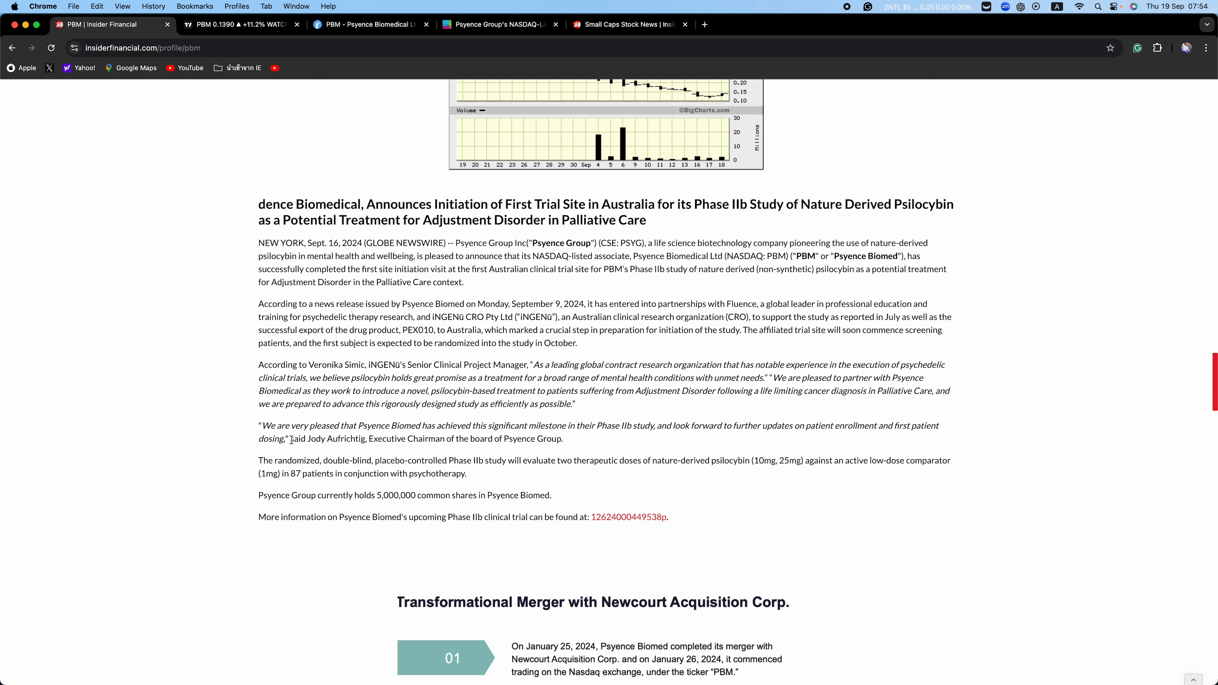
scroll(down, 3)
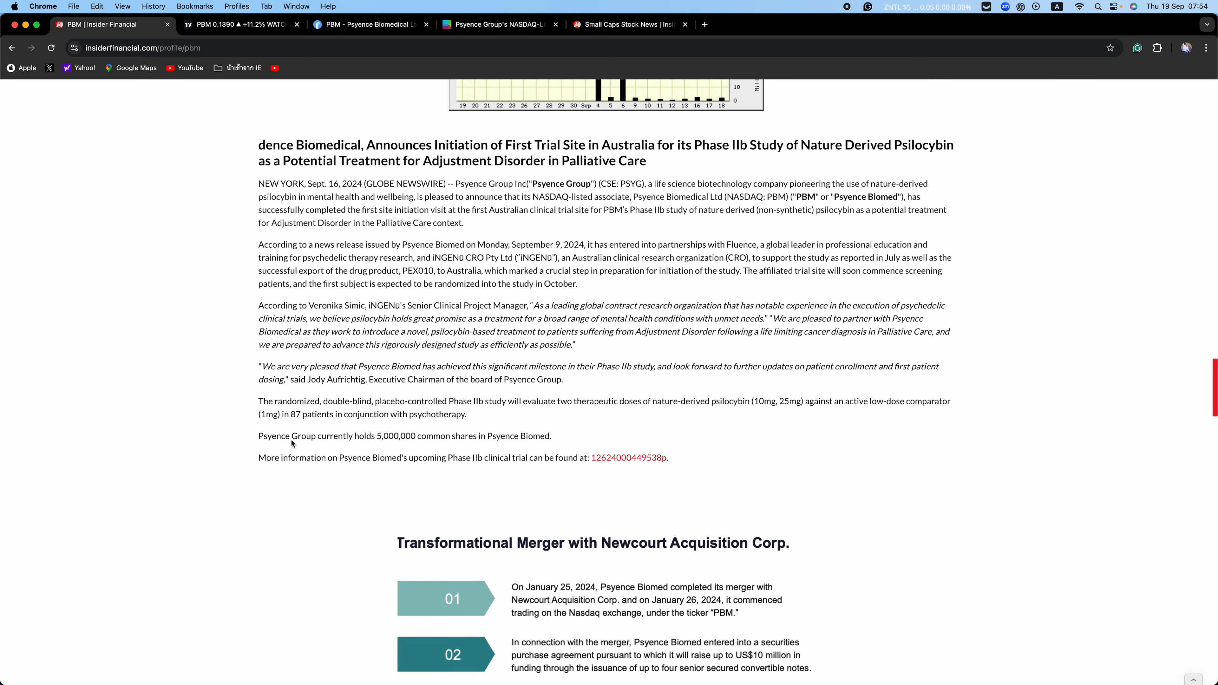
scroll(down, 3)
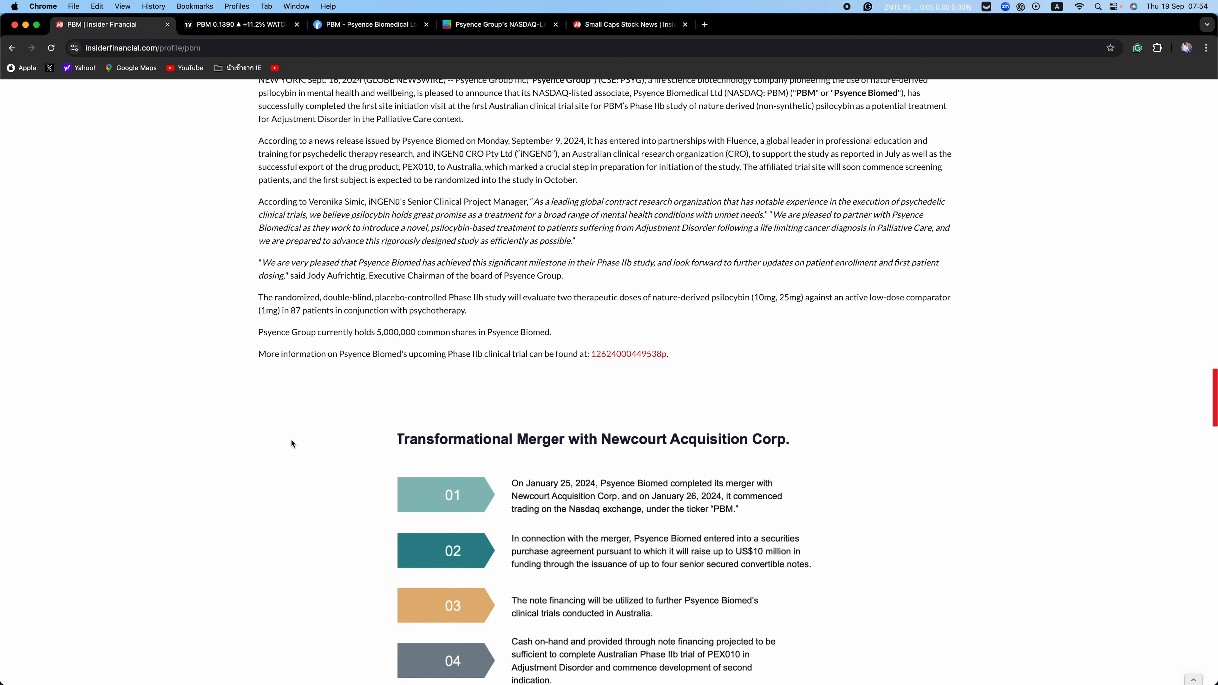
scroll(down, 3)
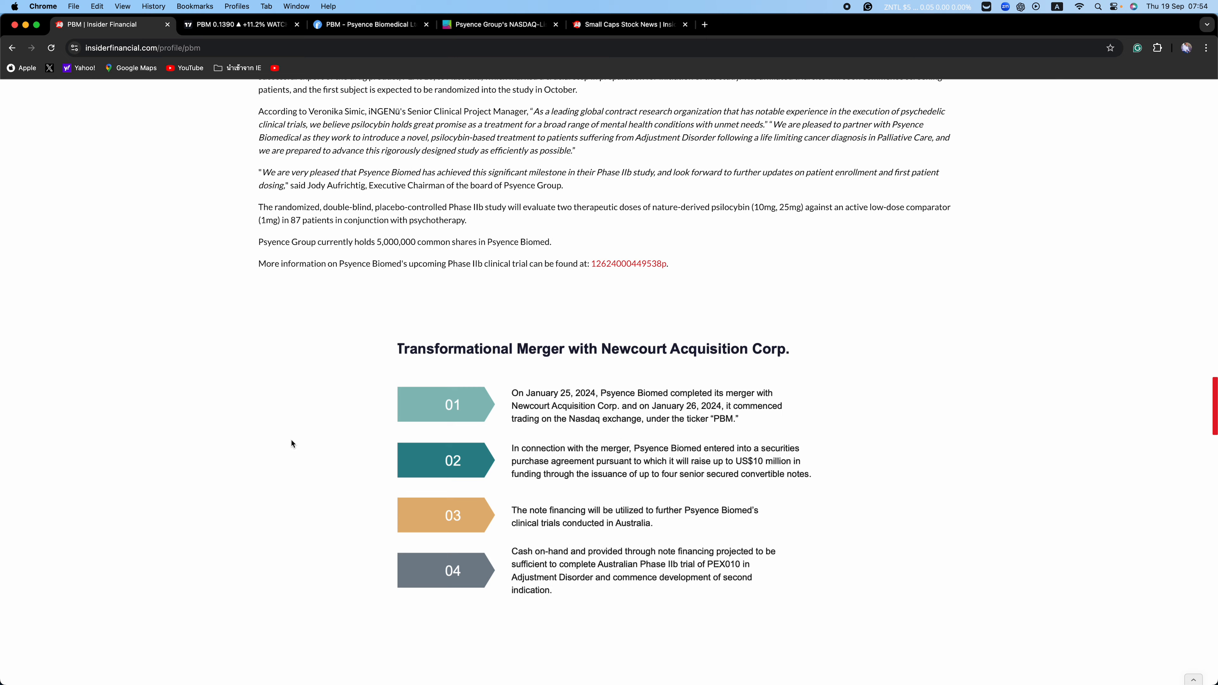
scroll(down, 3)
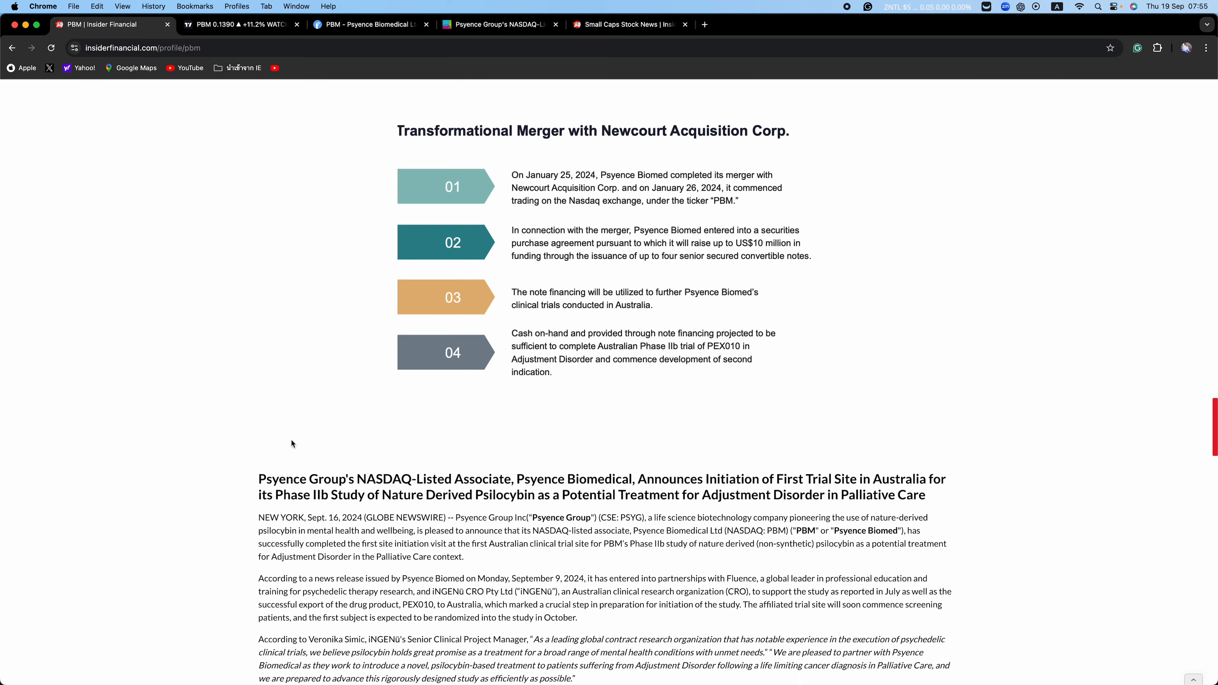
scroll(down, 3)
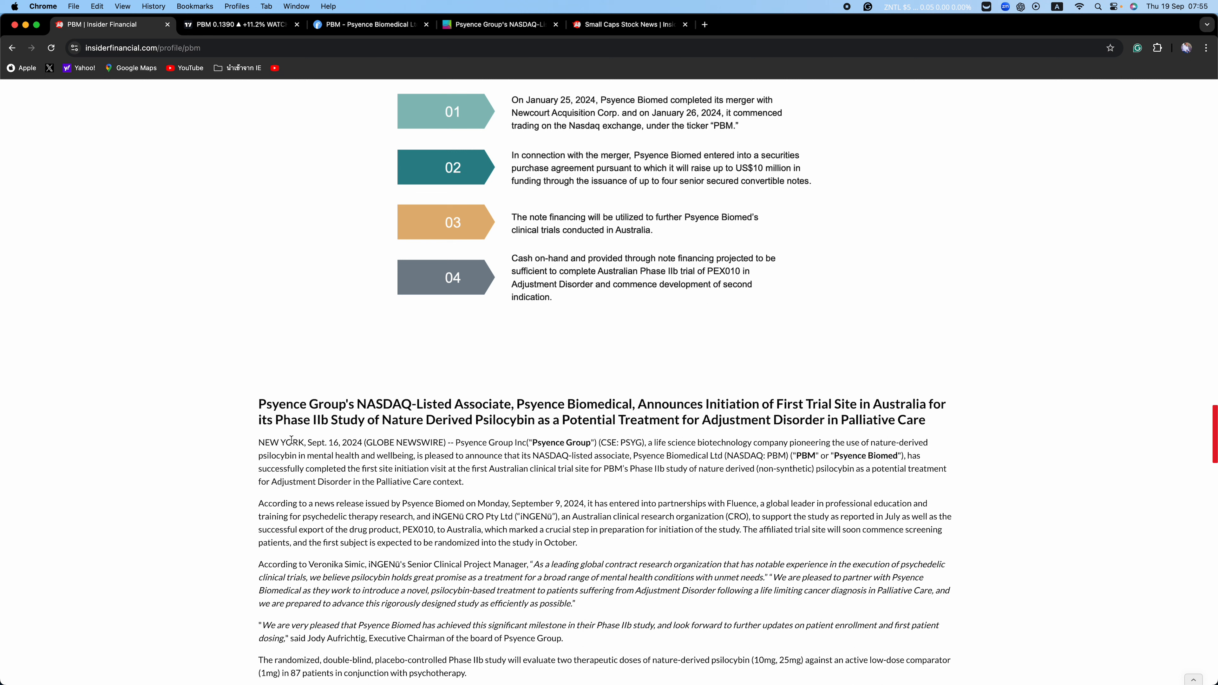
scroll(down, 3)
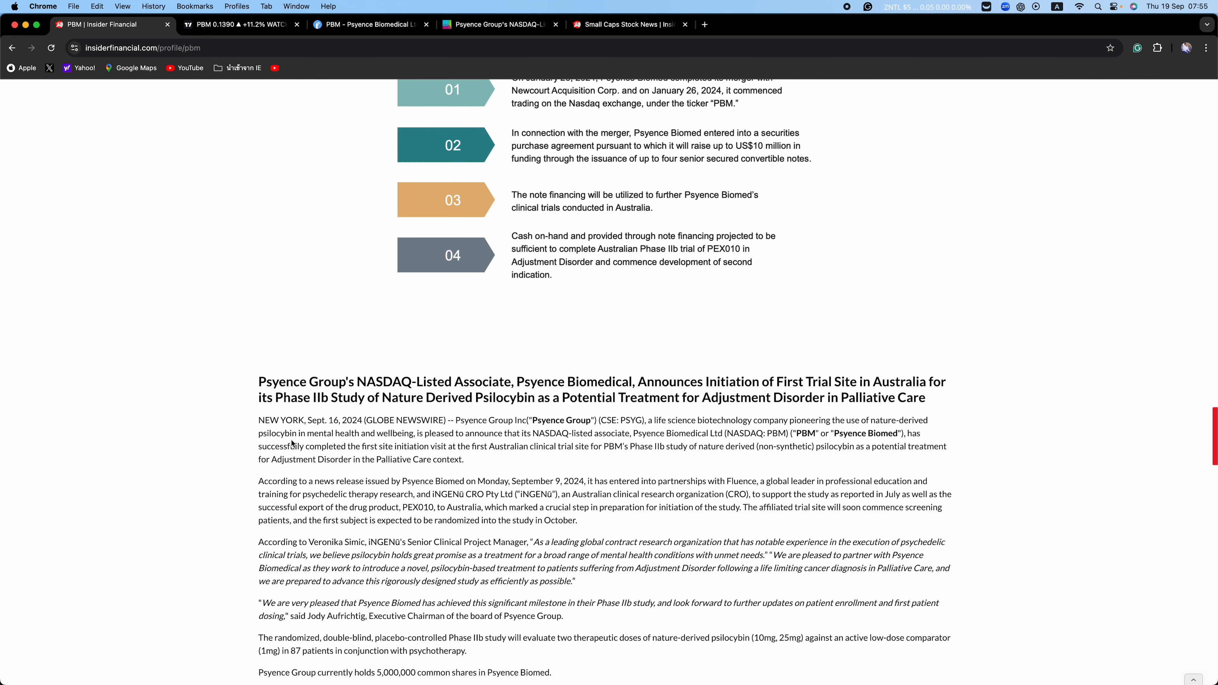
scroll(down, 3)
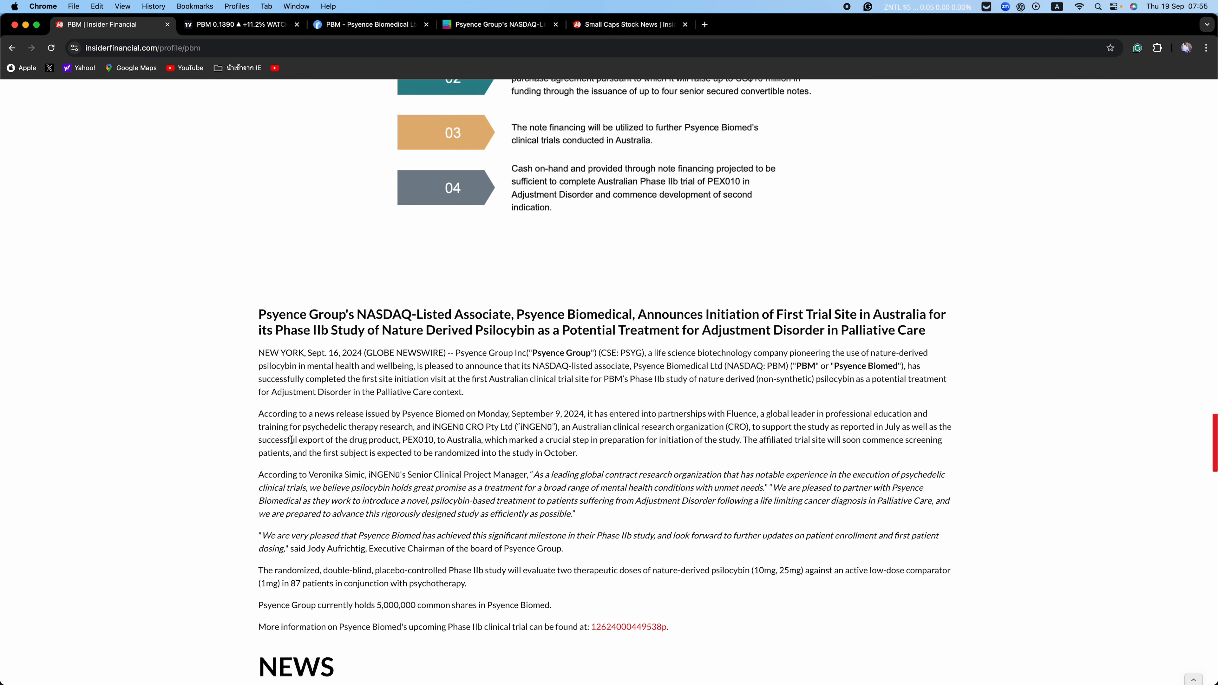
scroll(down, 3)
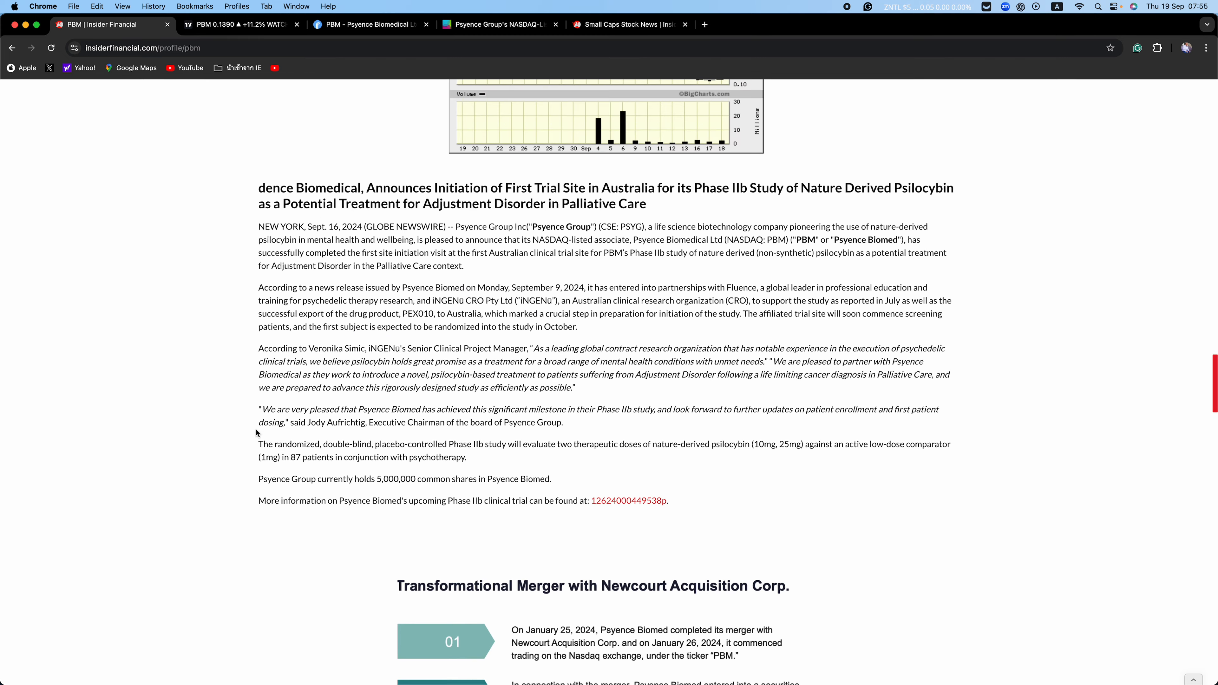
scroll(down, 3)
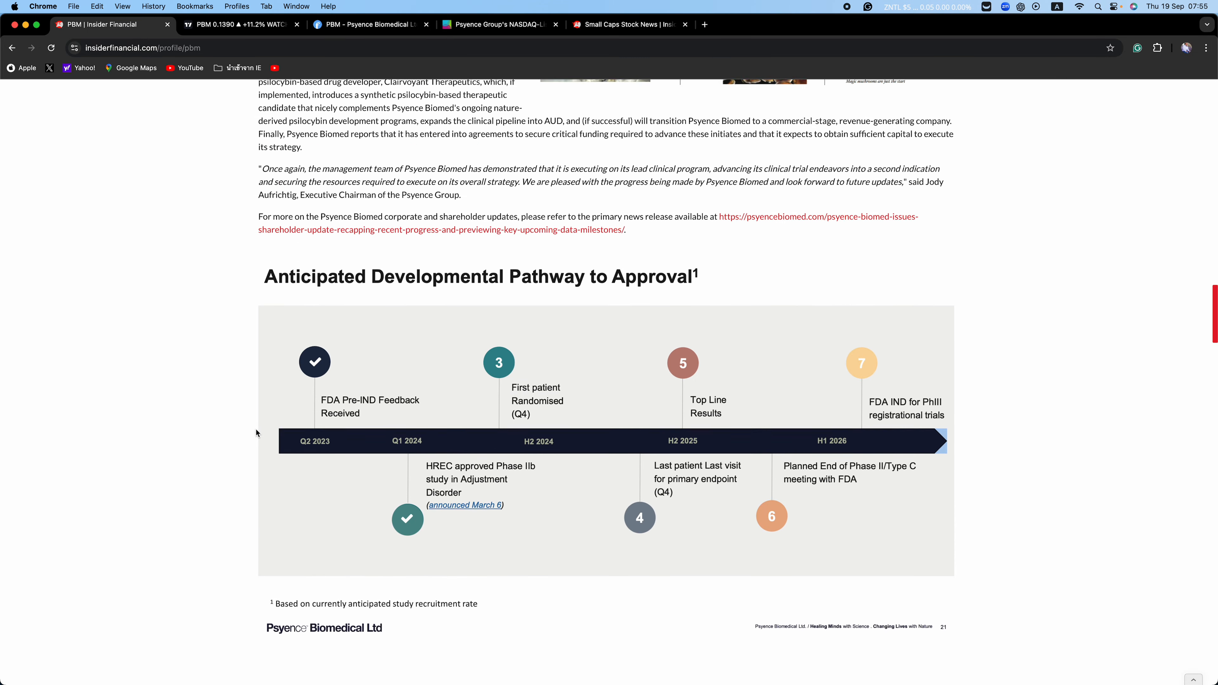
scroll(up, 3)
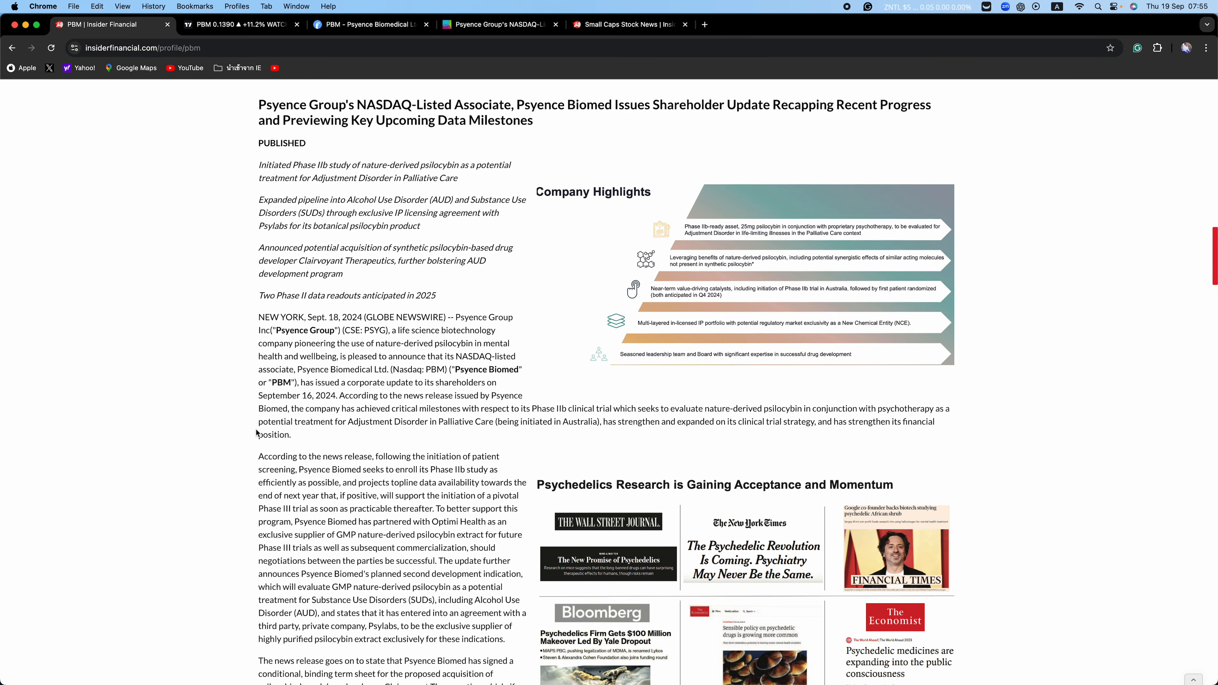
scroll(down, 3)
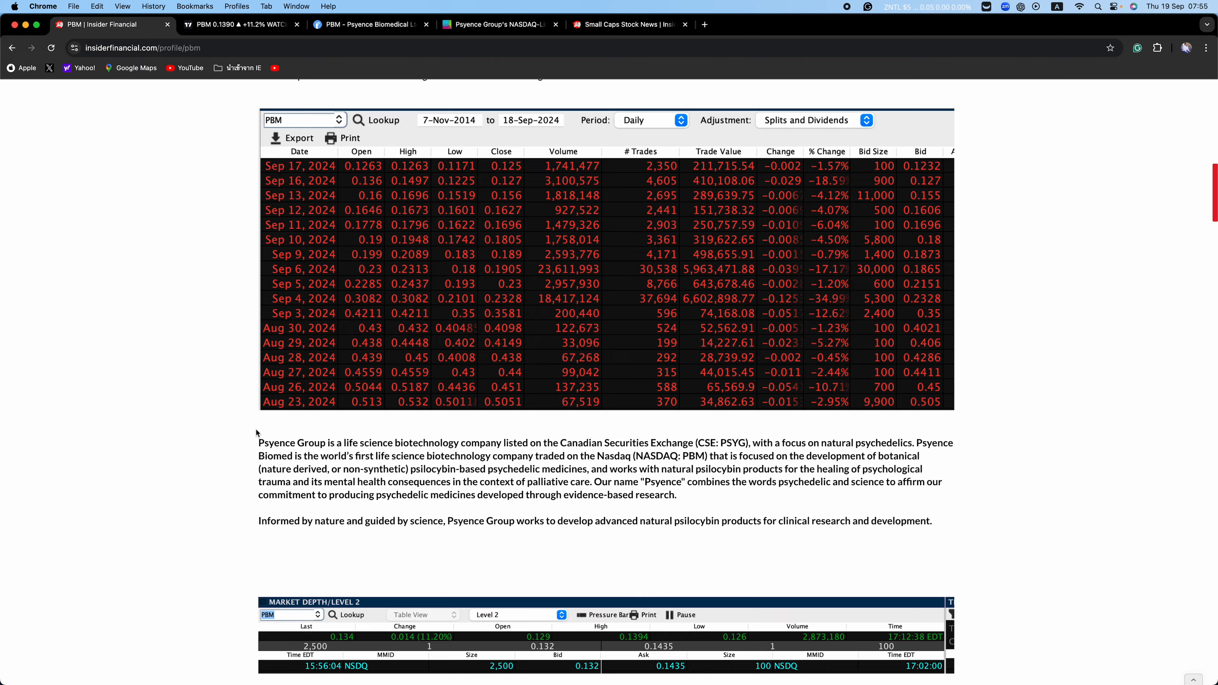
click(367, 24)
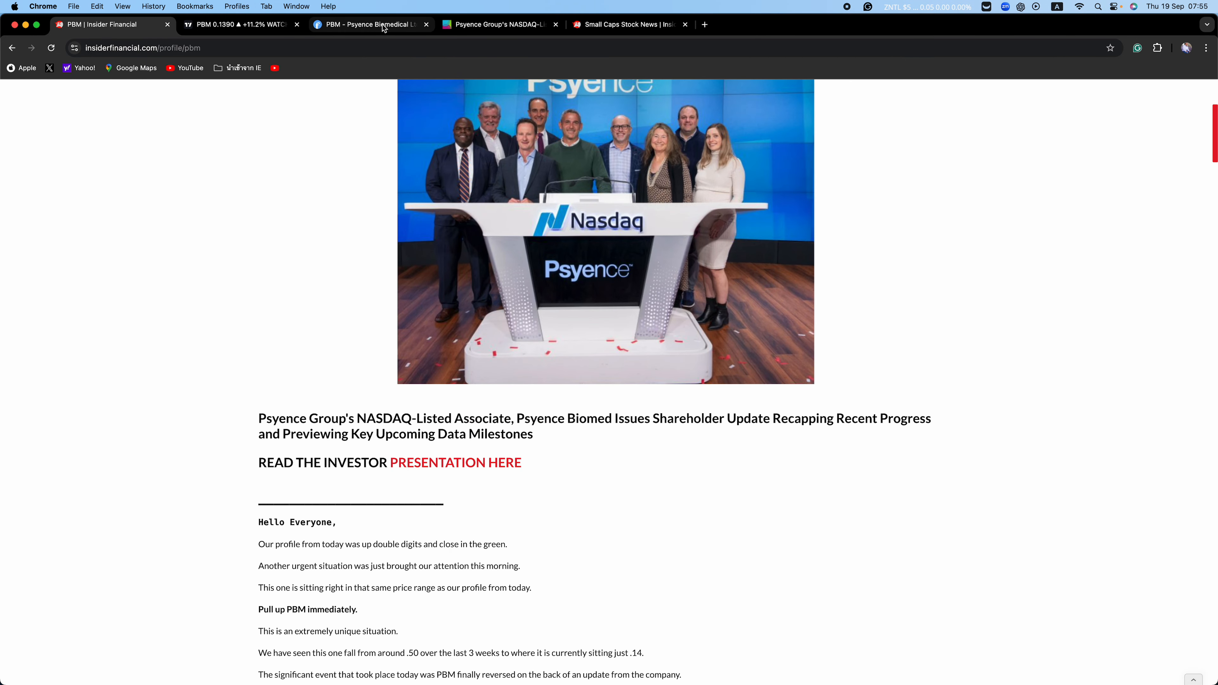
- Check the Finviz PBM quote, scroll back up, then return to the TradingView PBM charts
click(365, 25)
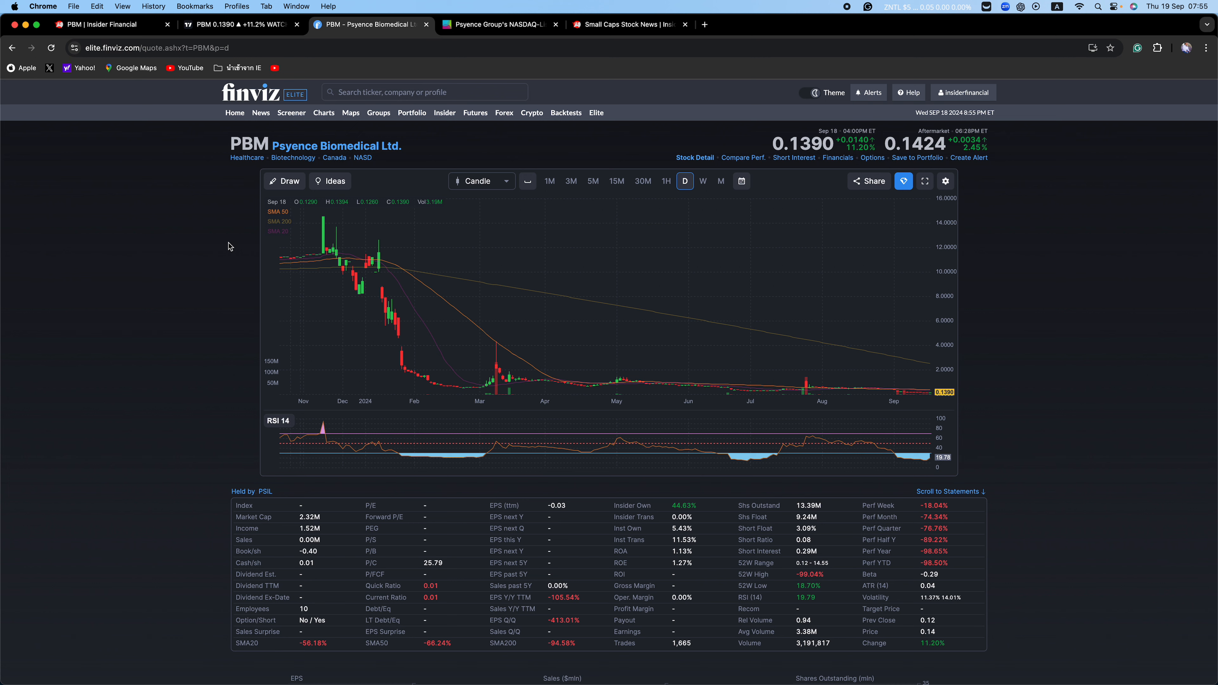
mouse_move(267, 69)
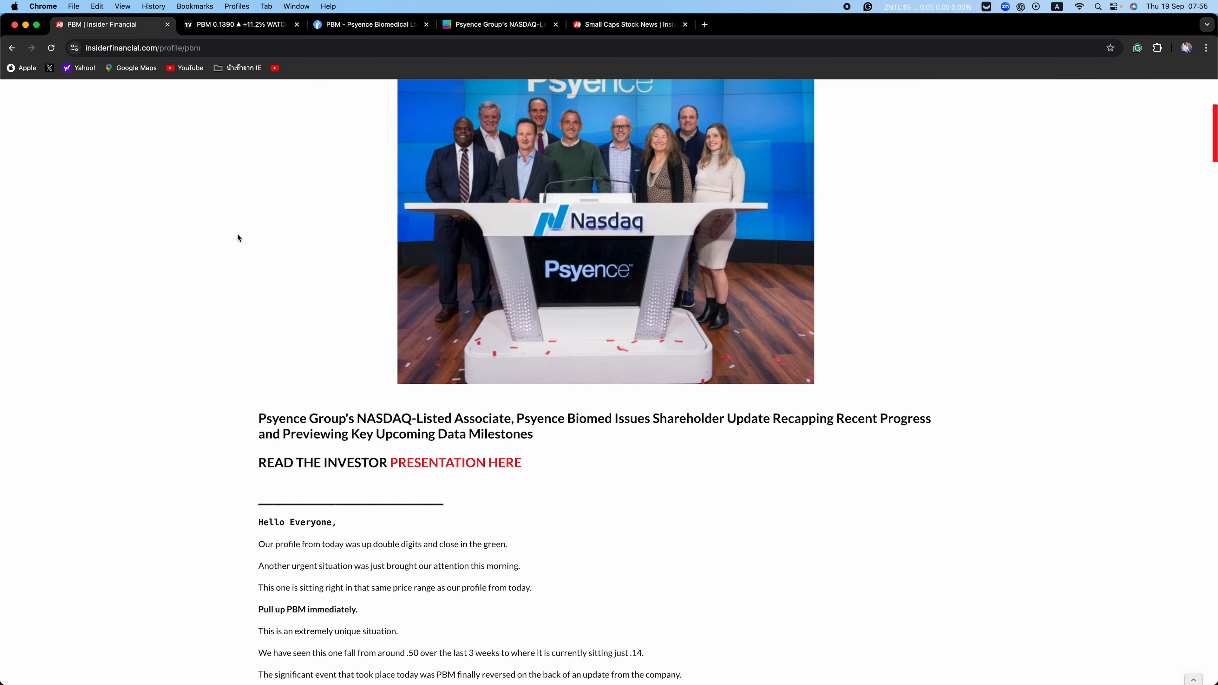
scroll(up, 3)
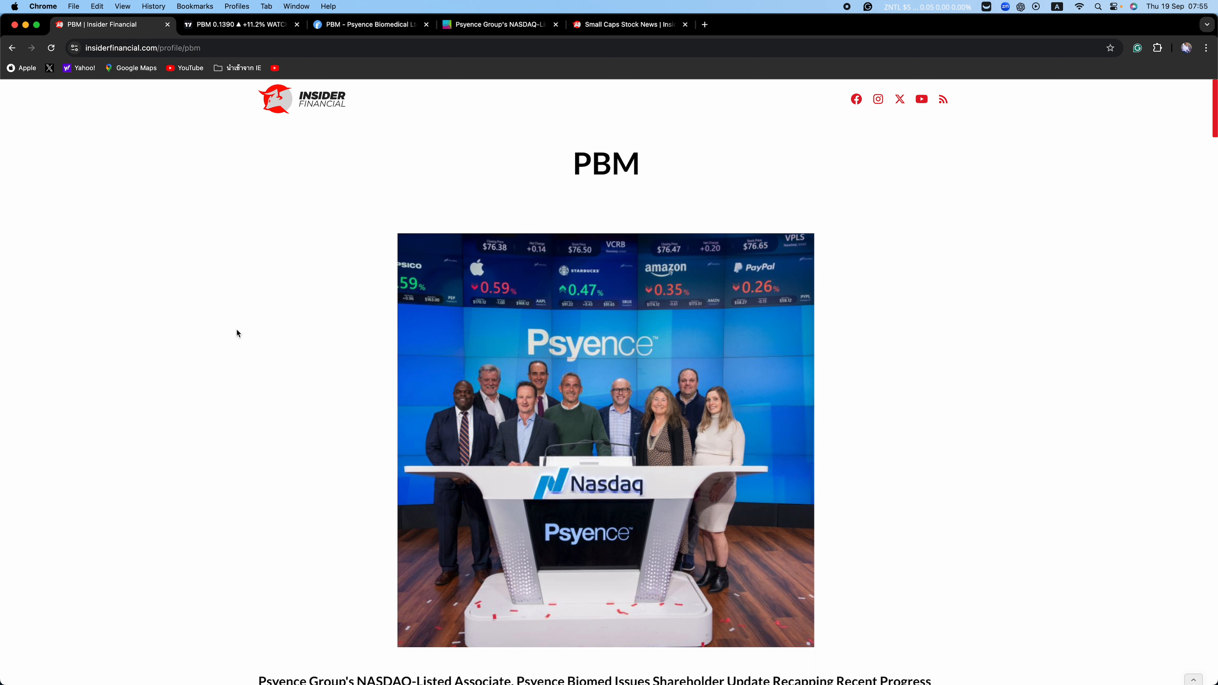
mouse_move(349, 214)
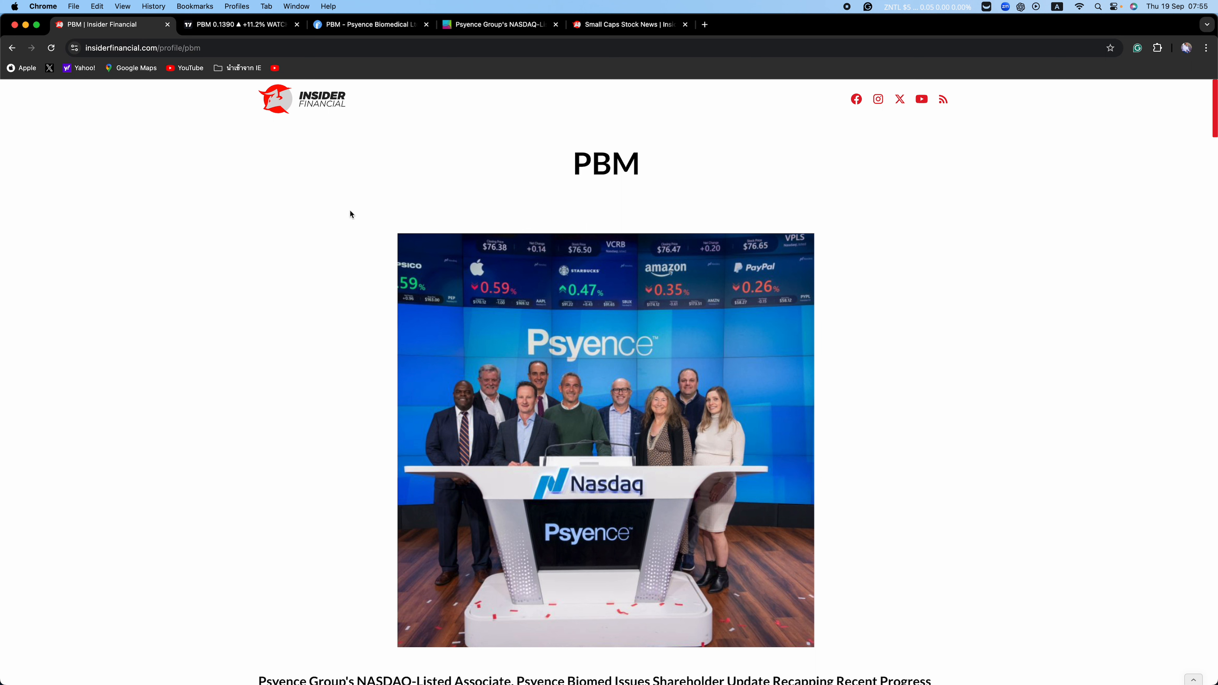
click(236, 24)
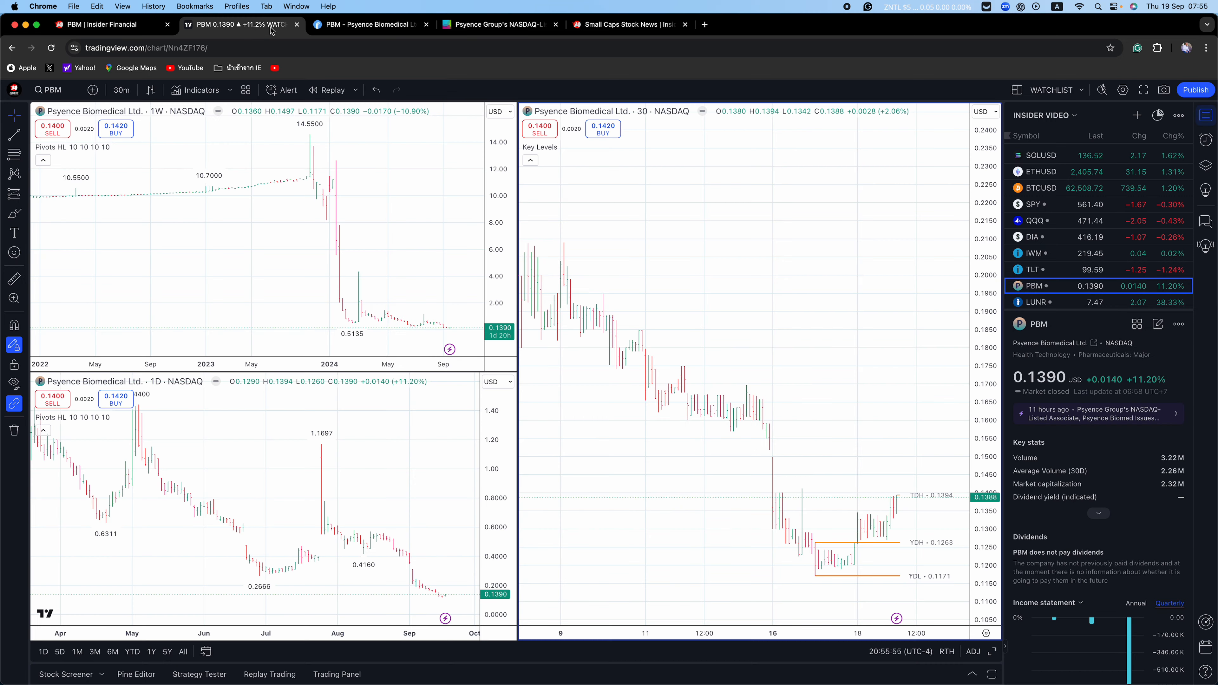
- Load SPY into the three charts from the watchlist, then switch them to BTCUSD
click(1034, 204)
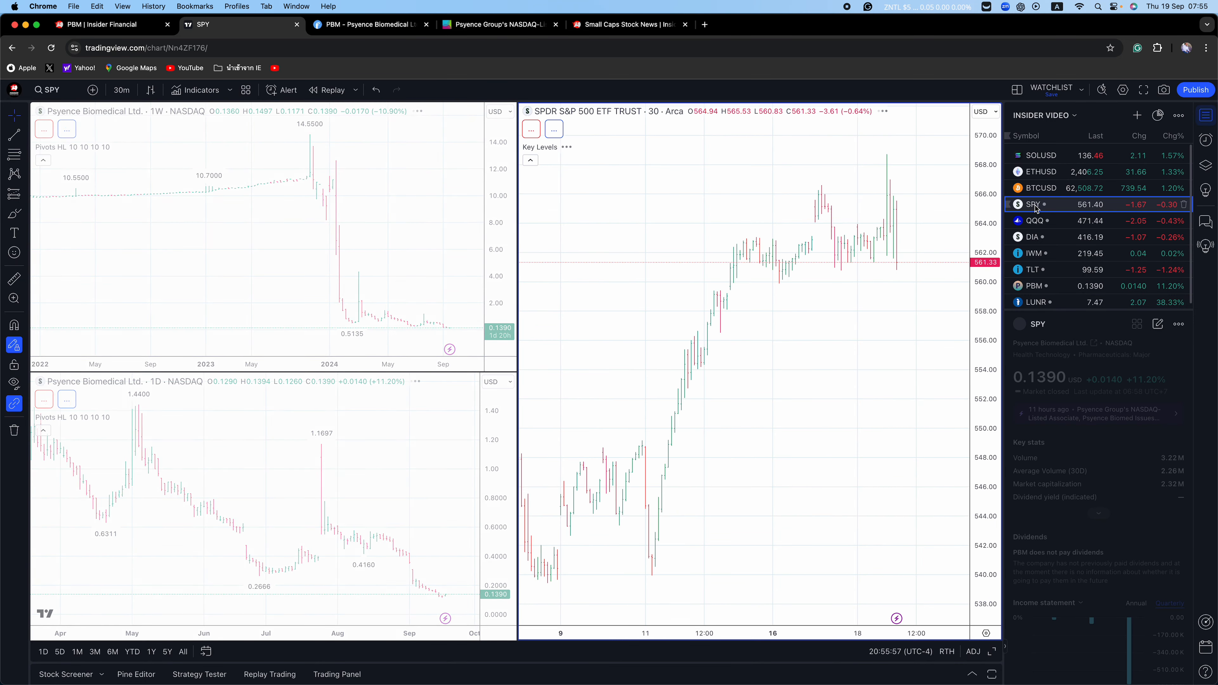
click(1034, 204)
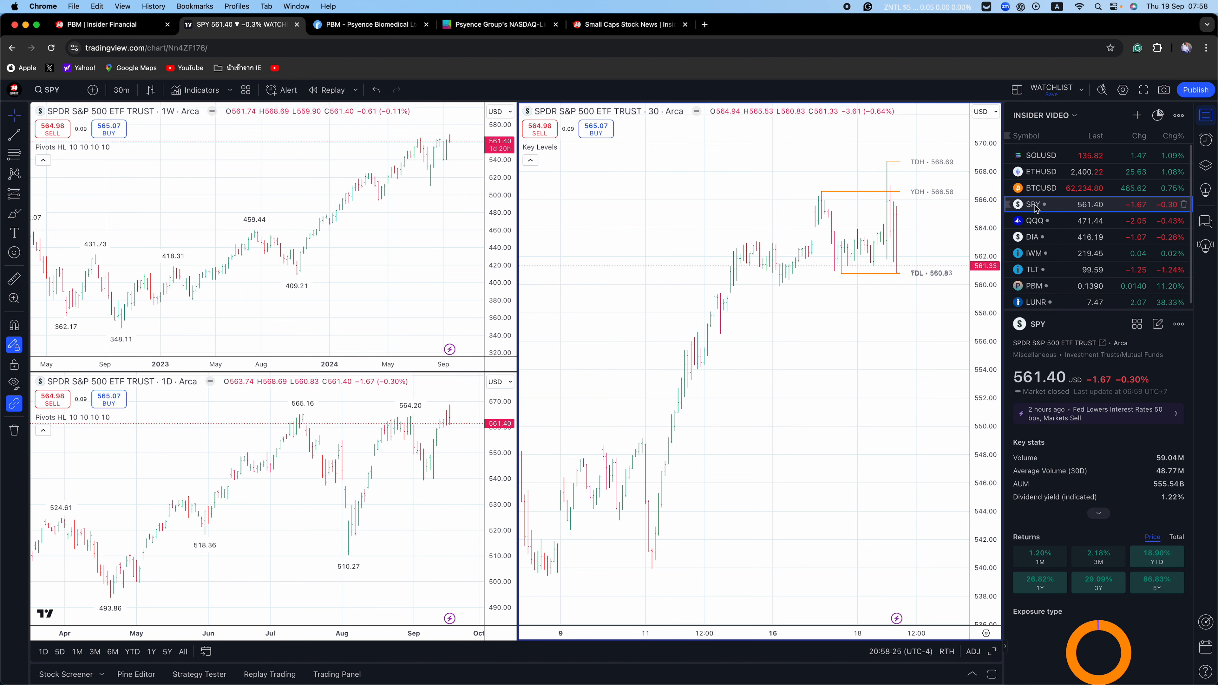
click(1042, 188)
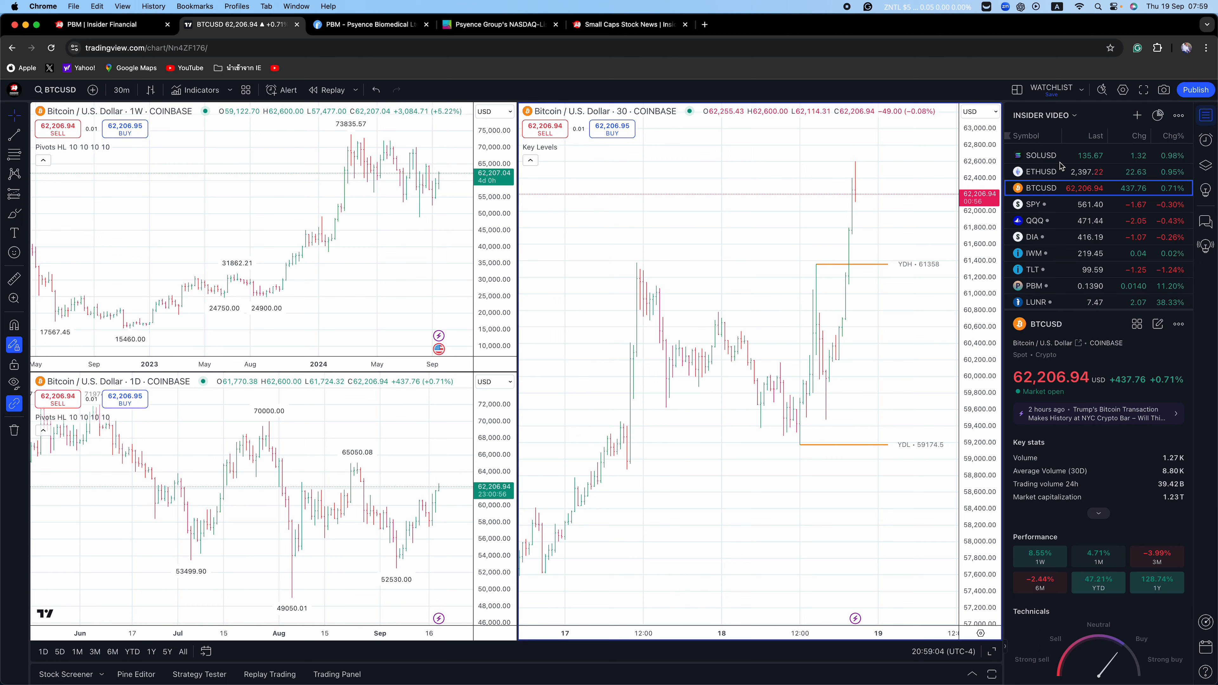
click(1034, 204)
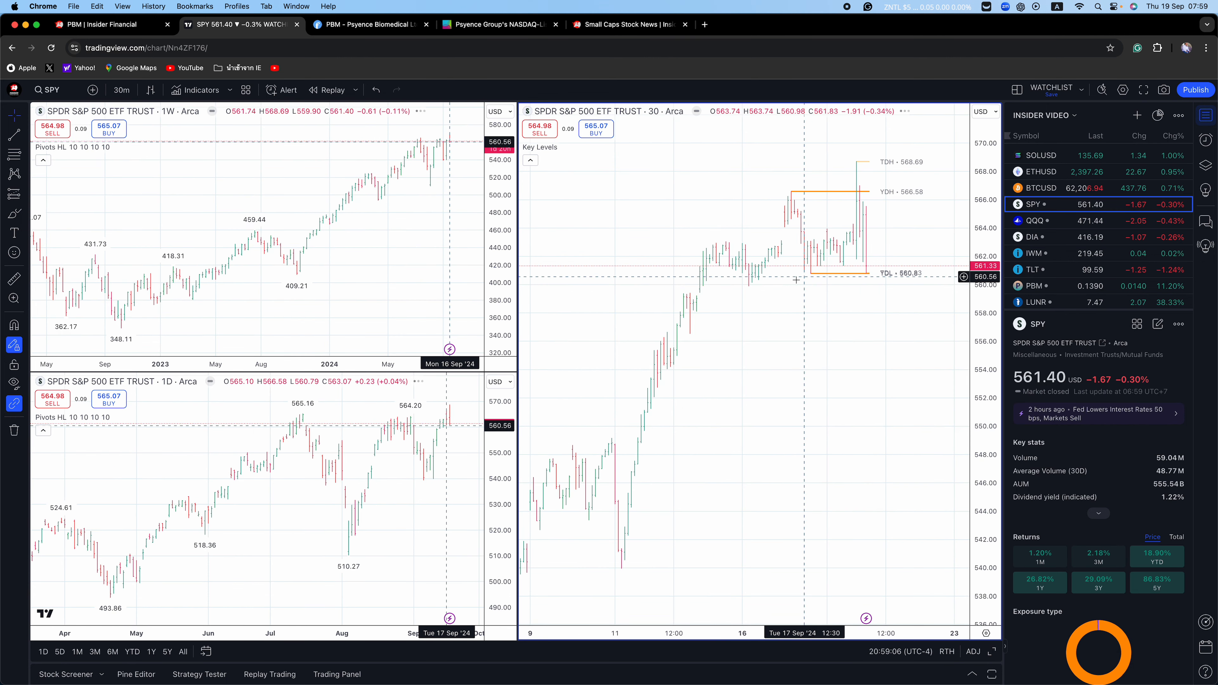
mouse_move(855, 159)
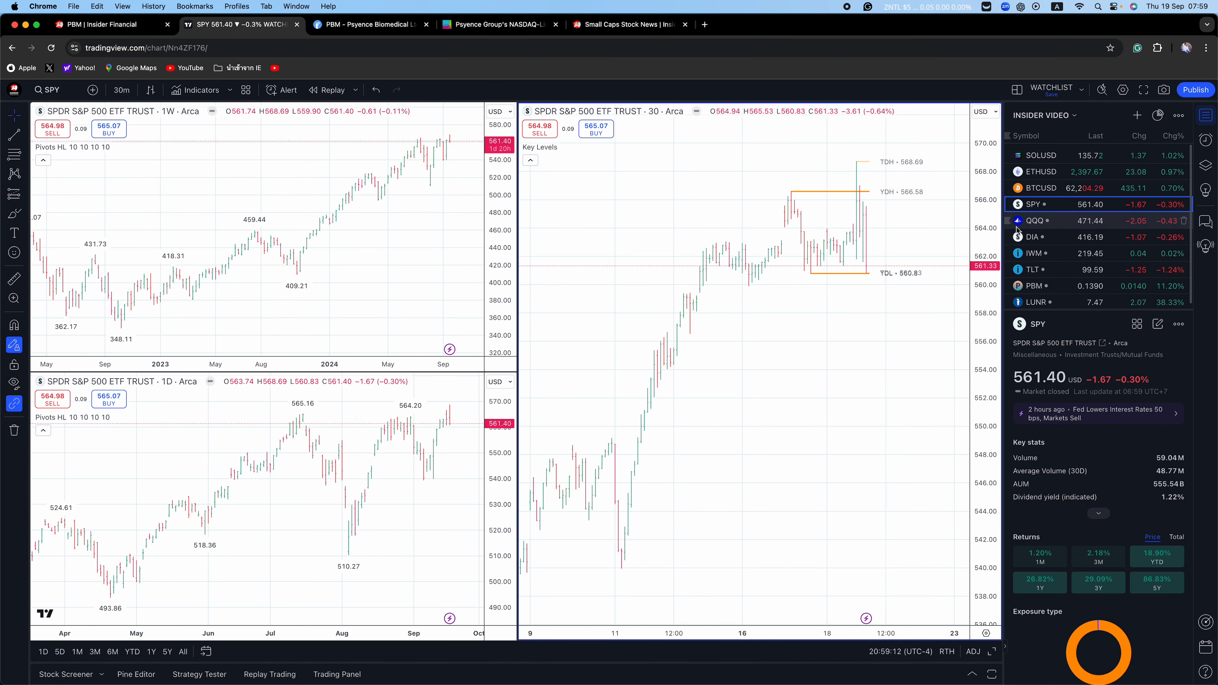
mouse_move(1035, 221)
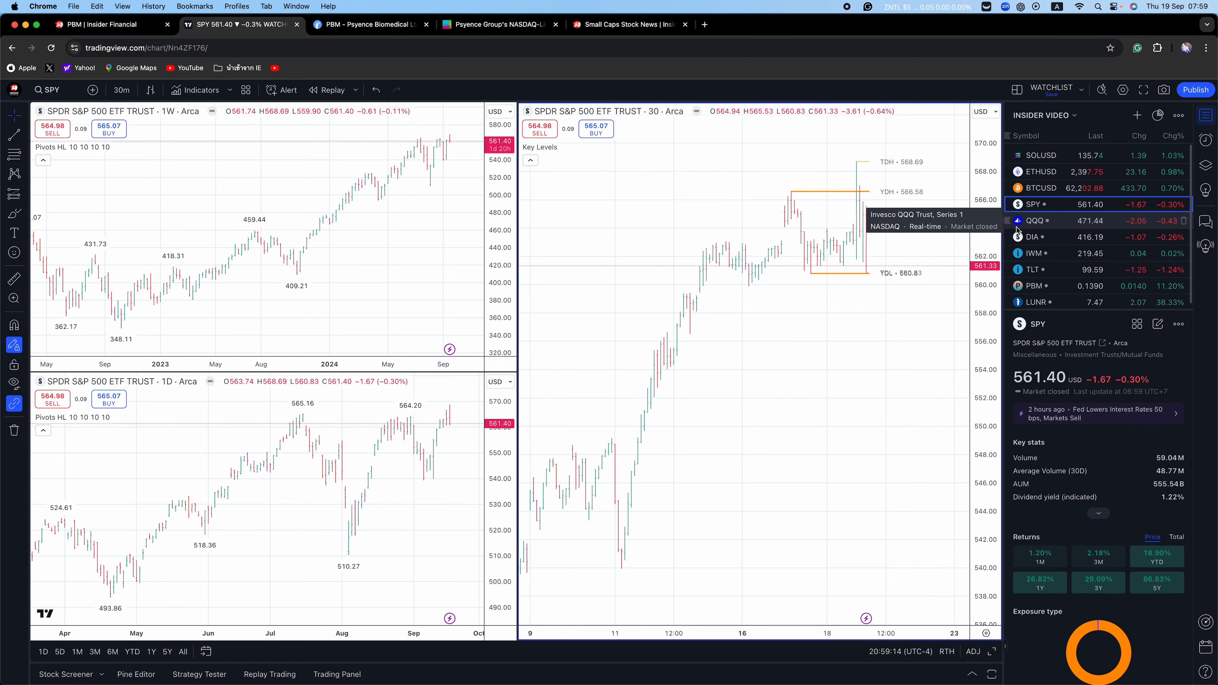
mouse_move(1038, 269)
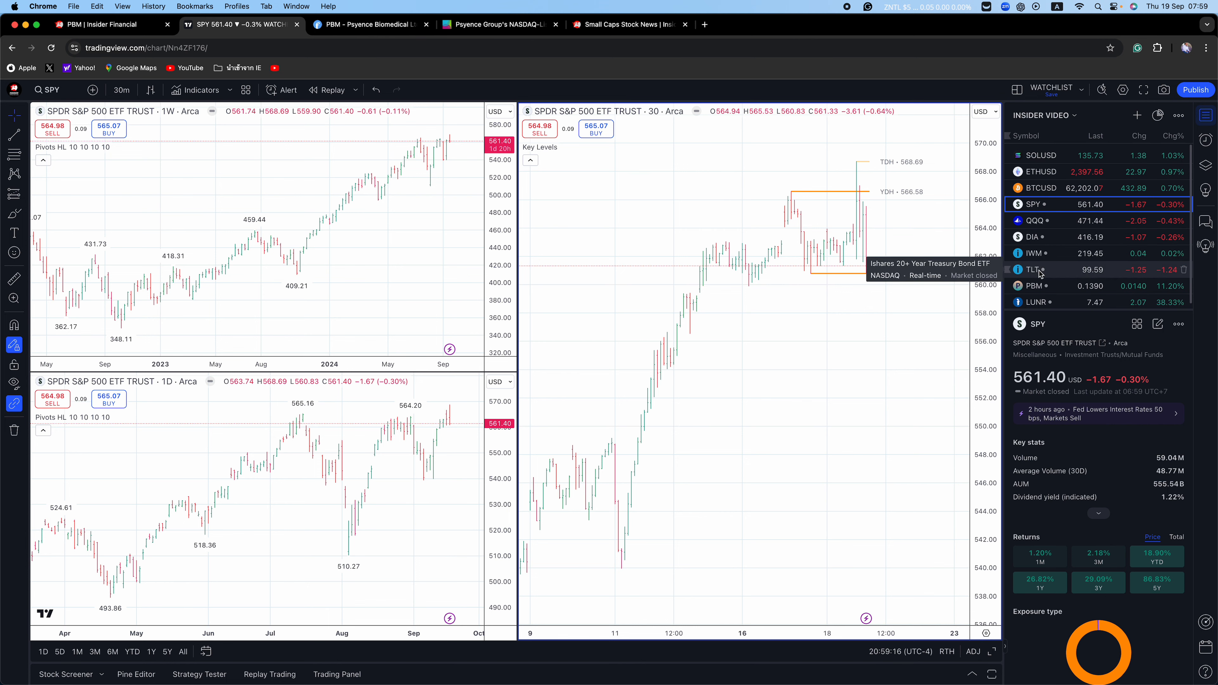
- Load Intuitive Machines LUNR into the weekly, daily and 30-minute charts
click(1034, 302)
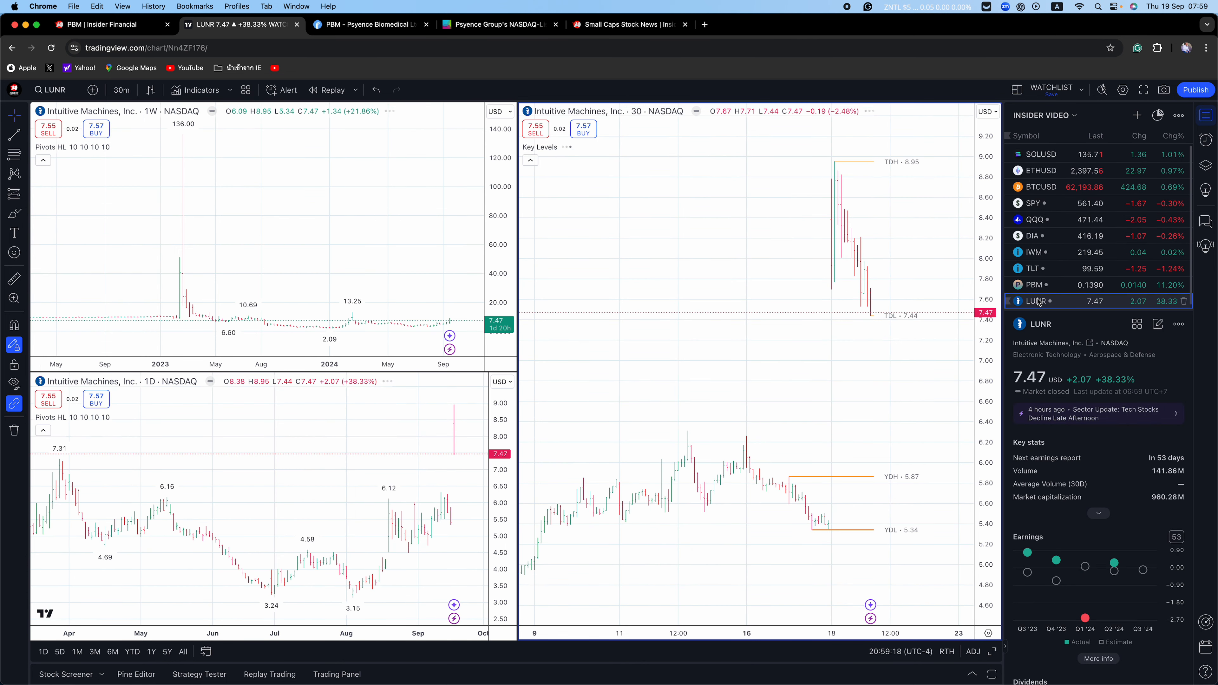
mouse_move(1038, 301)
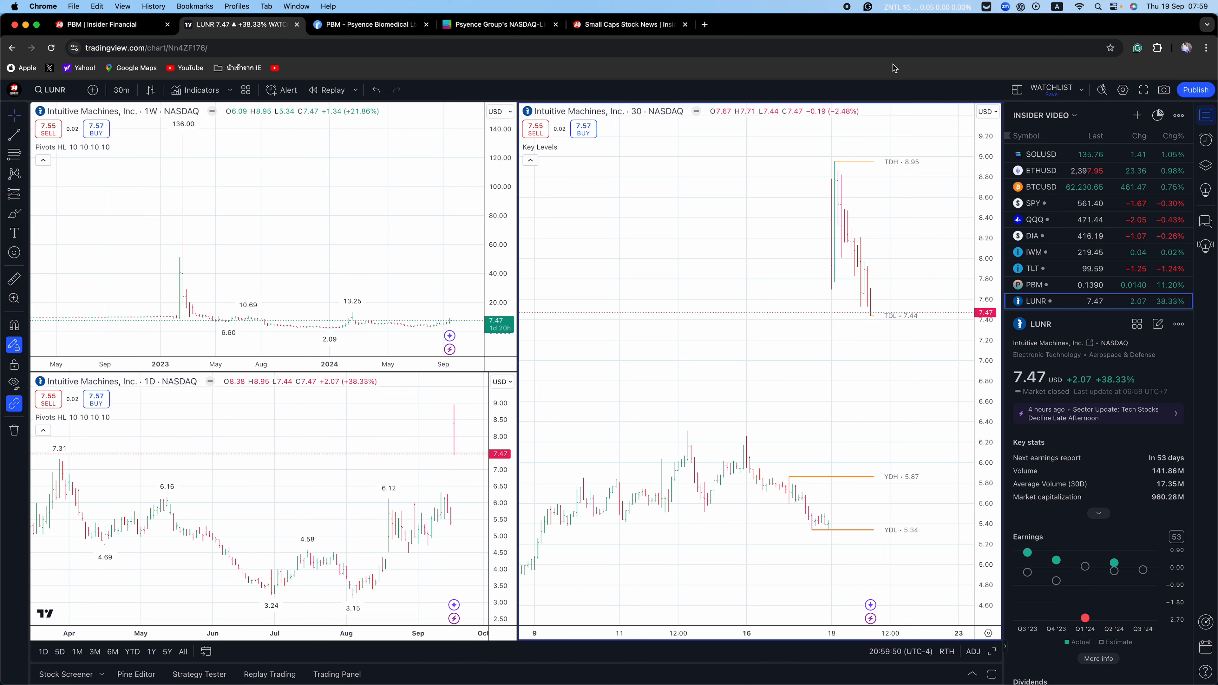
mouse_move(838, 163)
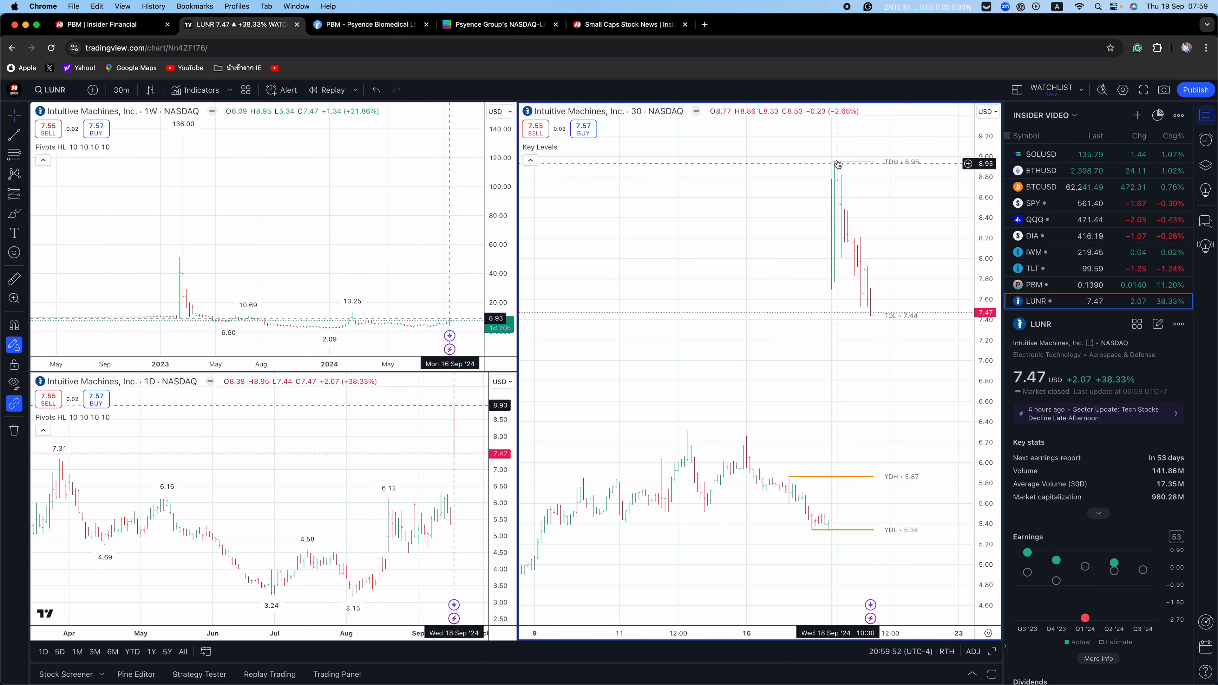
mouse_move(851, 100)
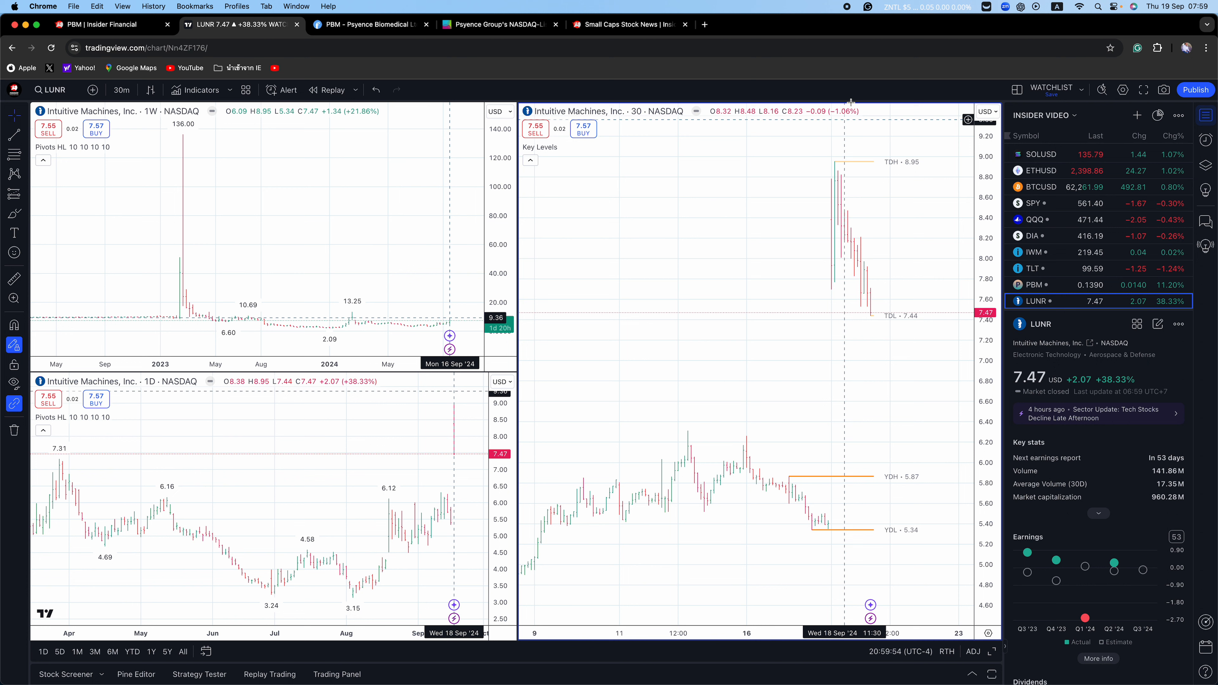
mouse_move(870, 68)
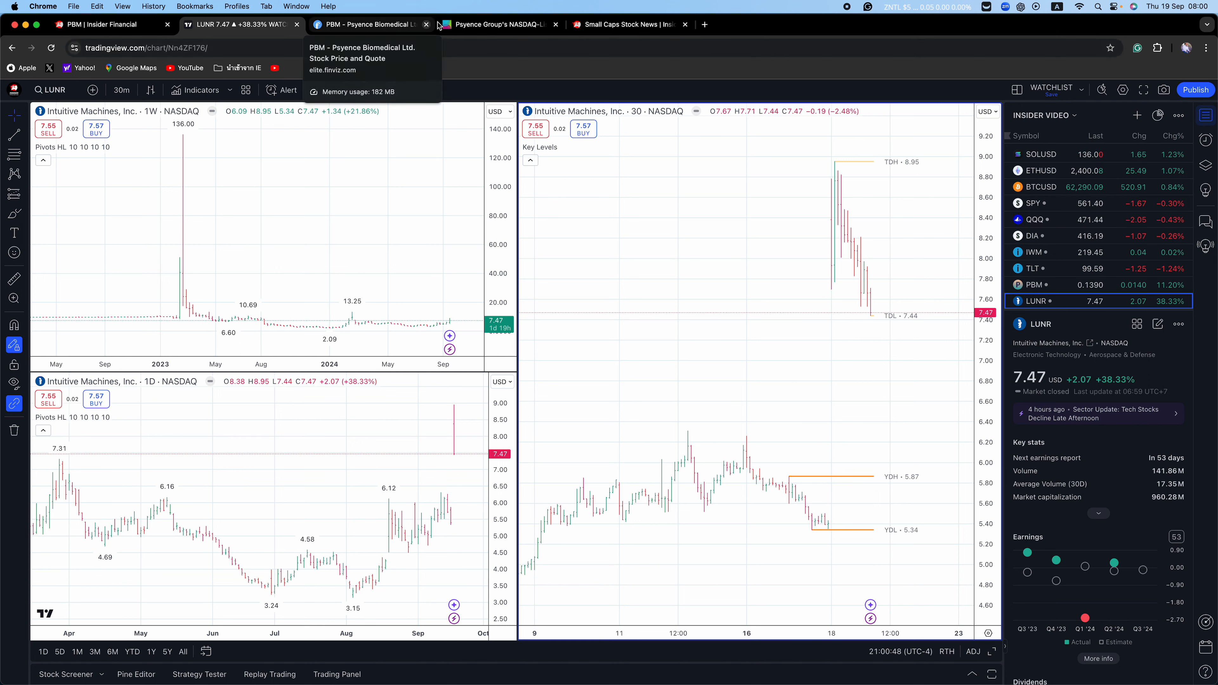
- In Finviz, search for the ticker 'lunr' to bring up the Intuitive Machines quote page
click(365, 24)
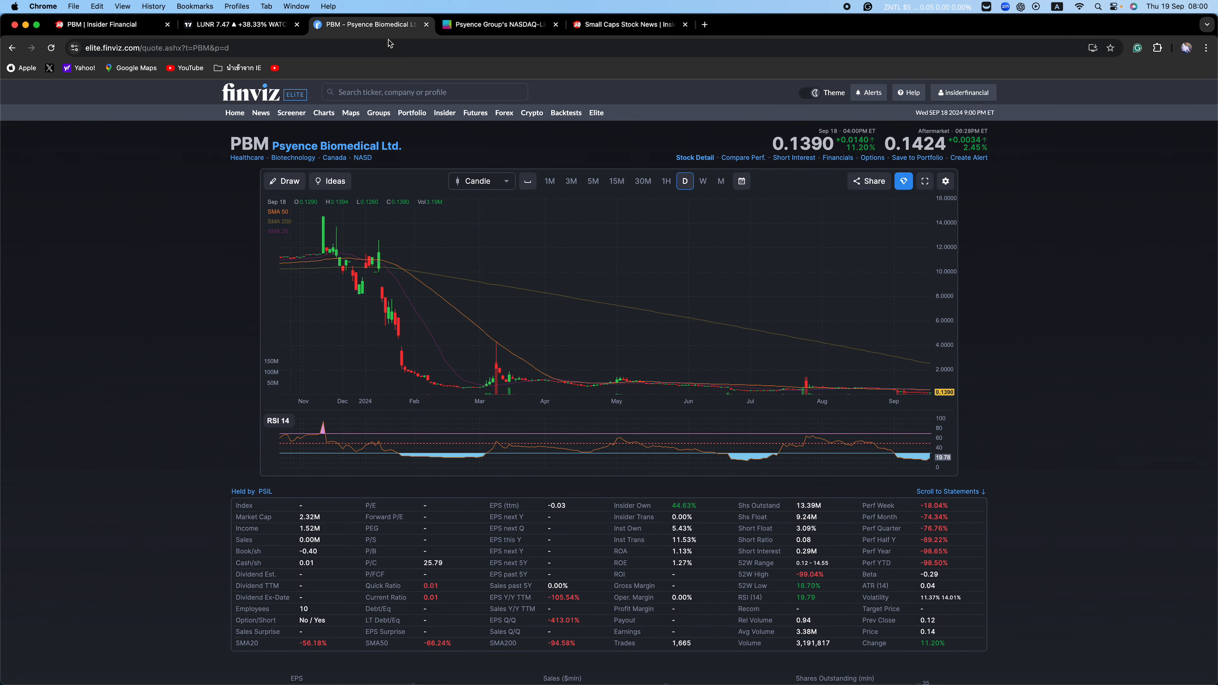
click(424, 91)
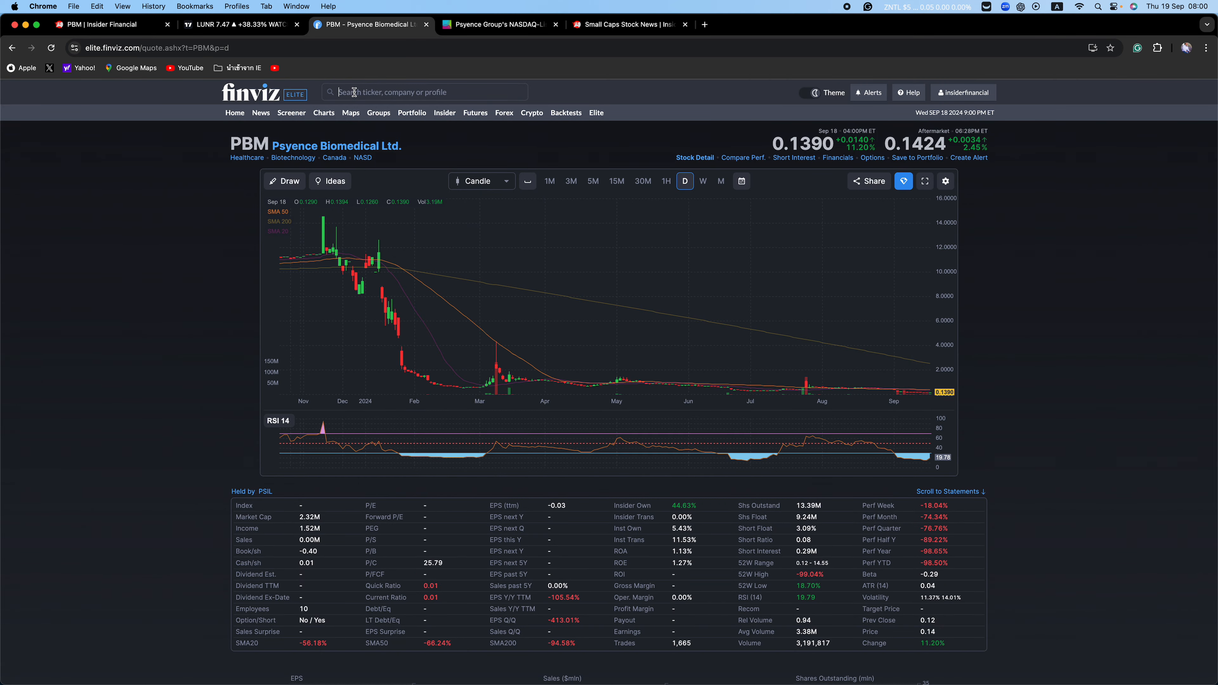
click(425, 91)
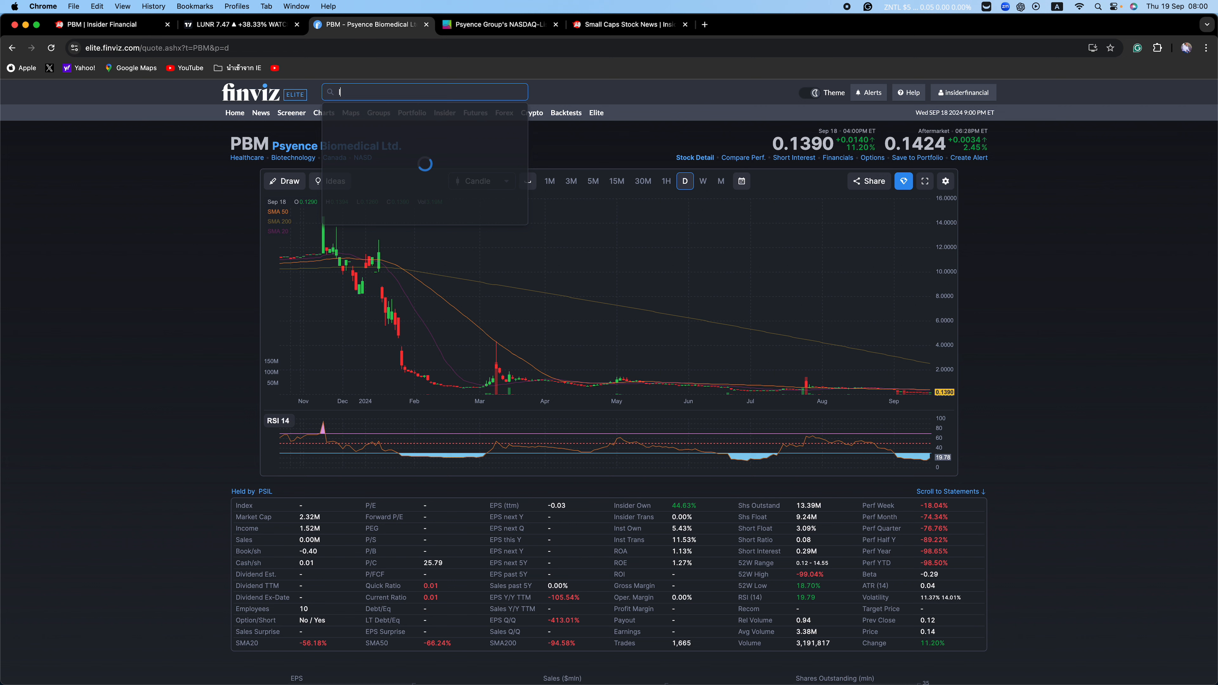
text(lunr)
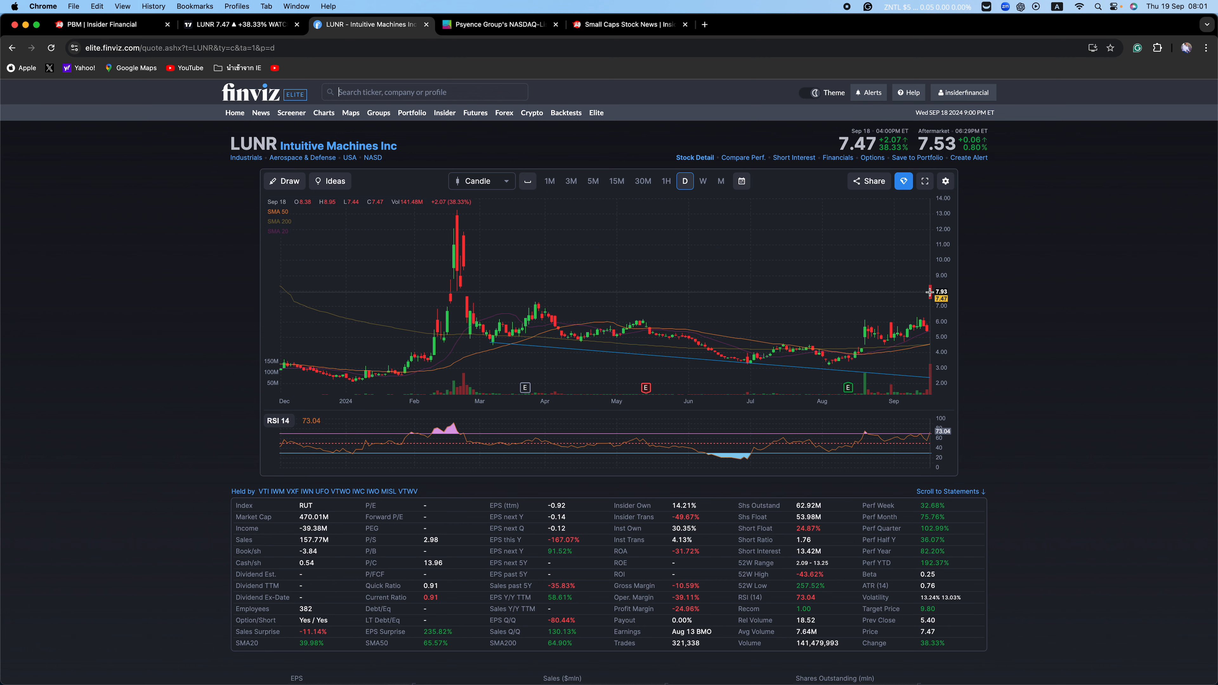
mouse_move(931, 307)
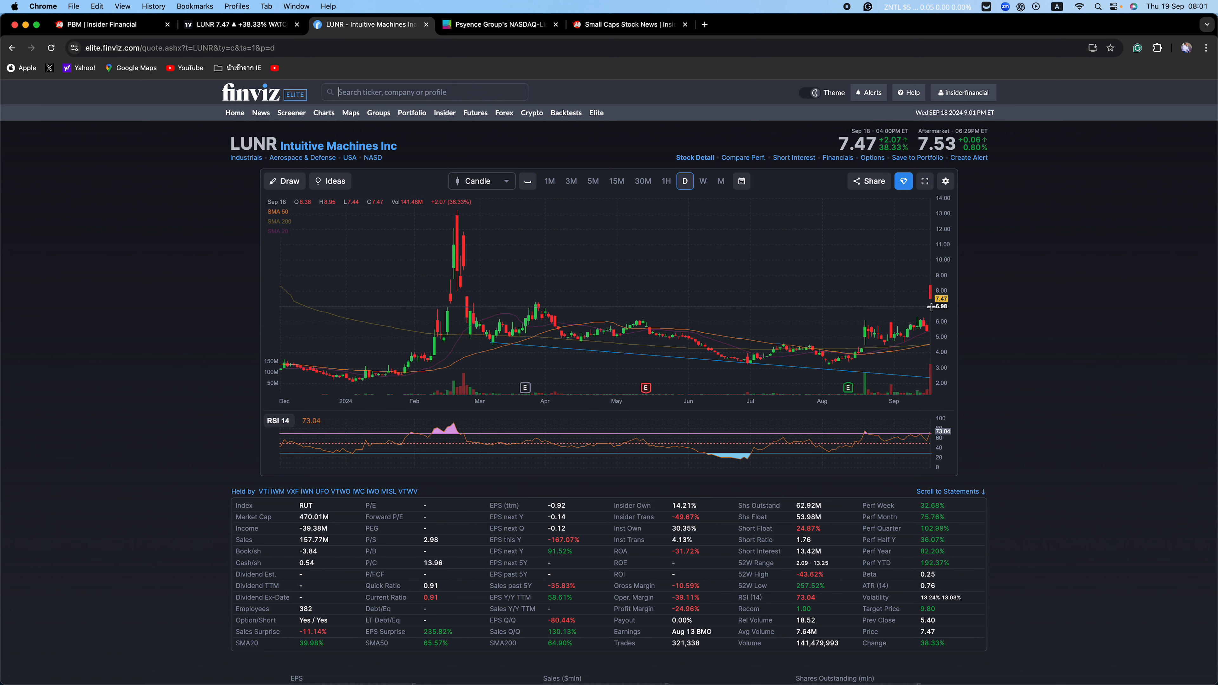
mouse_move(997, 318)
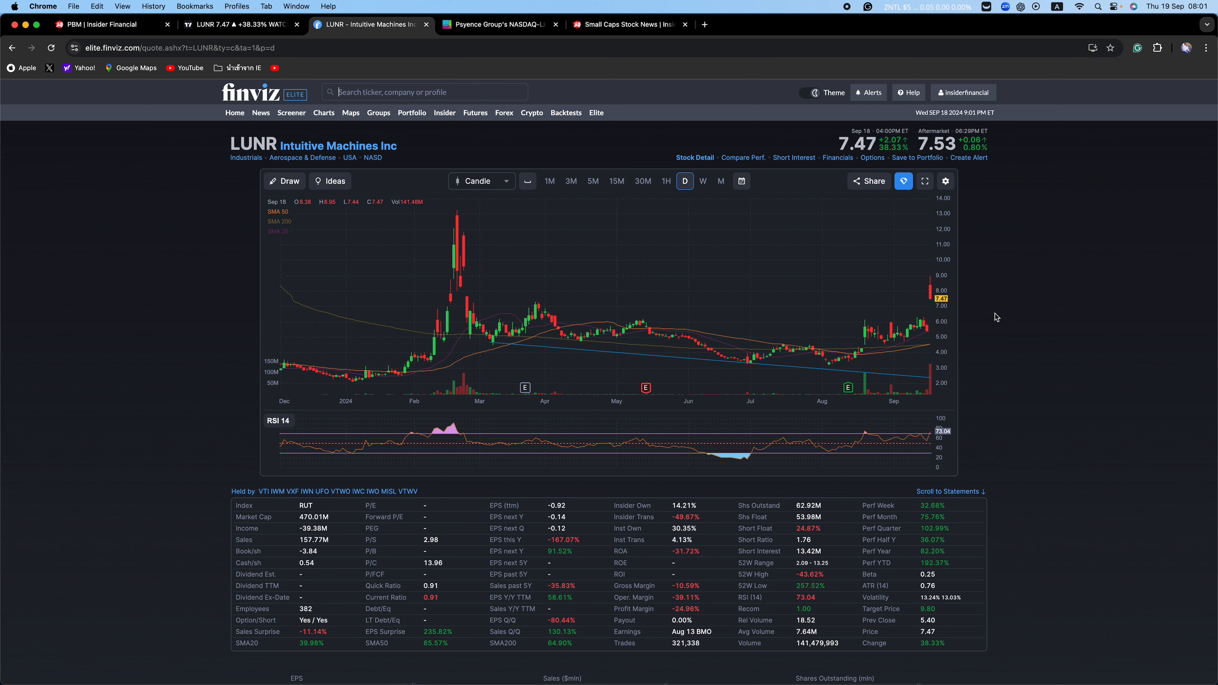
mouse_move(166, 337)
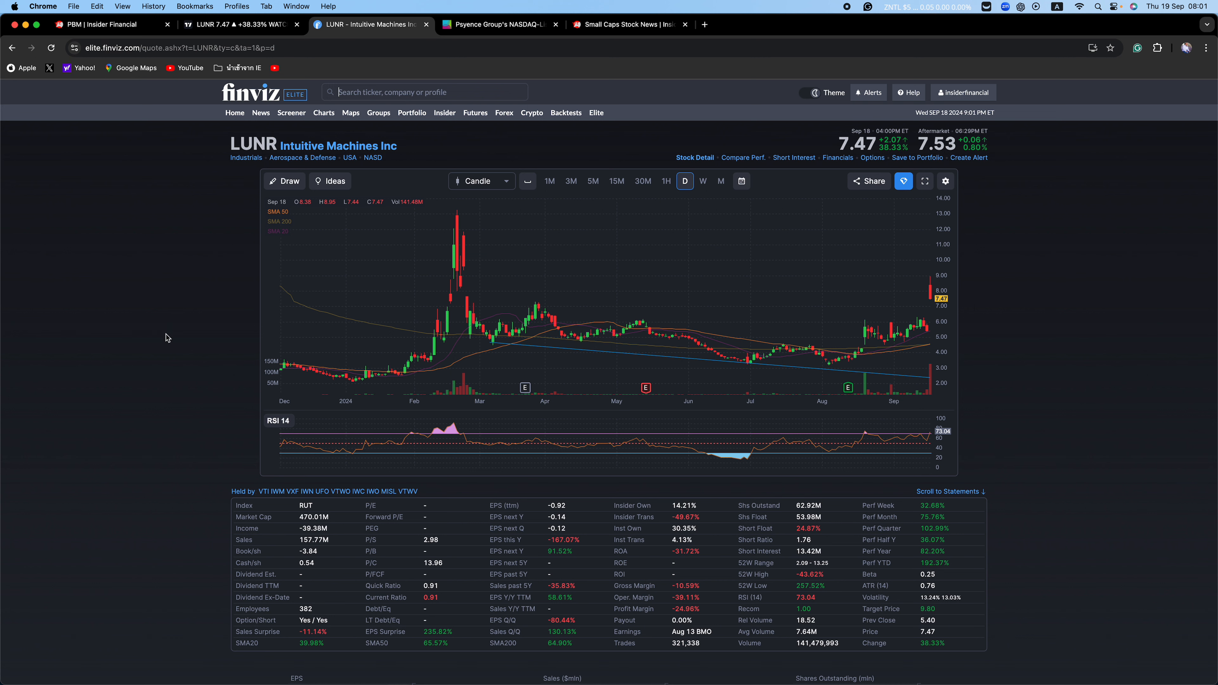
mouse_move(928, 298)
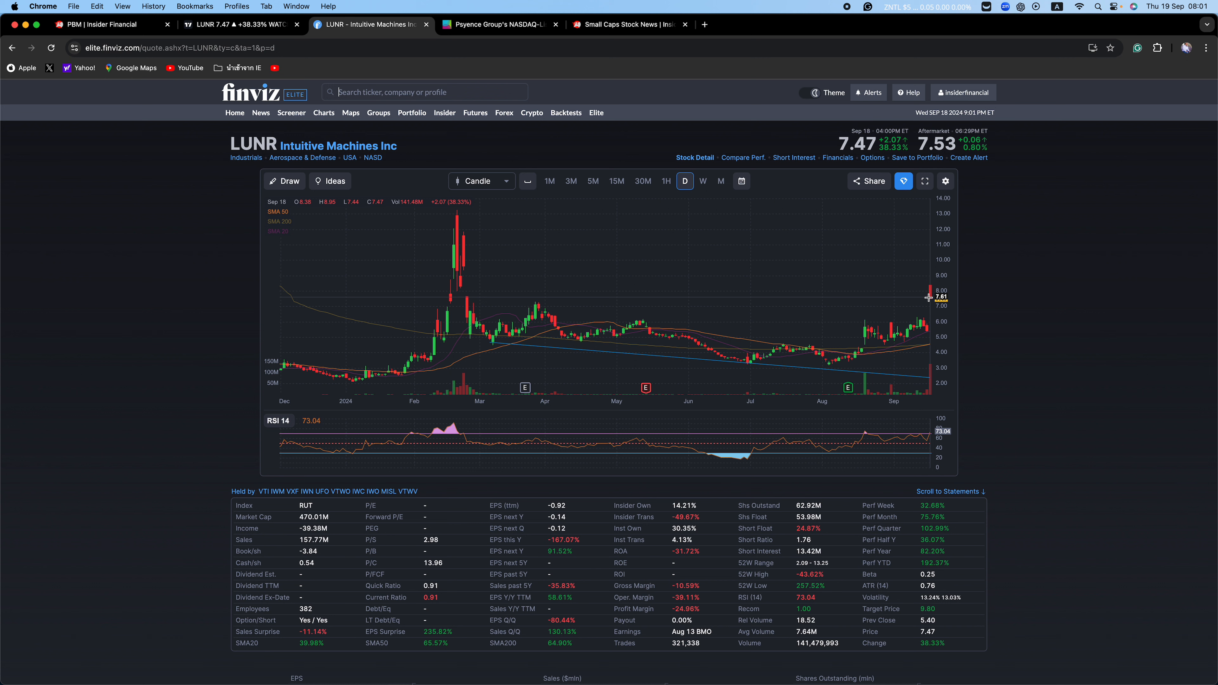
mouse_move(971, 311)
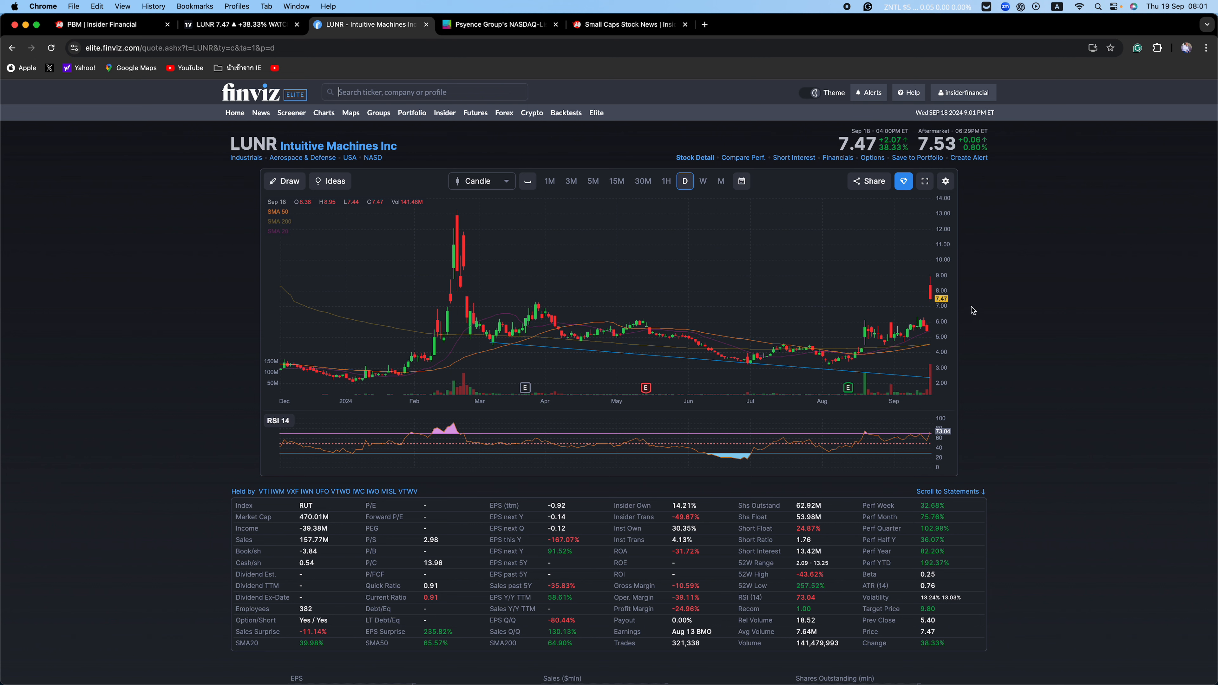
mouse_move(934, 300)
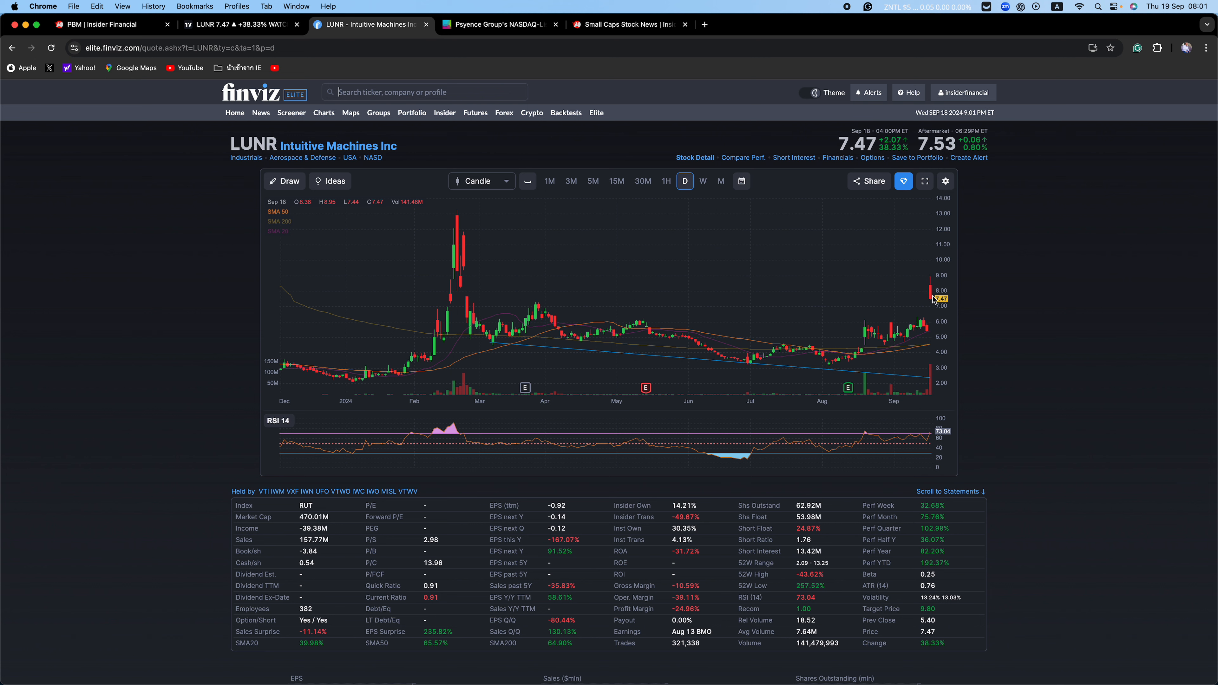
mouse_move(935, 304)
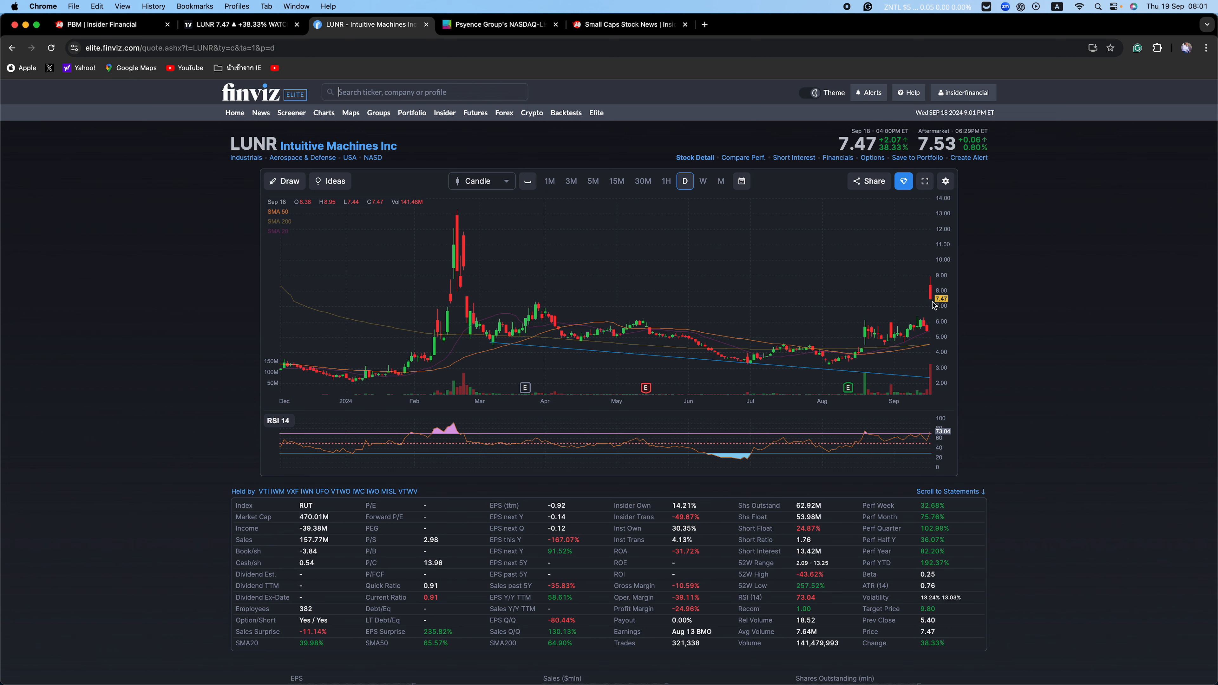
mouse_move(71, 348)
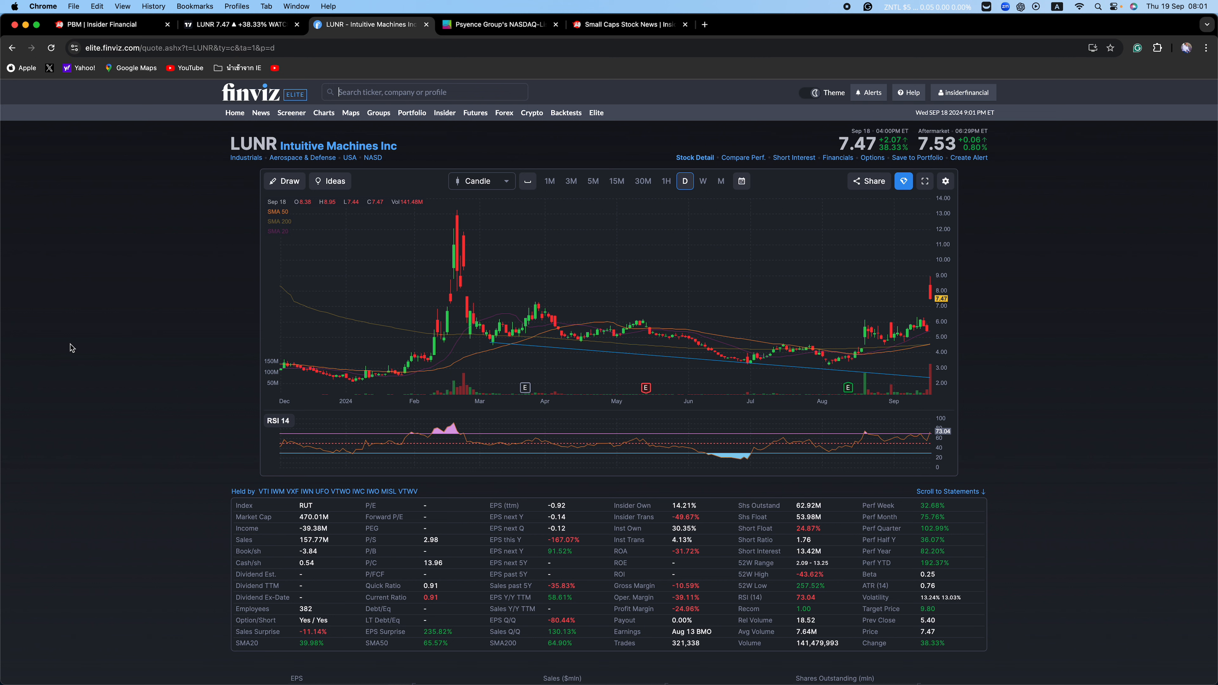
mouse_move(83, 357)
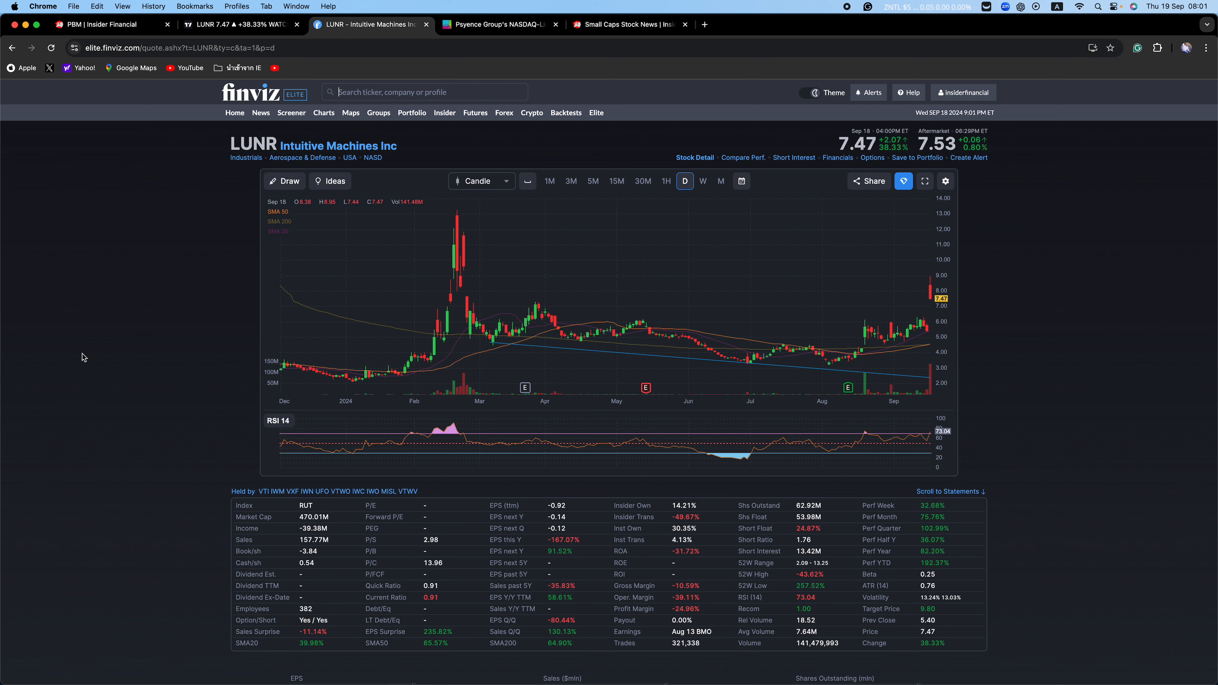
mouse_move(91, 403)
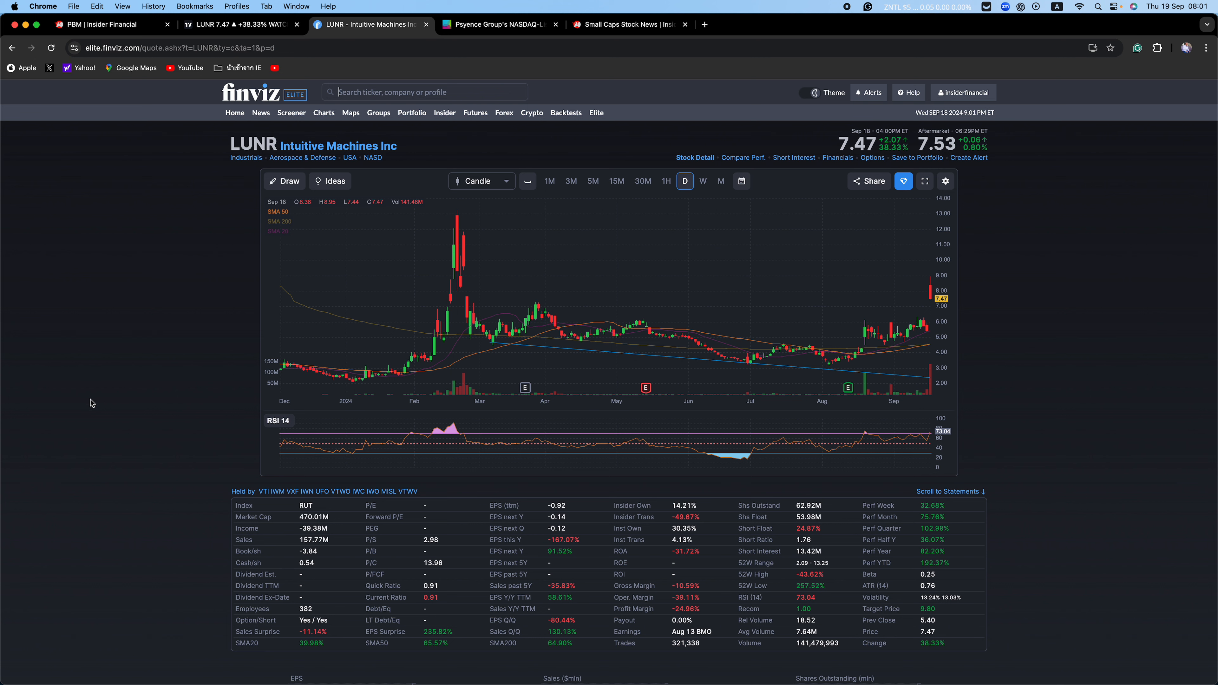
mouse_move(195, 299)
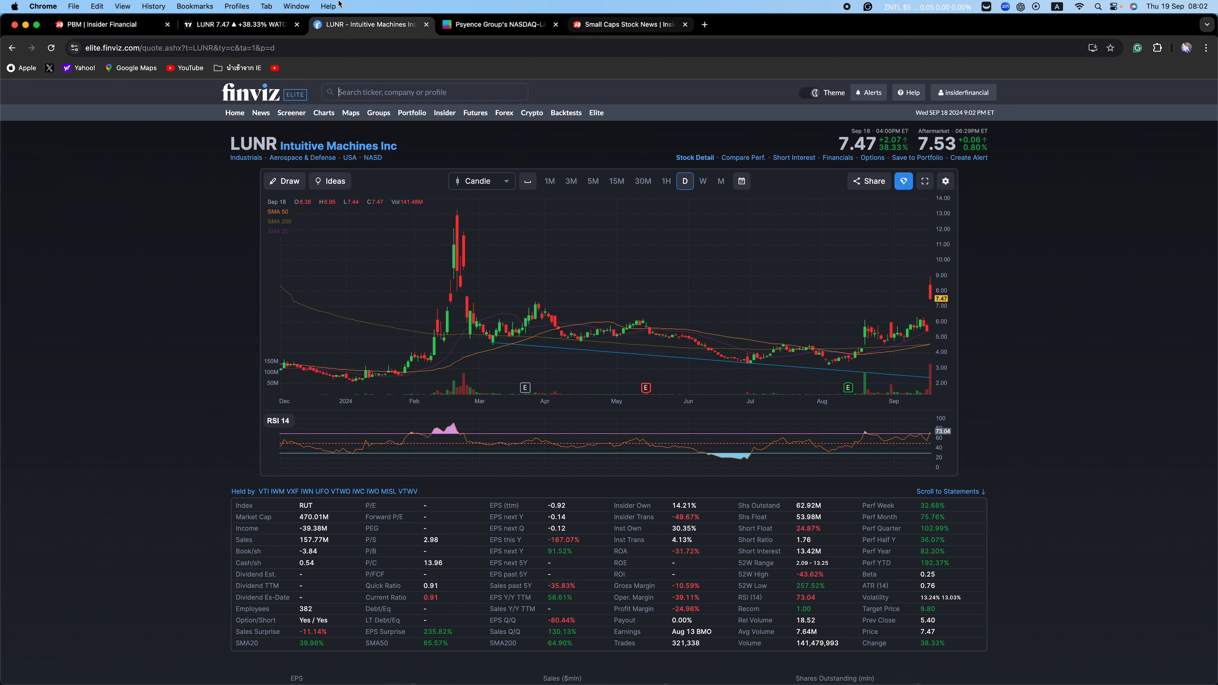
- Return to the Insider Financial PBM profile tab after reviewing the LUNR chart
click(108, 24)
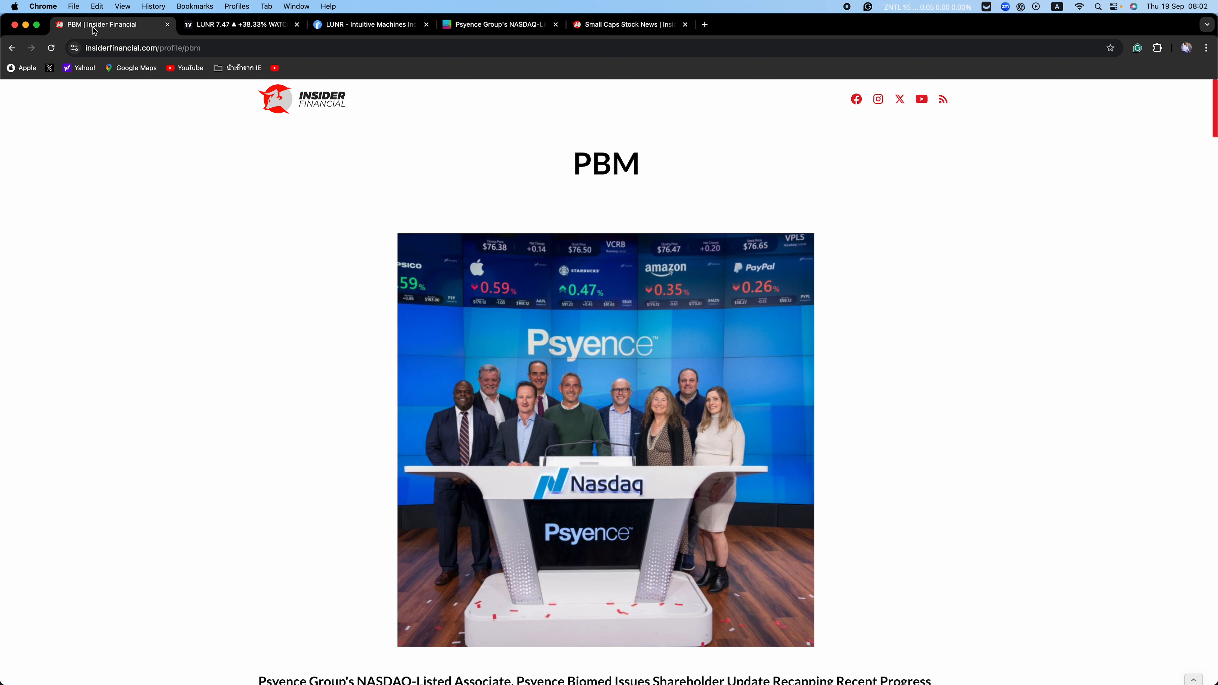
mouse_move(629, 25)
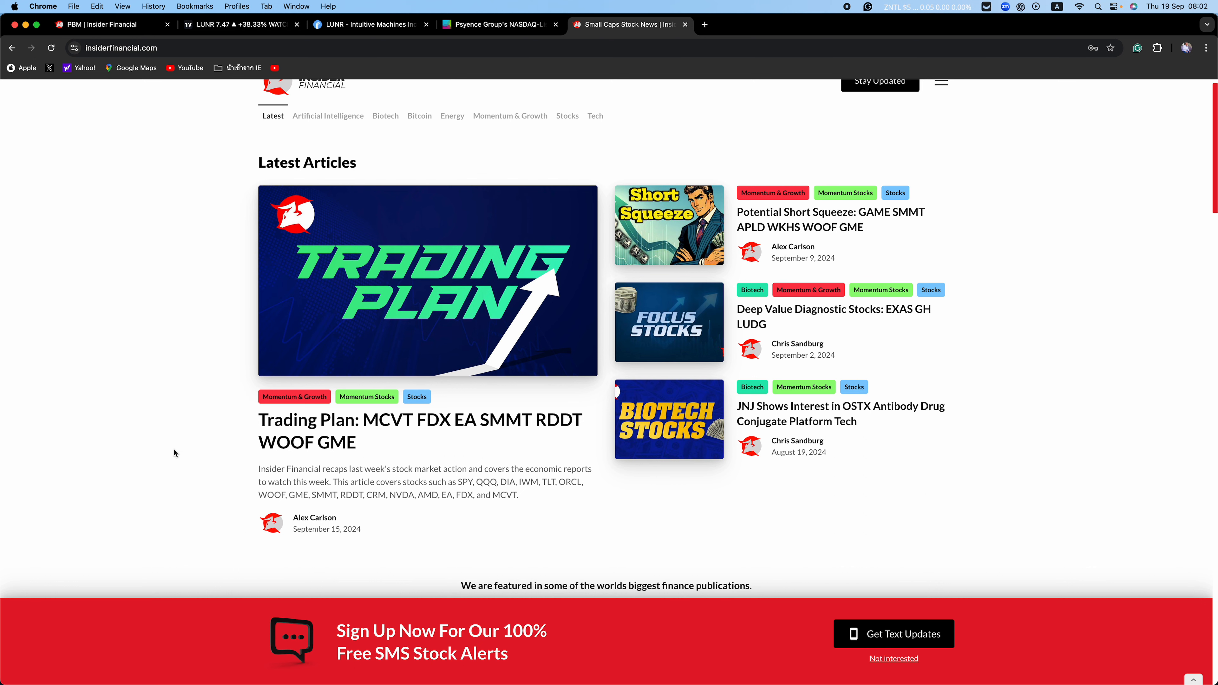
scroll(down, 3)
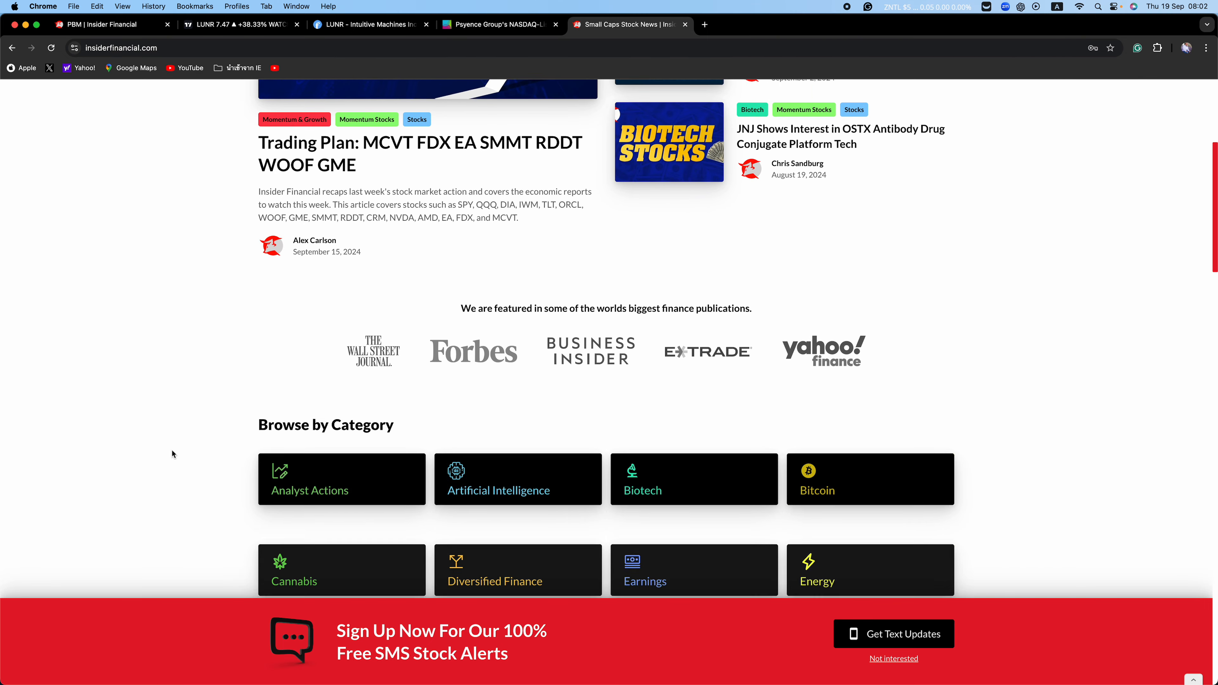
scroll(down, 3)
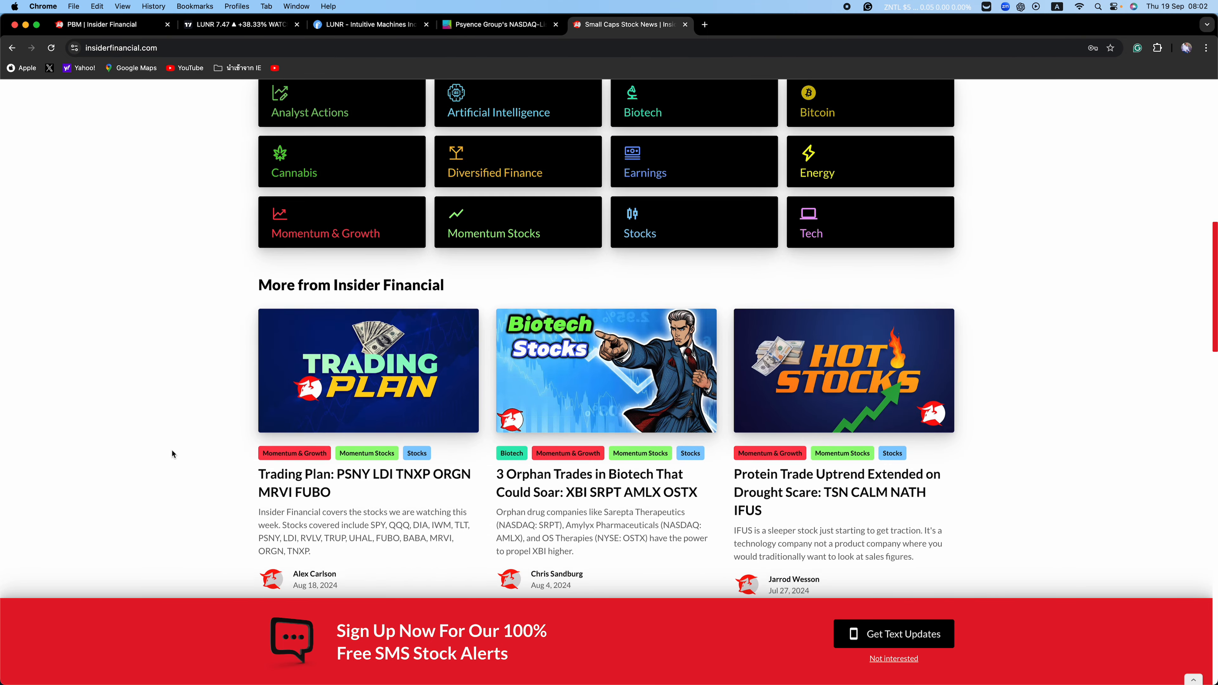
scroll(down, 3)
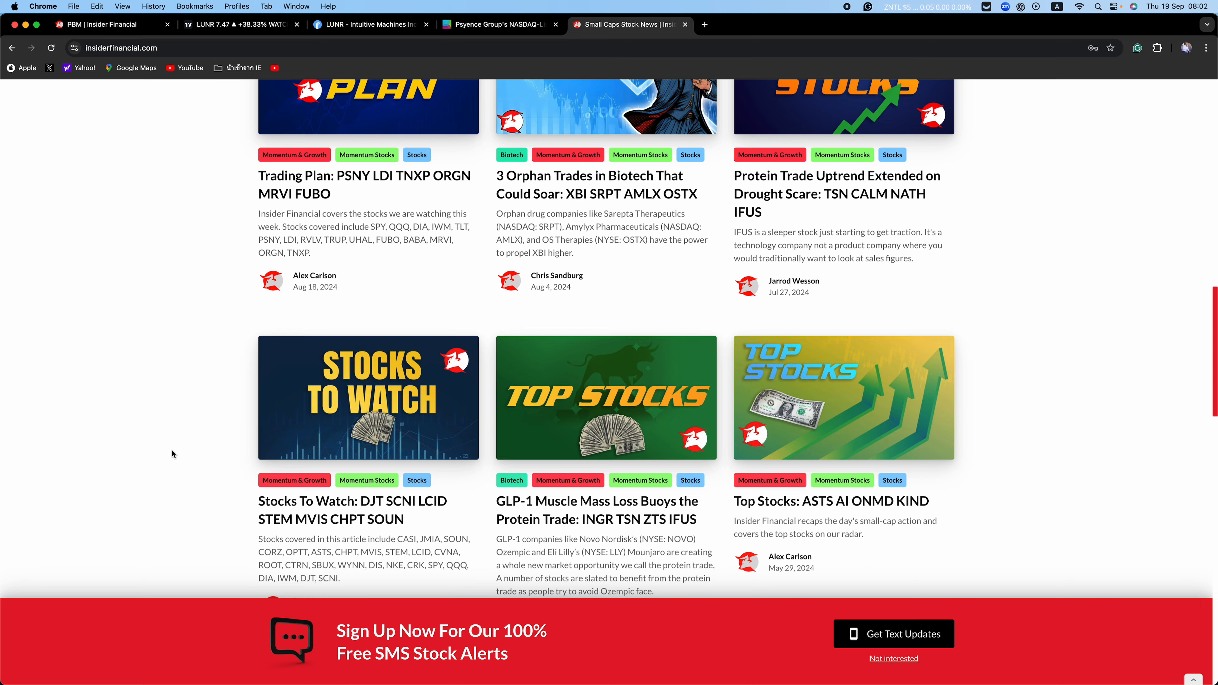
scroll(down, 3)
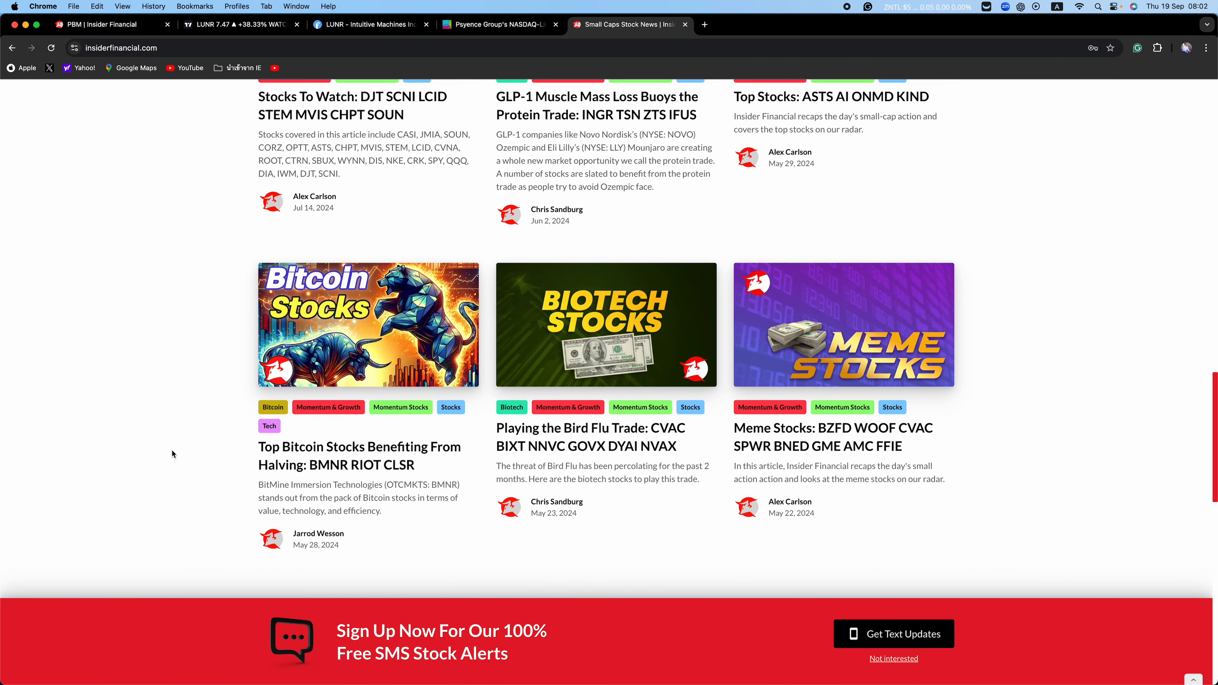
scroll(down, 3)
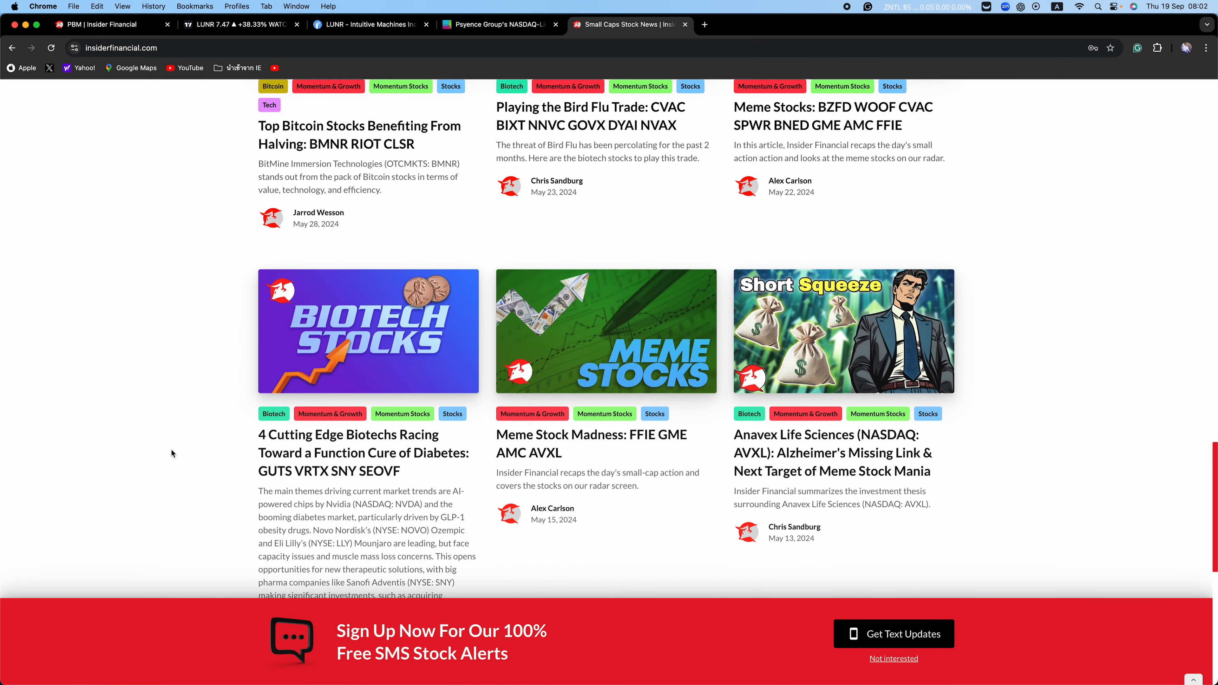
scroll(down, 3)
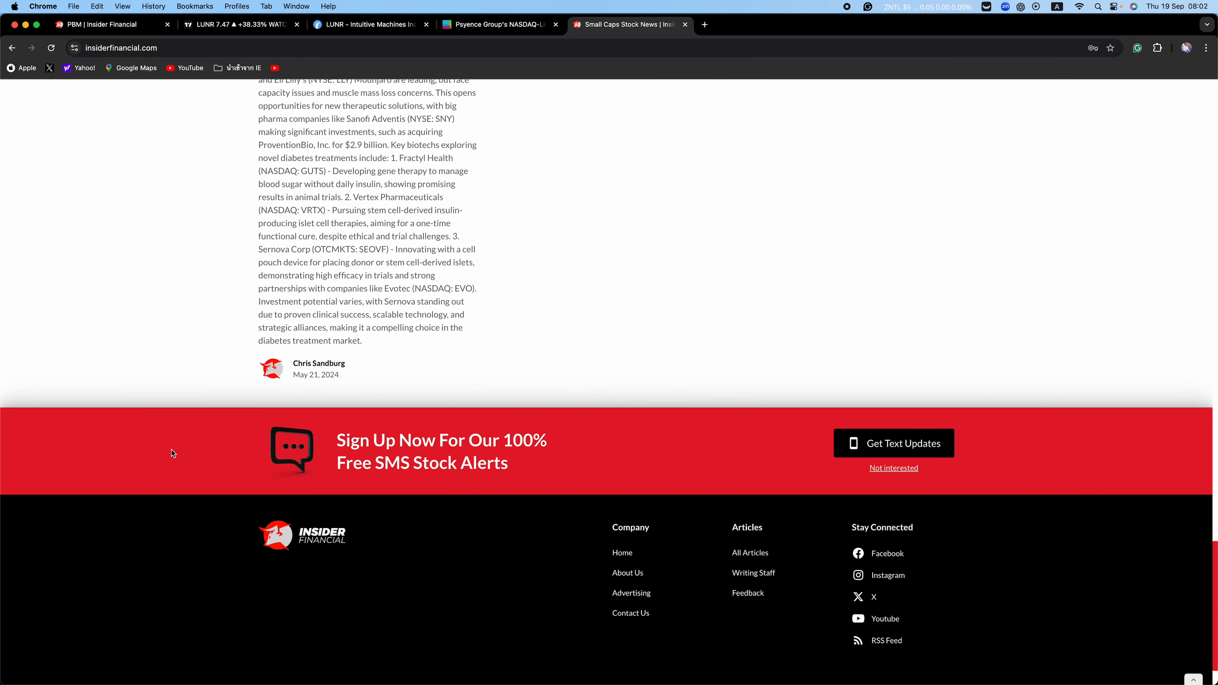
scroll(up, 3)
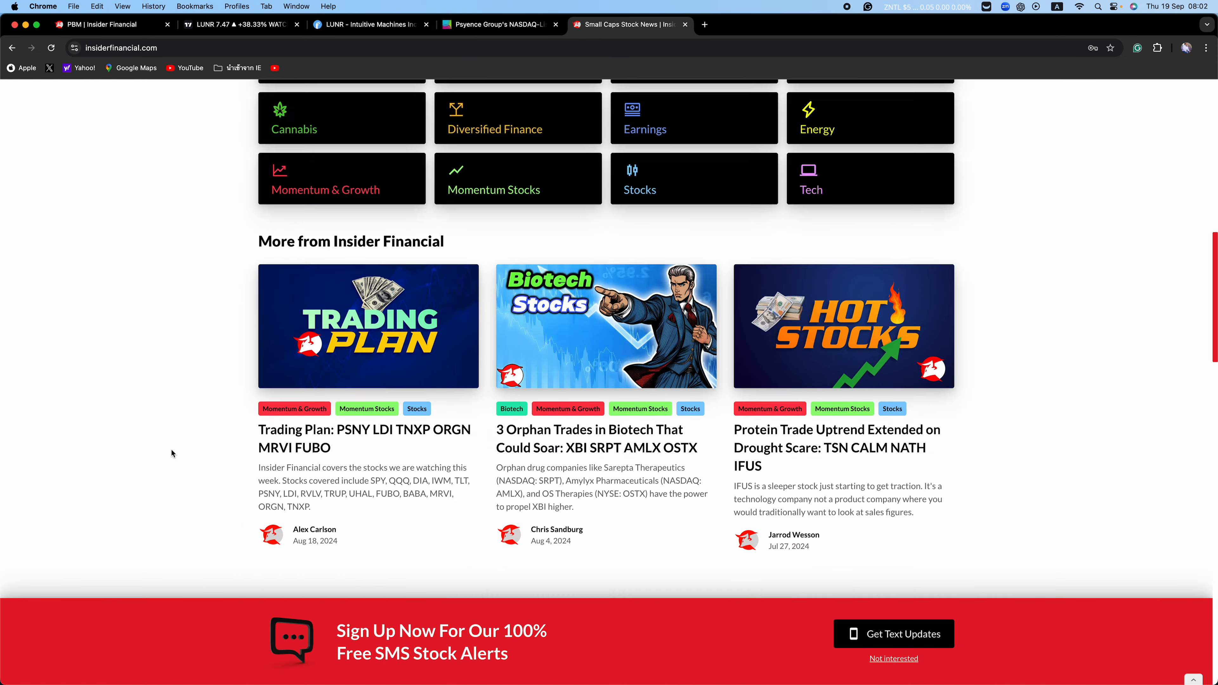
scroll(up, 3)
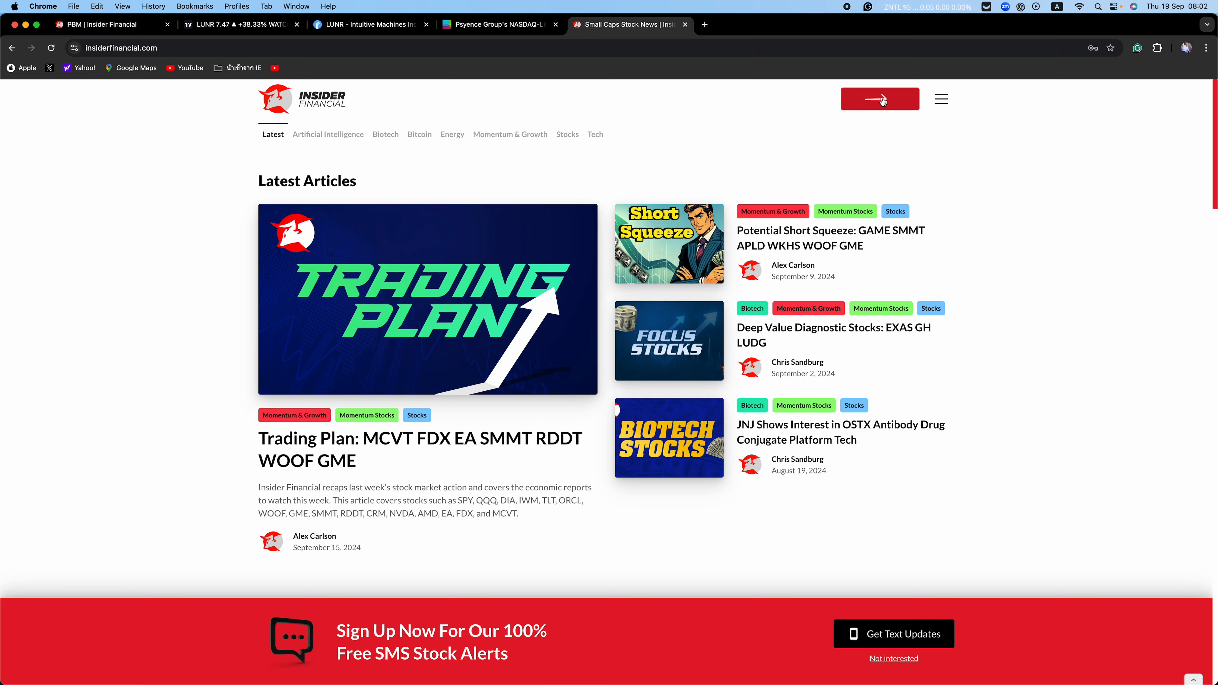
click(879, 99)
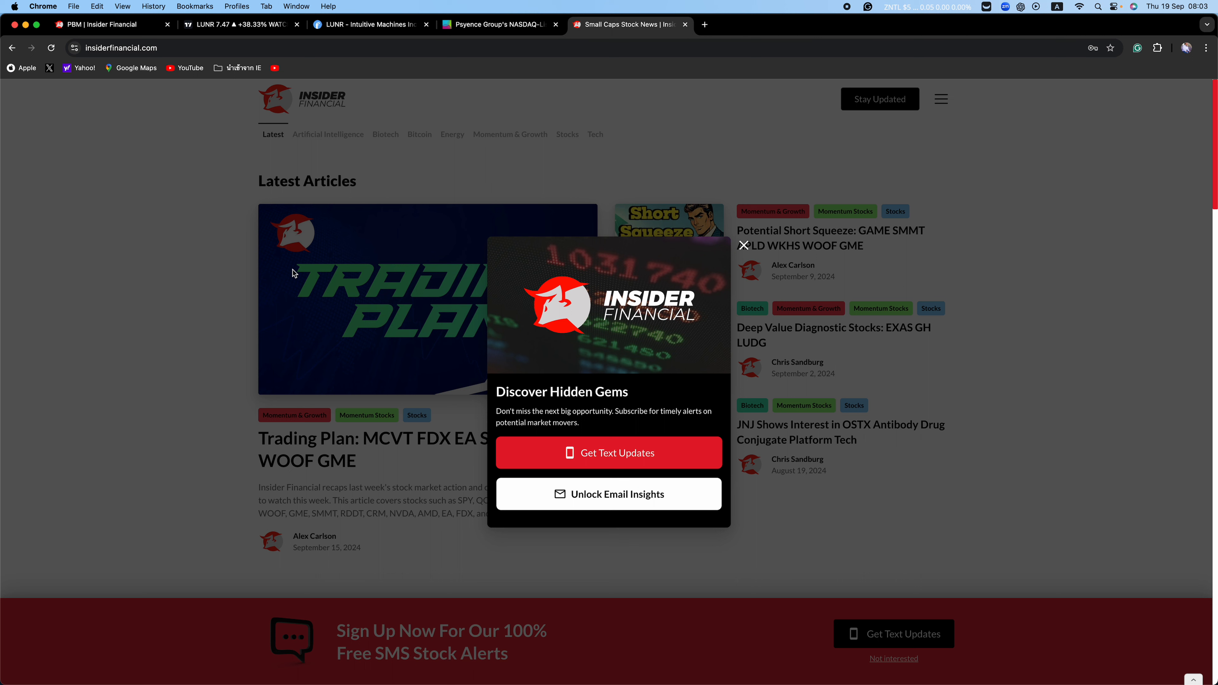
mouse_move(956, 166)
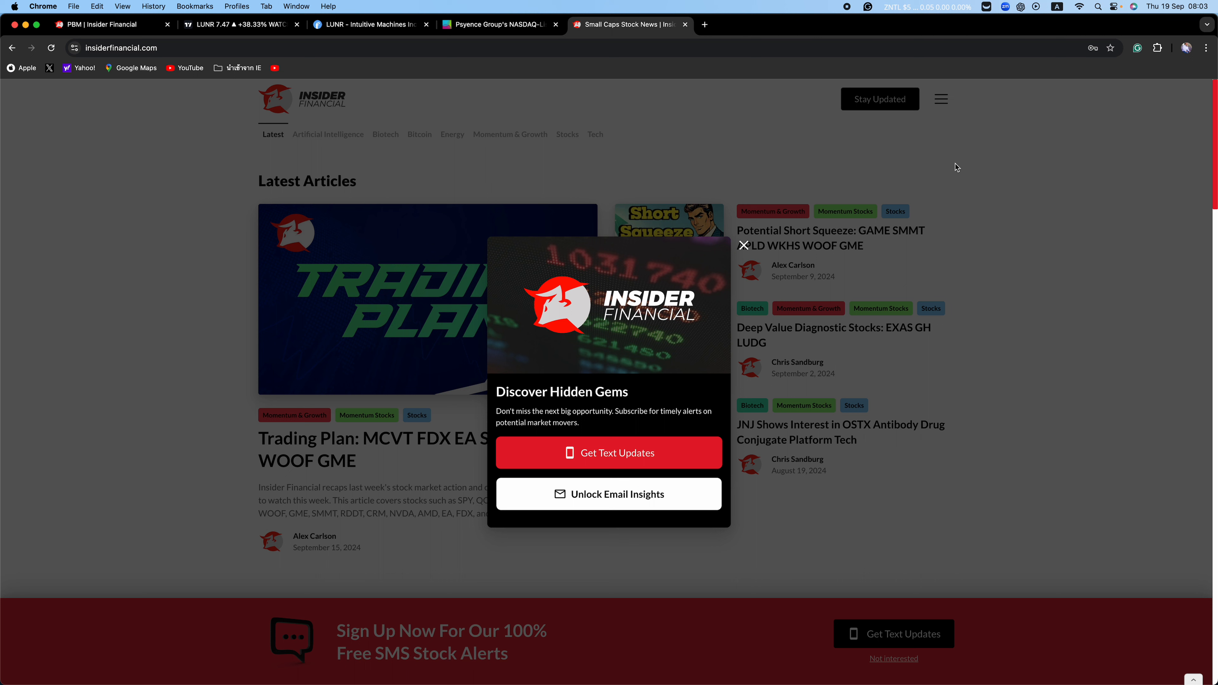
mouse_move(951, 160)
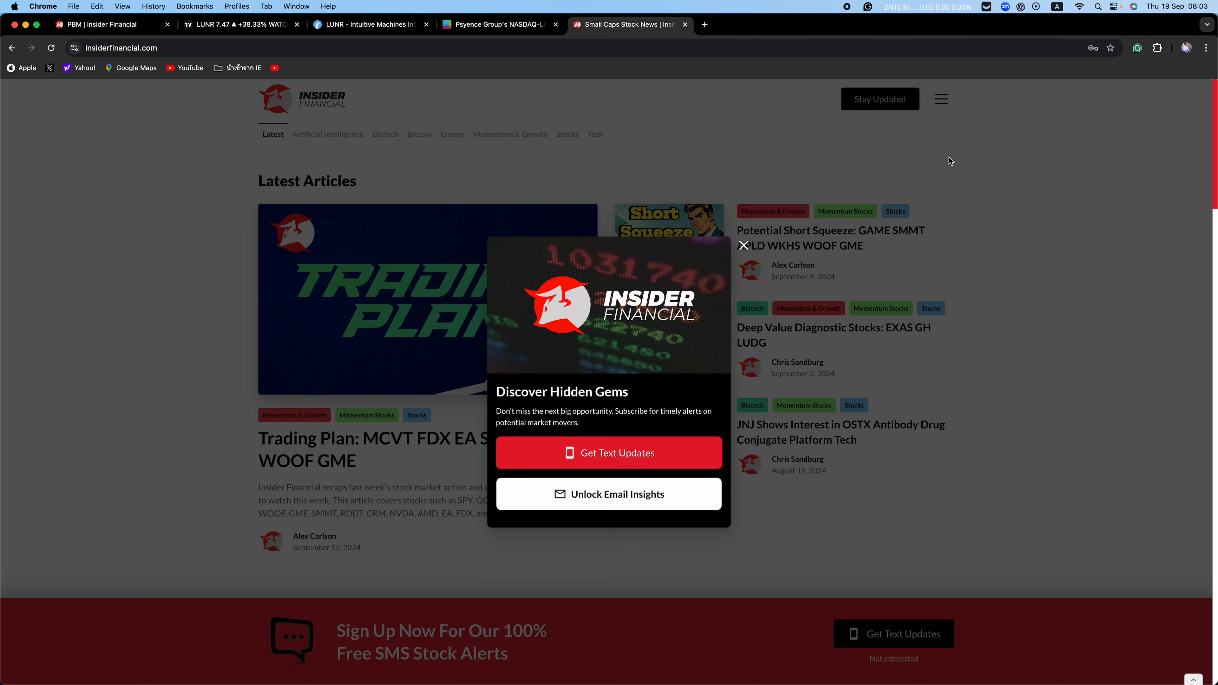
mouse_move(837, 14)
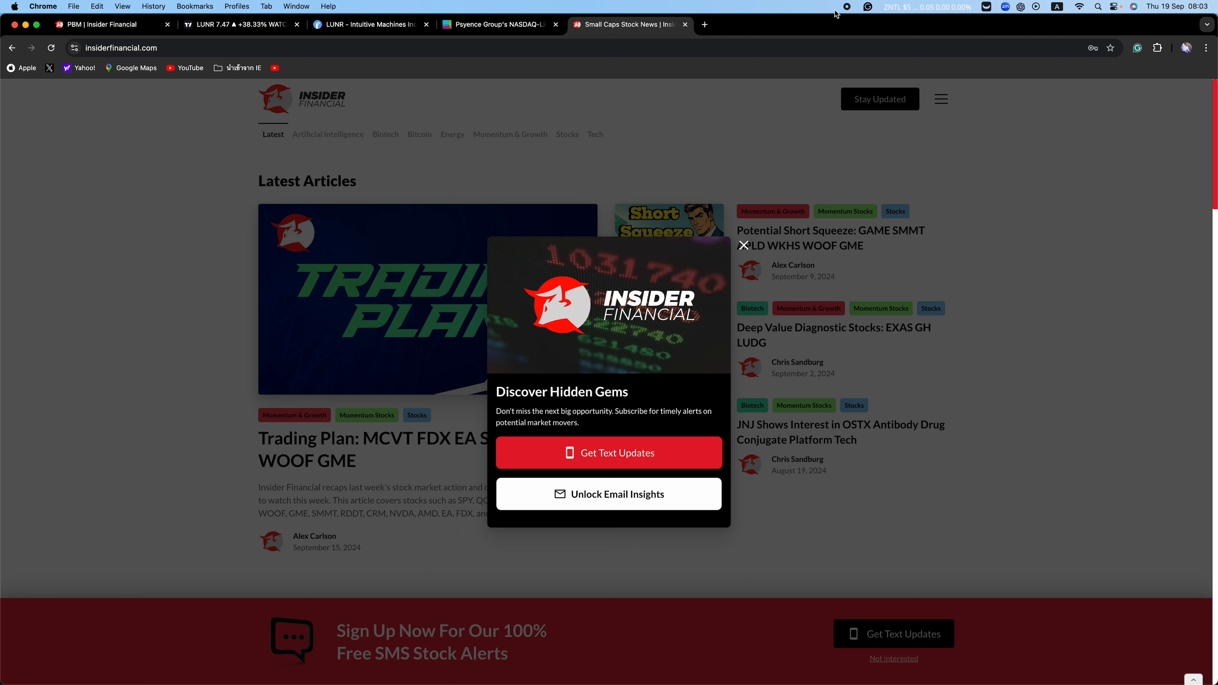